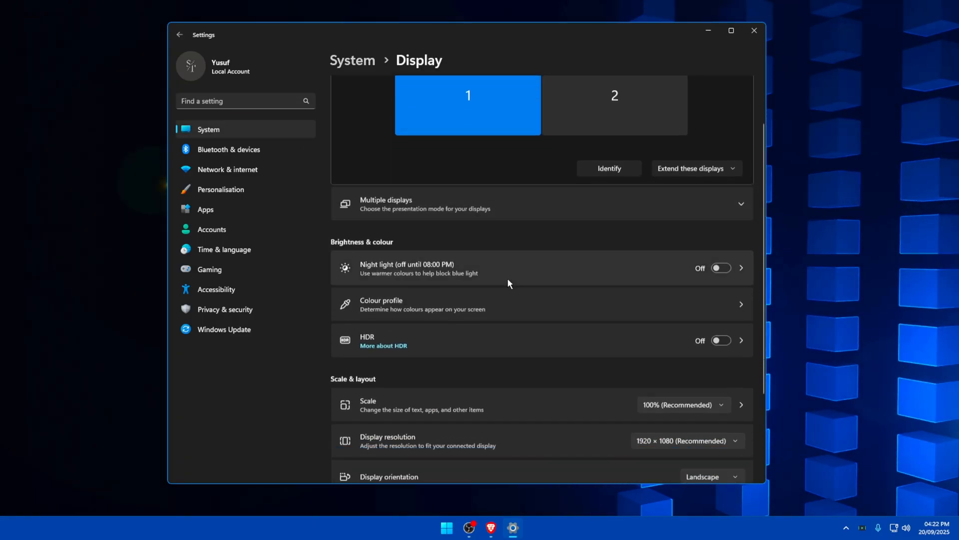
Review the Display page's scale and available screen resolutions, keeping the recommended values
{"action": "scroll", "scroll_direction": "down", "scroll_amount": 3}
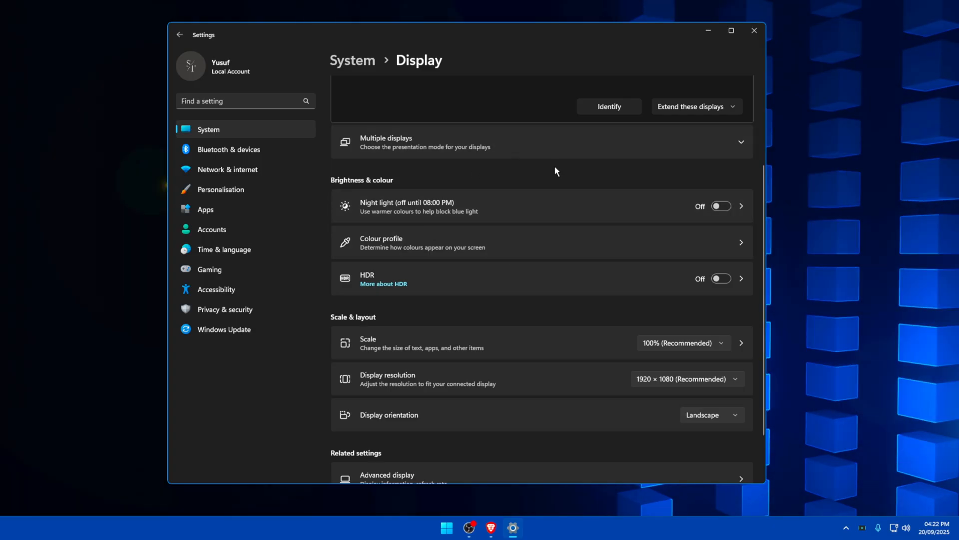
{"action": "mouse_move", "coordinate": [462, 163]}
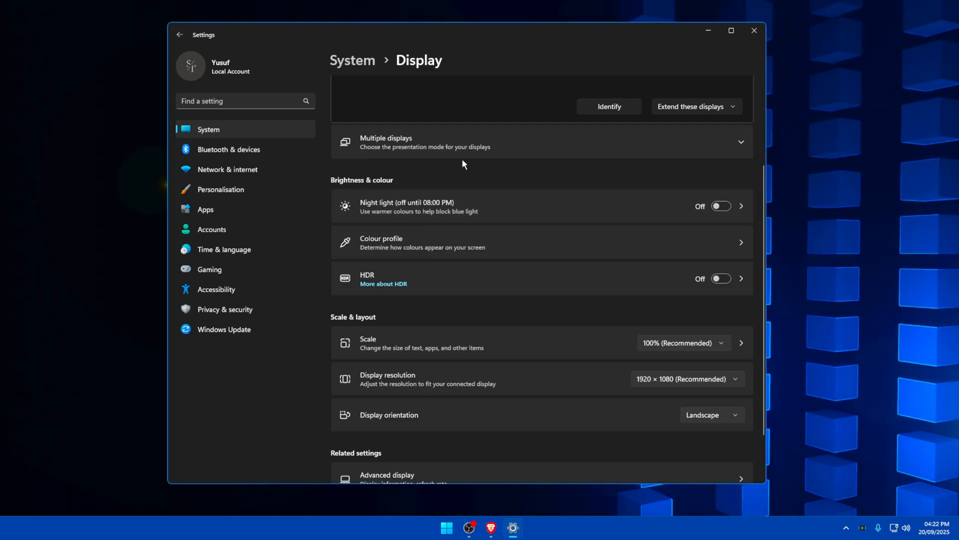
{"action": "mouse_move", "coordinate": [721, 294]}
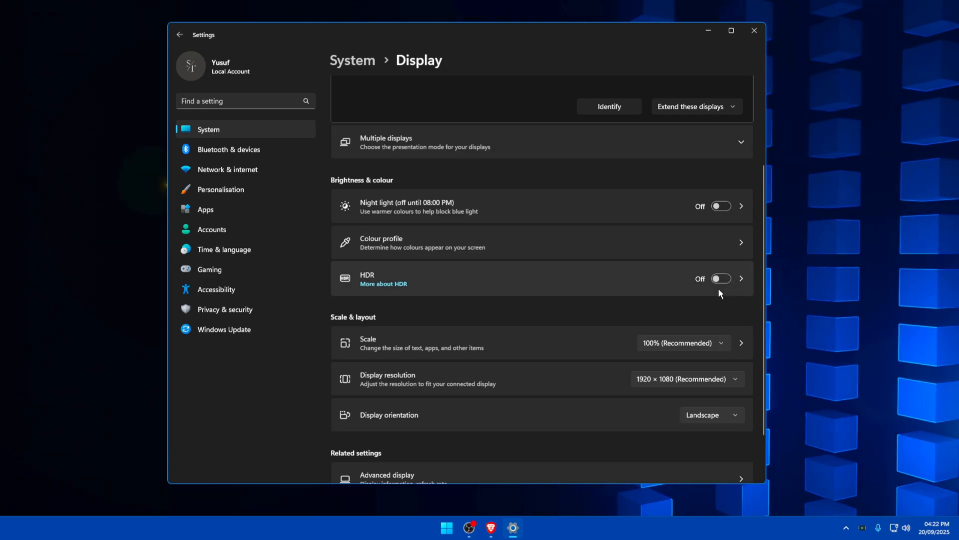
{"action": "scroll", "scroll_direction": "down", "scroll_amount": 3}
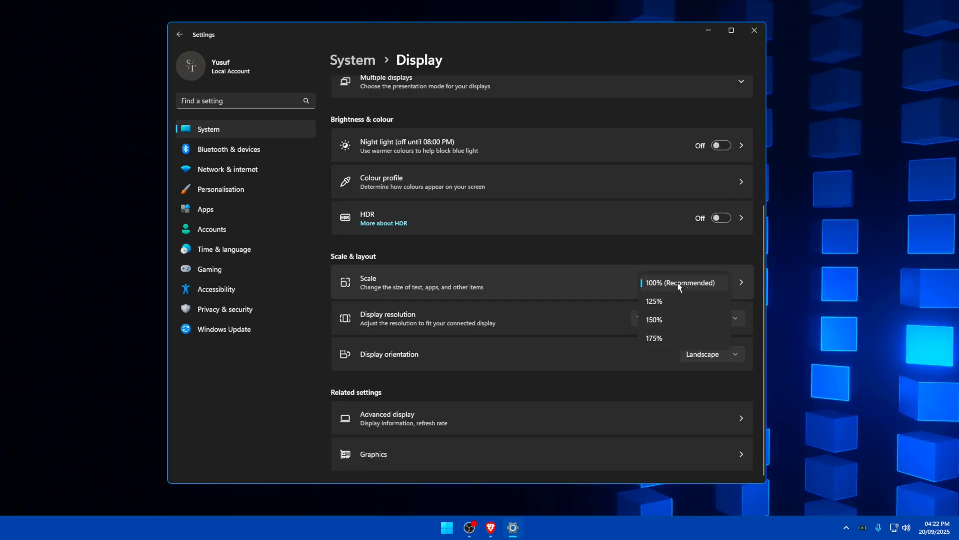
{"action": "mouse_move", "coordinate": [665, 252]}
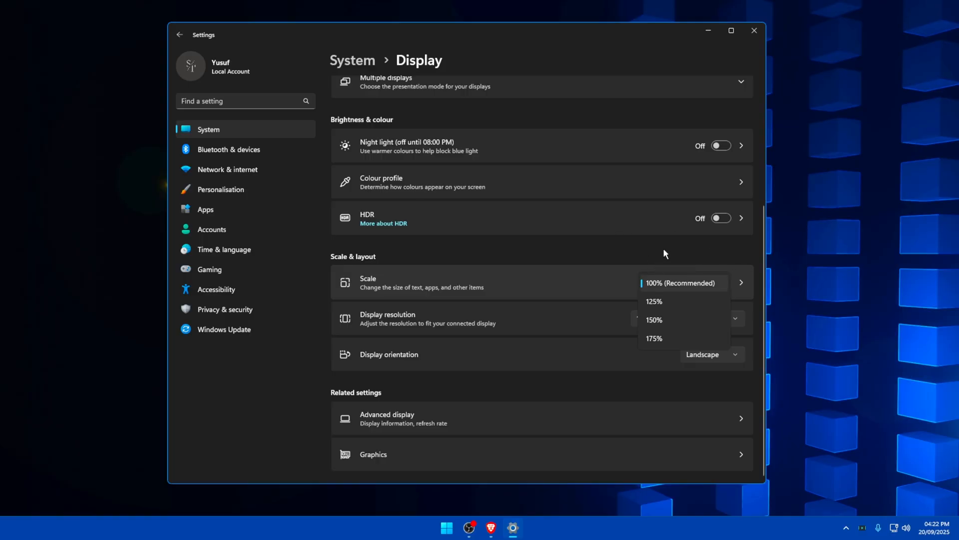
{"action": "left_click", "coordinate": [737, 319]}
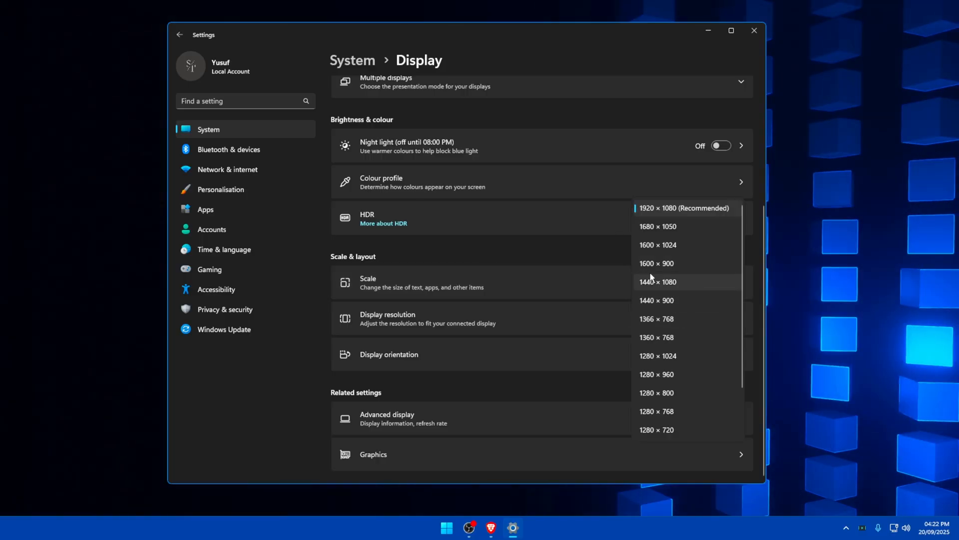
{"action": "mouse_move", "coordinate": [684, 221]}
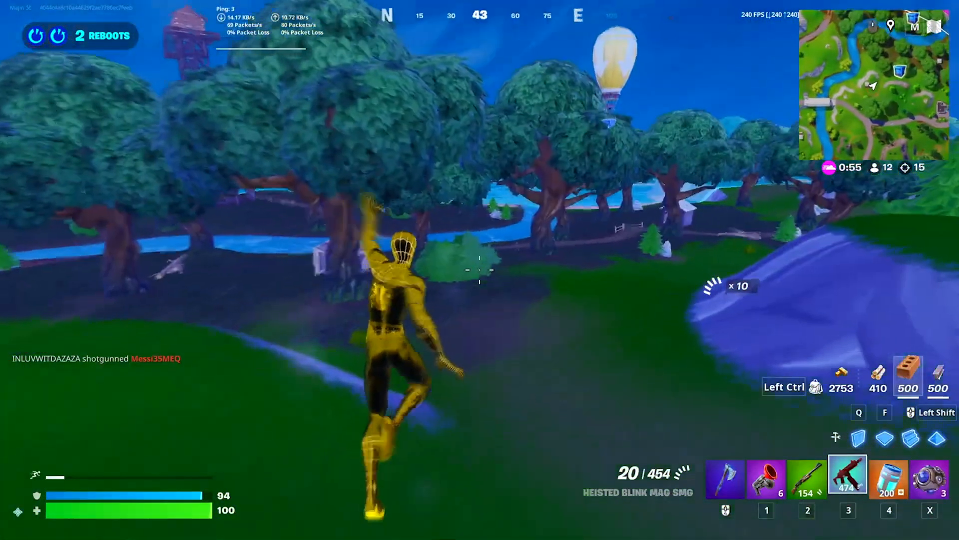
In Fortnite, switch weapon slots to equip the pump shotgun instead of the SMG
{"action": "key", "text": "2"}
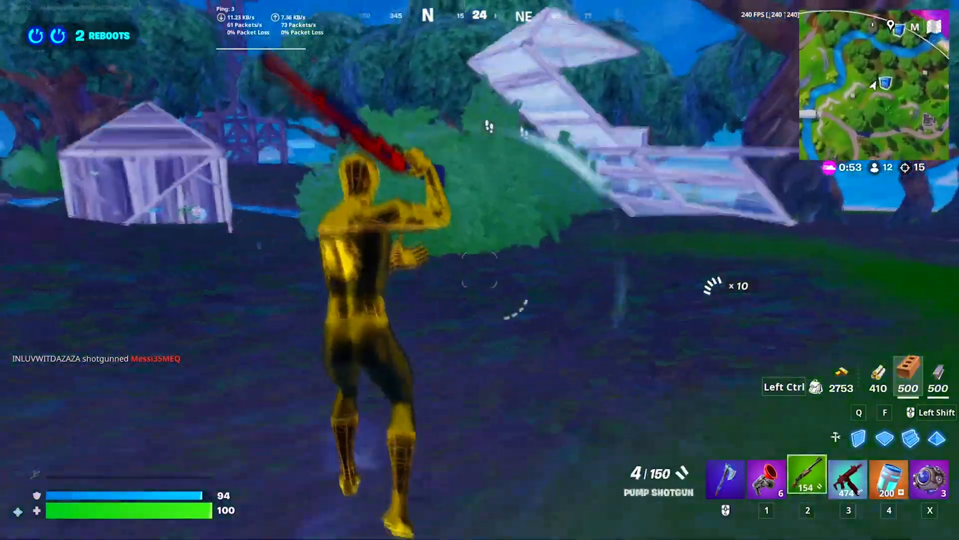
{"action": "key", "text": "3"}
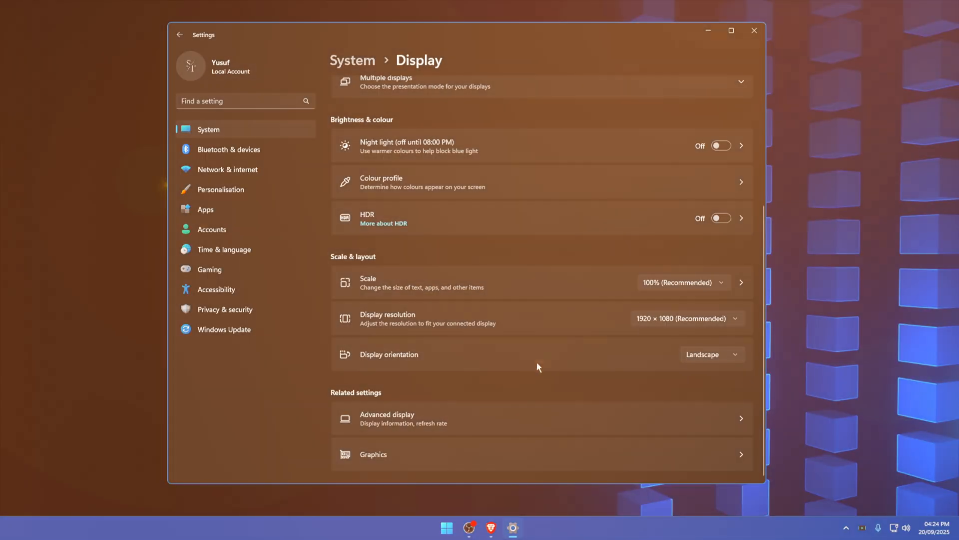
Check display orientation, then view Advanced display and keep the 239.76 Hz refresh rate
{"action": "left_click", "coordinate": [712, 354]}
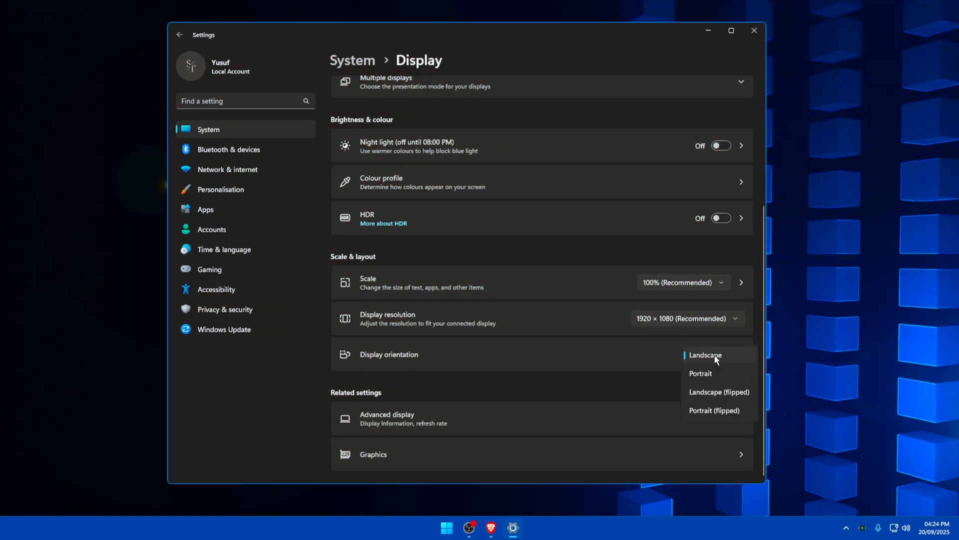
{"action": "mouse_move", "coordinate": [737, 377]}
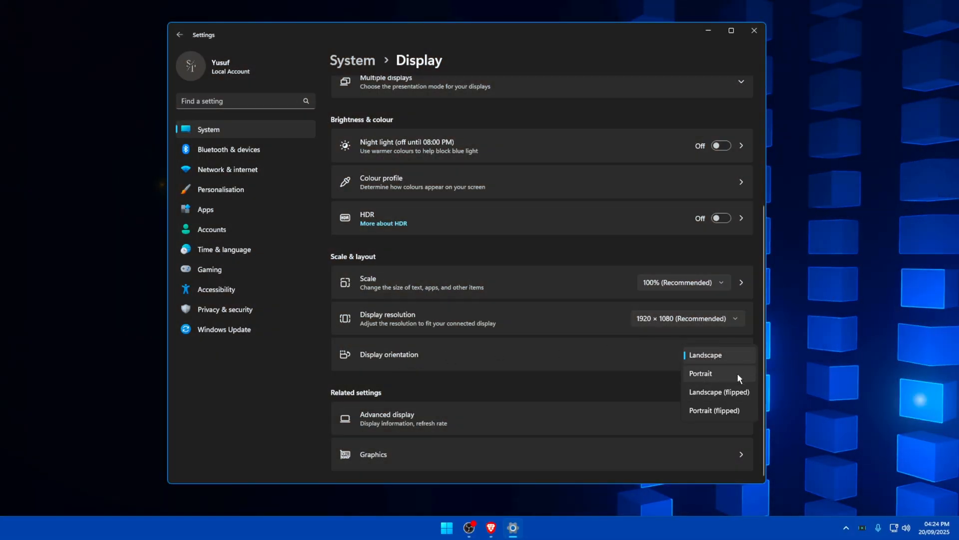
{"action": "left_click", "coordinate": [387, 419]}
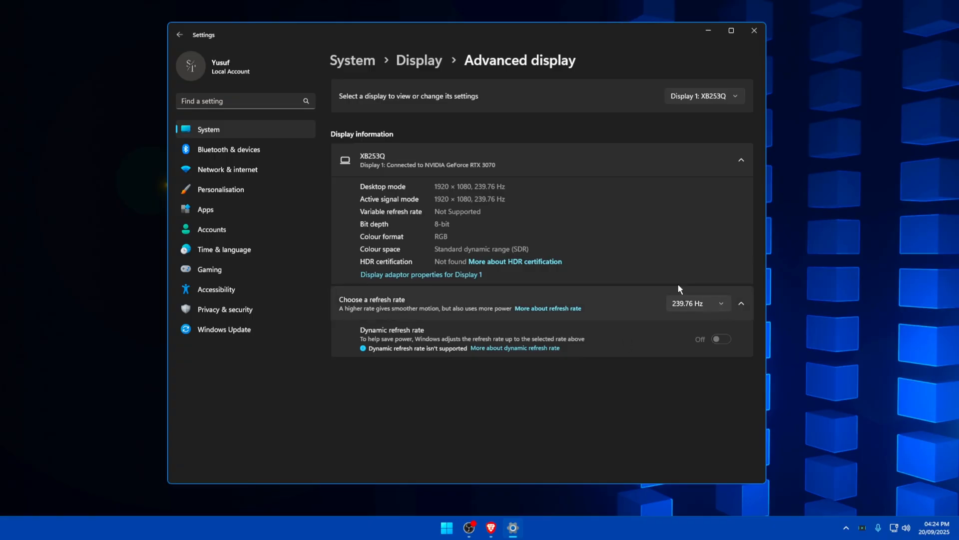
{"action": "left_click", "coordinate": [697, 303]}
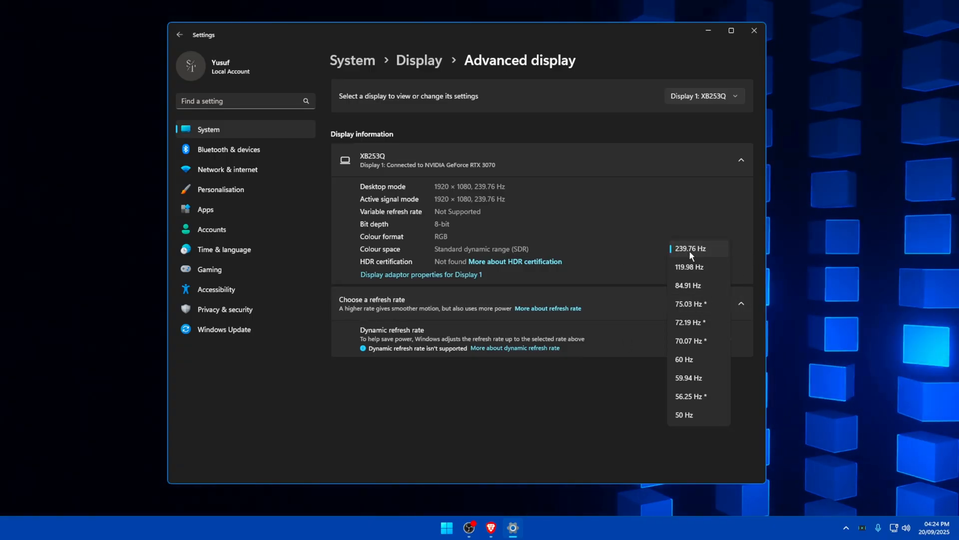
{"action": "mouse_move", "coordinate": [687, 257]}
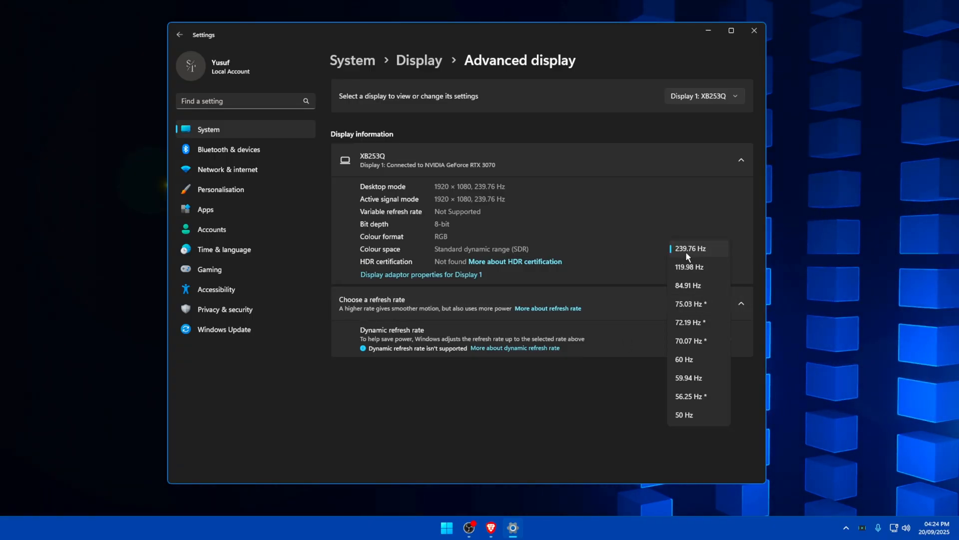
{"action": "mouse_move", "coordinate": [713, 206]}
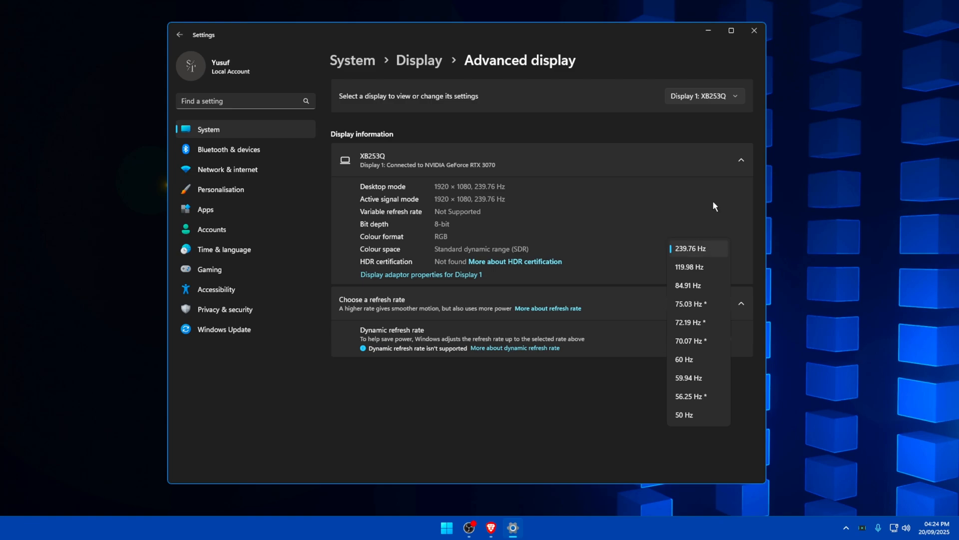
{"action": "mouse_move", "coordinate": [752, 323]}
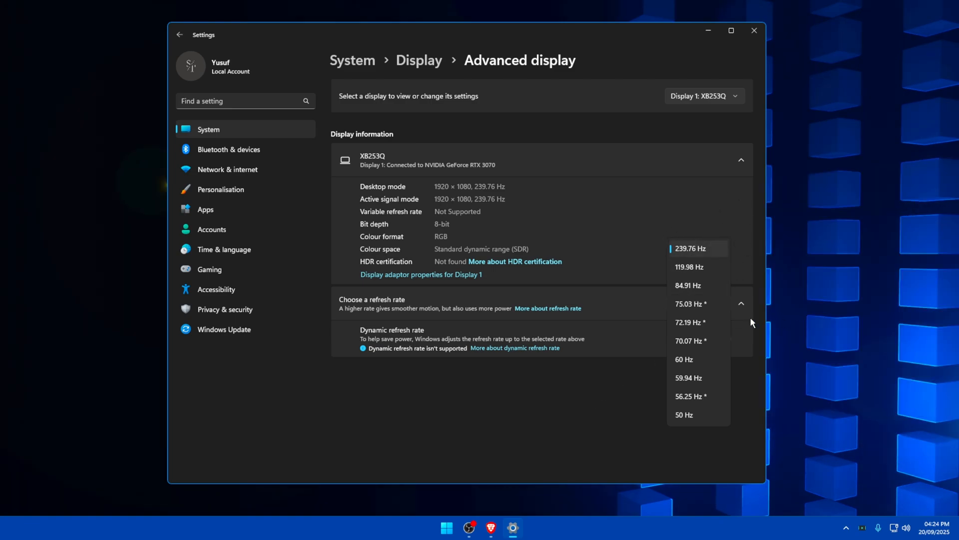
{"action": "mouse_move", "coordinate": [704, 351]}
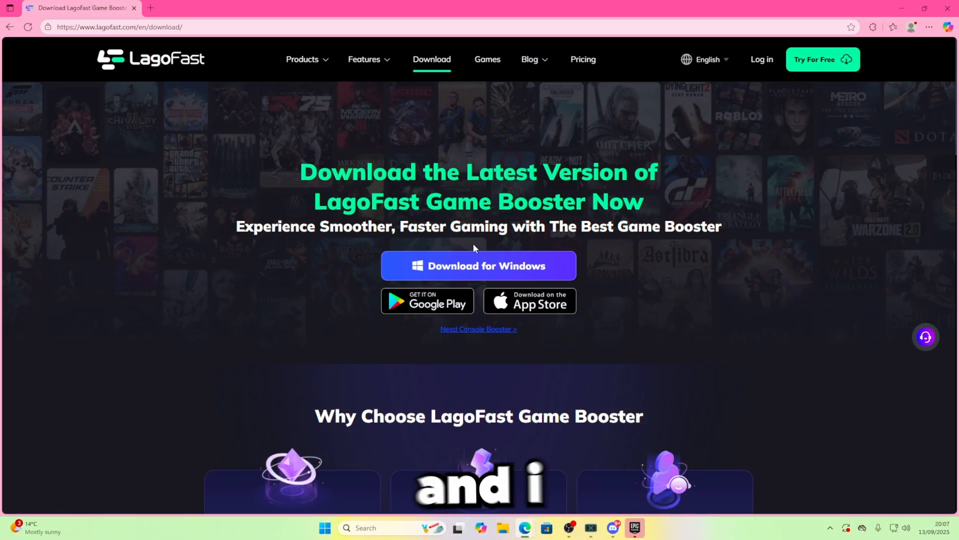
Download LagoFast for Windows, sign in with Google, accept the free trial and choose Fortnite
{"action": "left_click", "coordinate": [479, 266]}
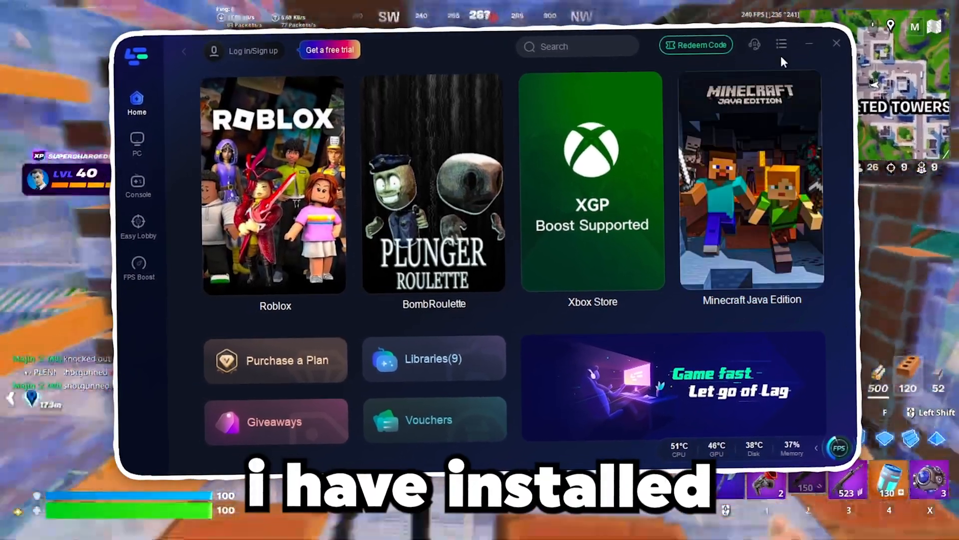
{"action": "left_click", "coordinate": [247, 51]}
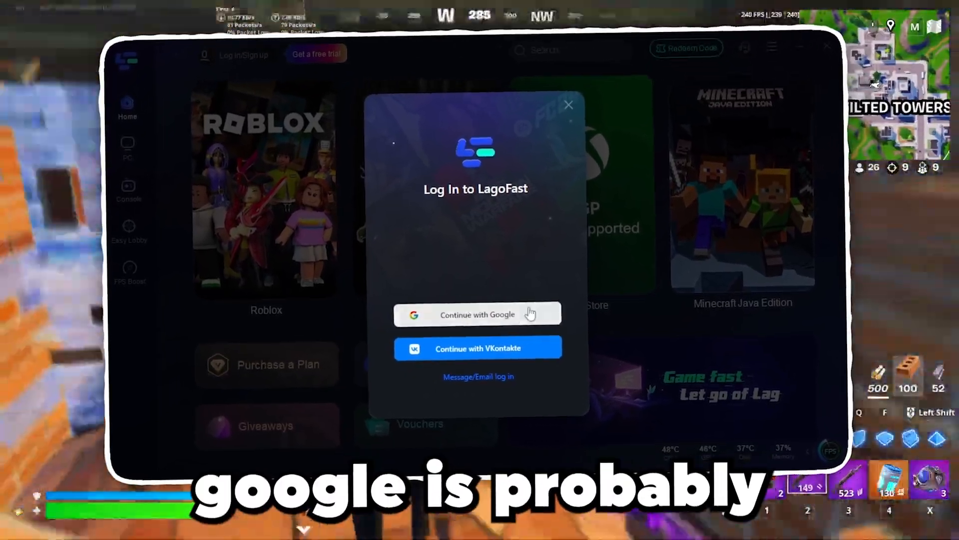
{"action": "left_click", "coordinate": [477, 314]}
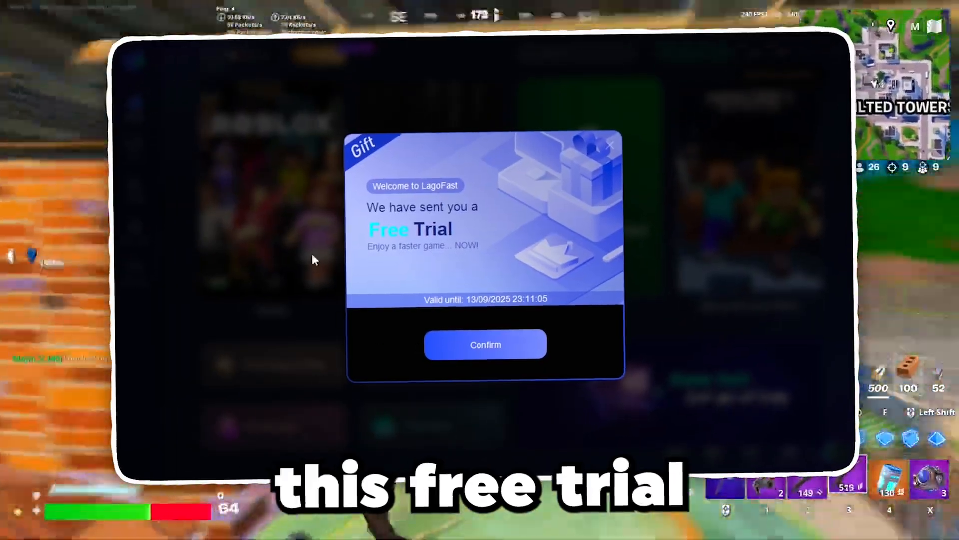
{"action": "left_click", "coordinate": [486, 345]}
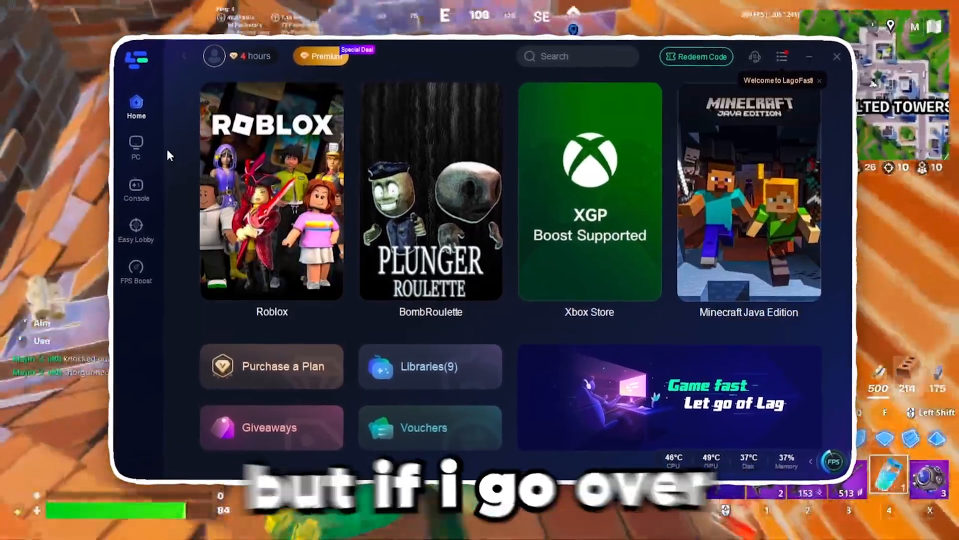
{"action": "left_click", "coordinate": [140, 140]}
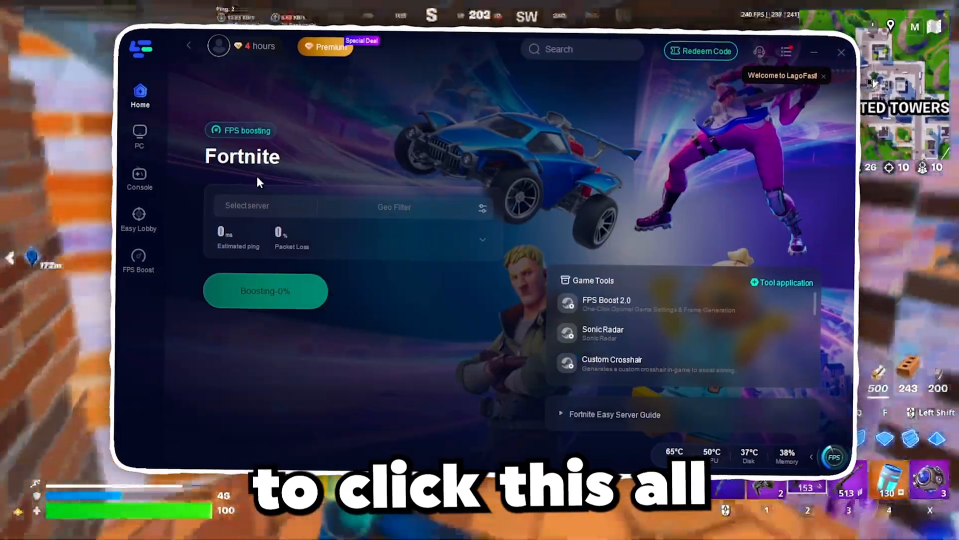
Boost Fortnite through the automatic Smart Boost node, then go to the FPS Boost settings
{"action": "left_click", "coordinate": [246, 206]}
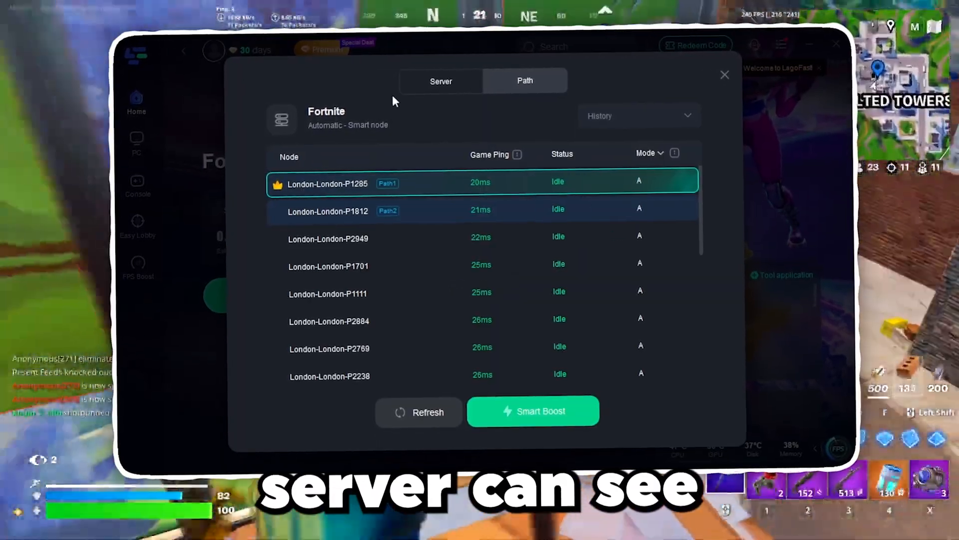
{"action": "scroll", "scroll_direction": "down", "scroll_amount": 3}
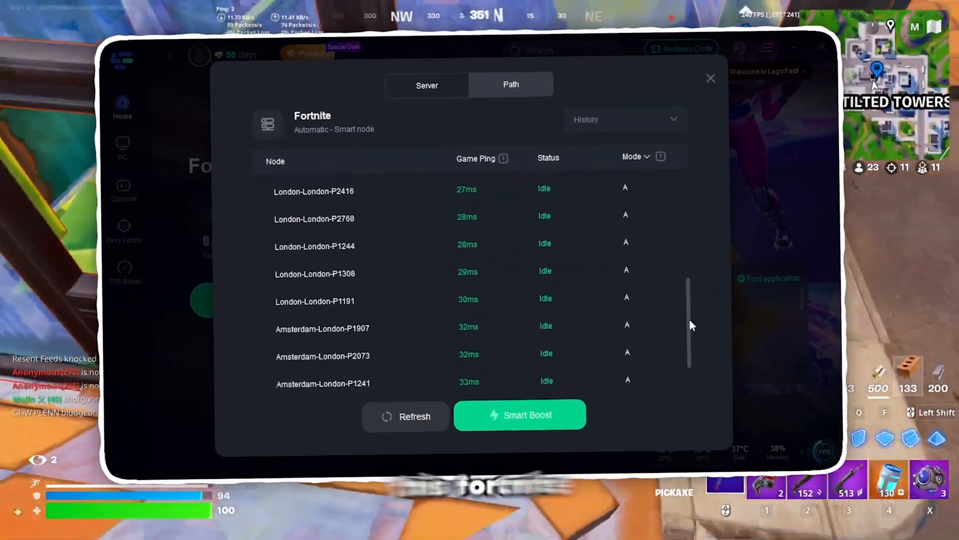
{"action": "scroll", "scroll_direction": "down", "scroll_amount": 3}
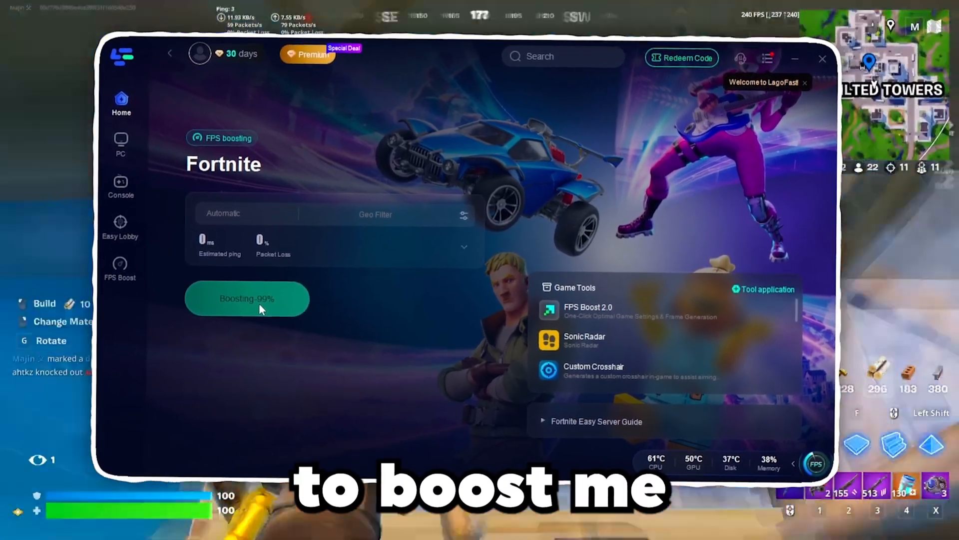
{"action": "left_click", "coordinate": [247, 298]}
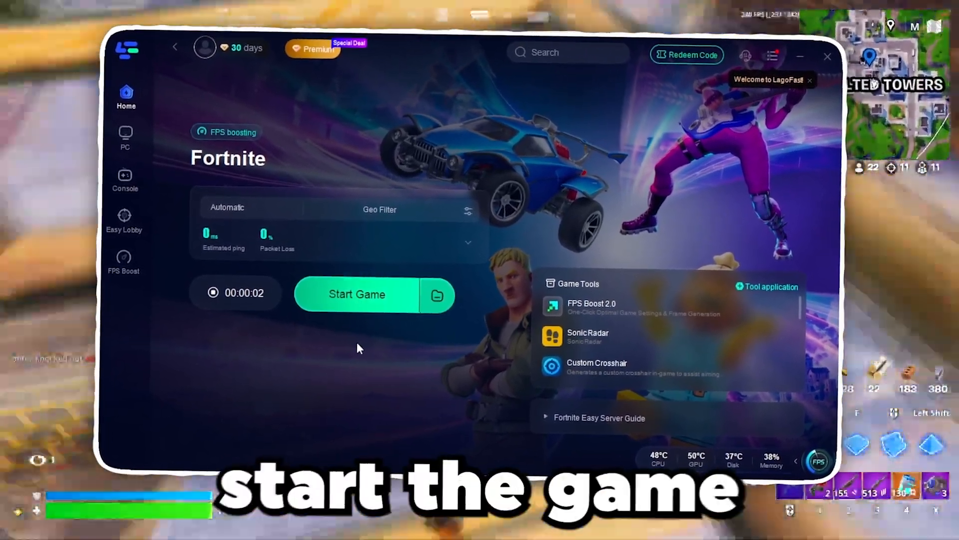
{"action": "left_click", "coordinate": [357, 294]}
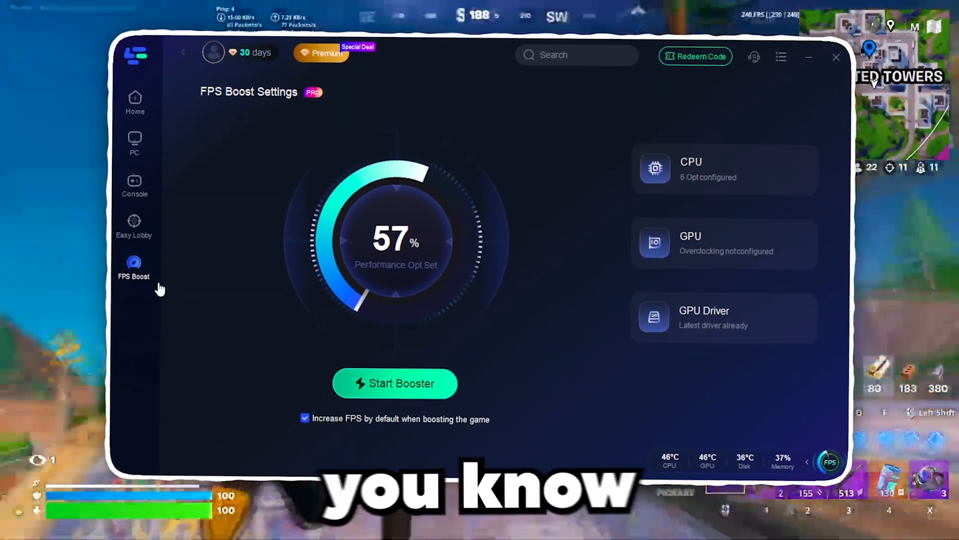
Save High-performance GPU overclocking with GPU Boost enabled and start the FPS booster
{"action": "left_click", "coordinate": [724, 169]}
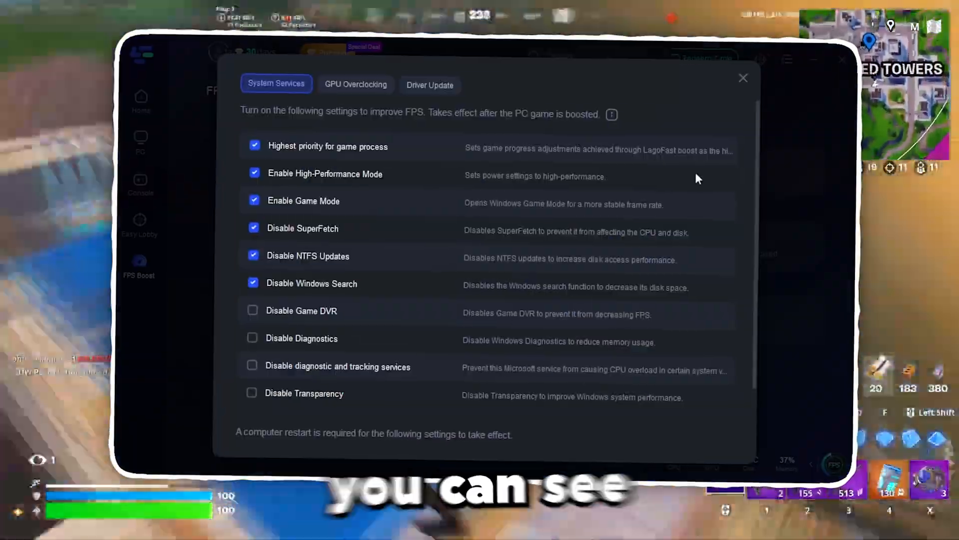
{"action": "left_click", "coordinate": [742, 78]}
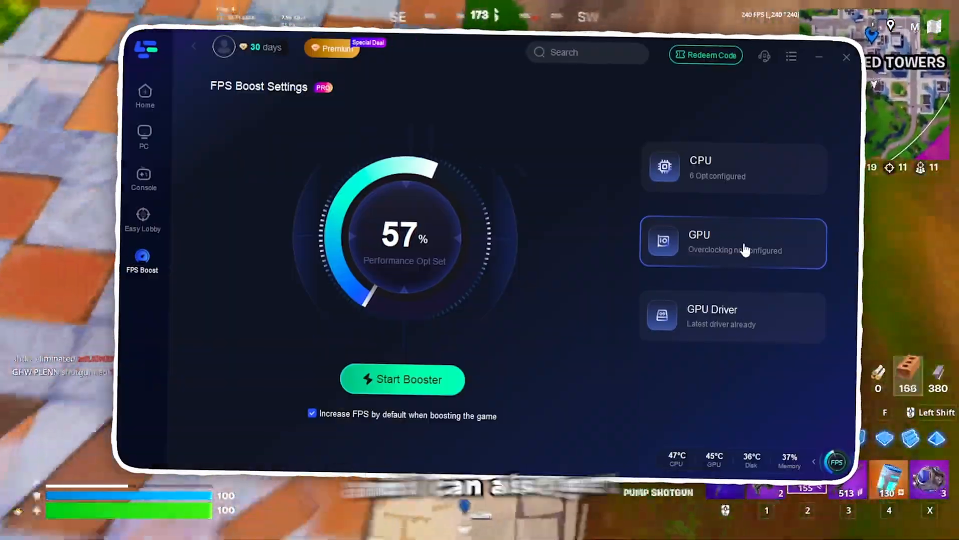
{"action": "left_click", "coordinate": [733, 242]}
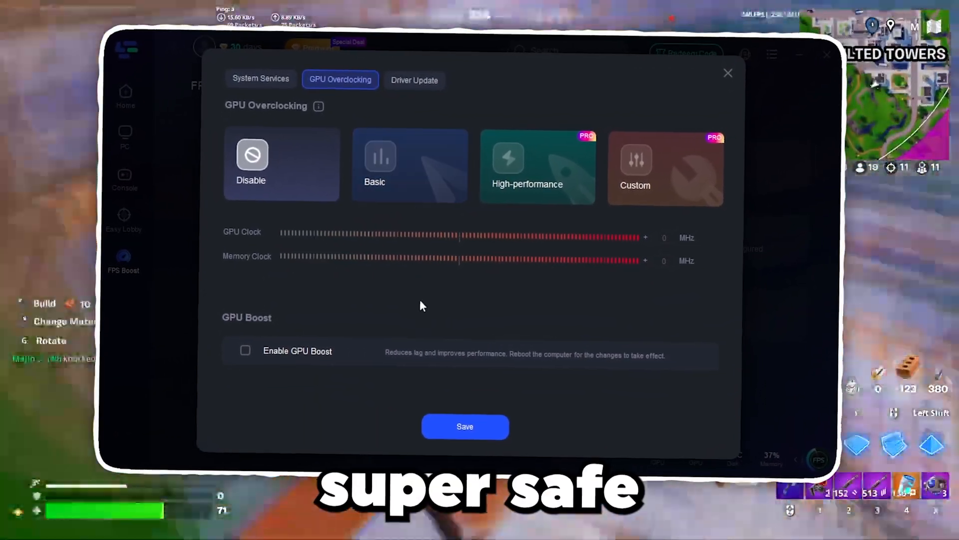
{"action": "left_click", "coordinate": [410, 165]}
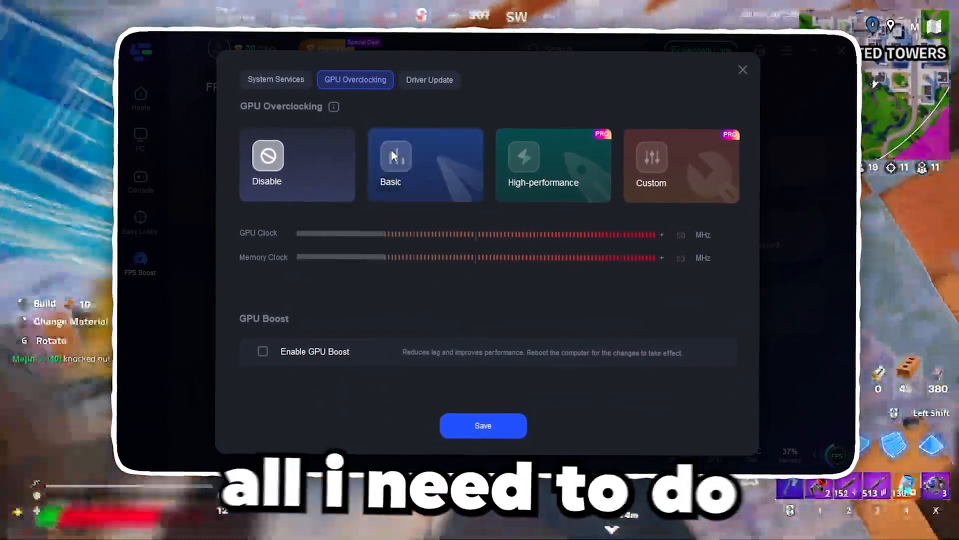
{"action": "left_click", "coordinate": [543, 163]}
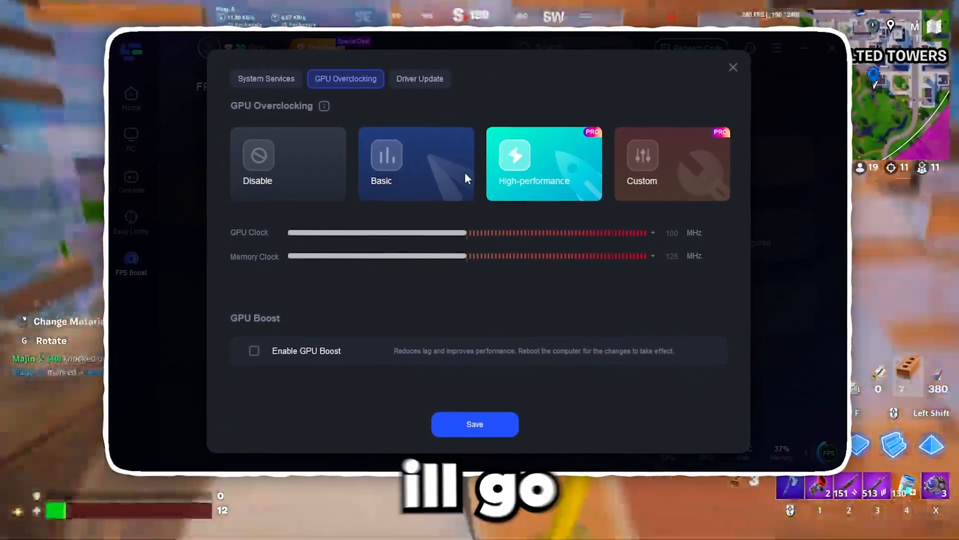
{"action": "left_click", "coordinate": [254, 351]}
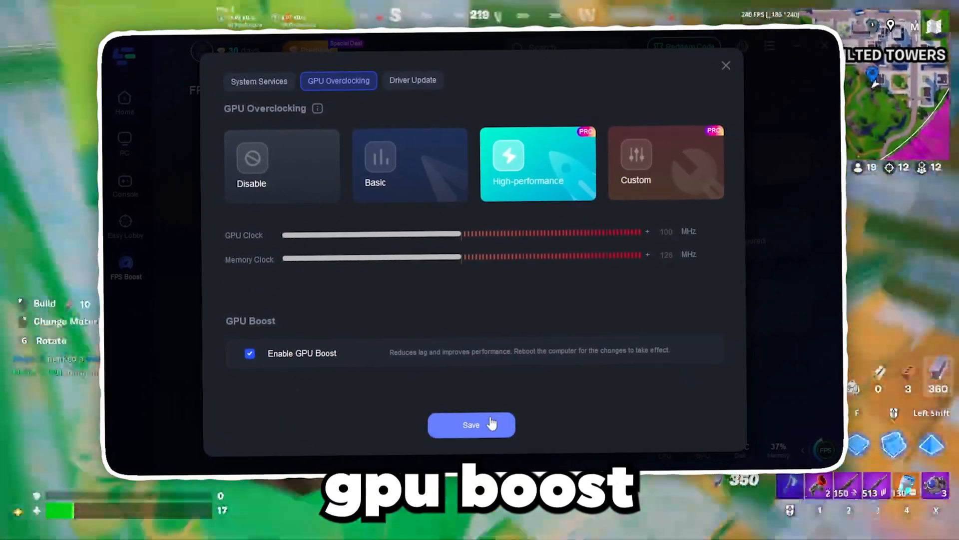
{"action": "left_click", "coordinate": [471, 425]}
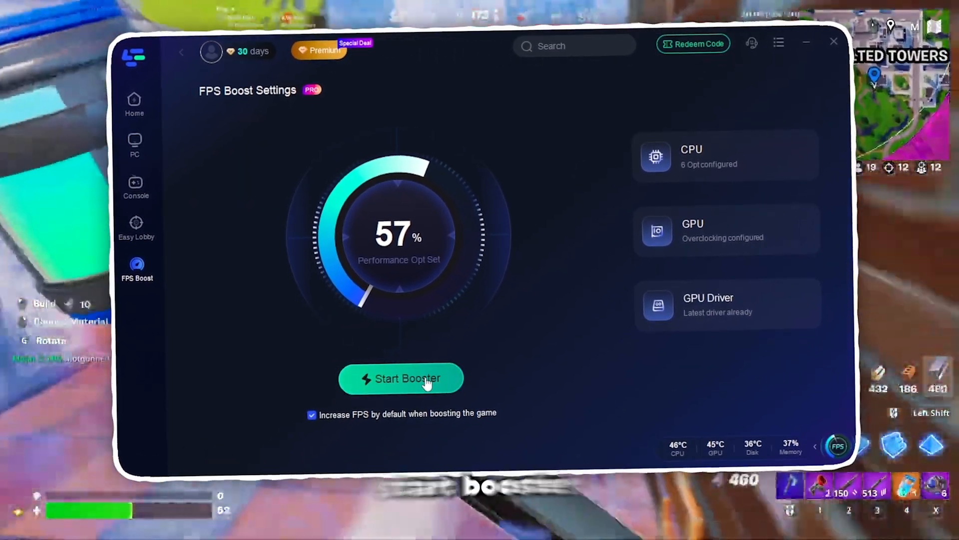
{"action": "left_click", "coordinate": [401, 377]}
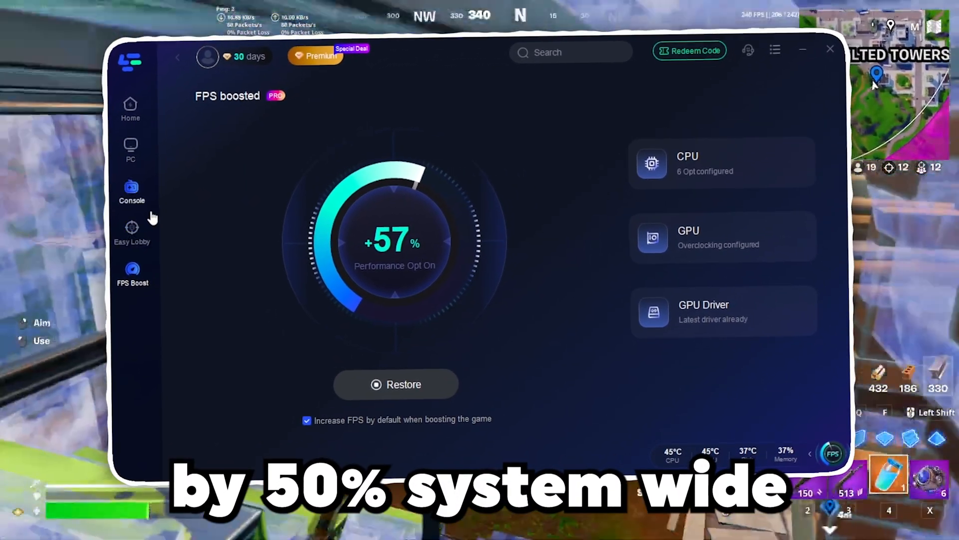
In Easy Lobby, activate the location change for the Call of duty series
{"action": "left_click", "coordinate": [132, 230]}
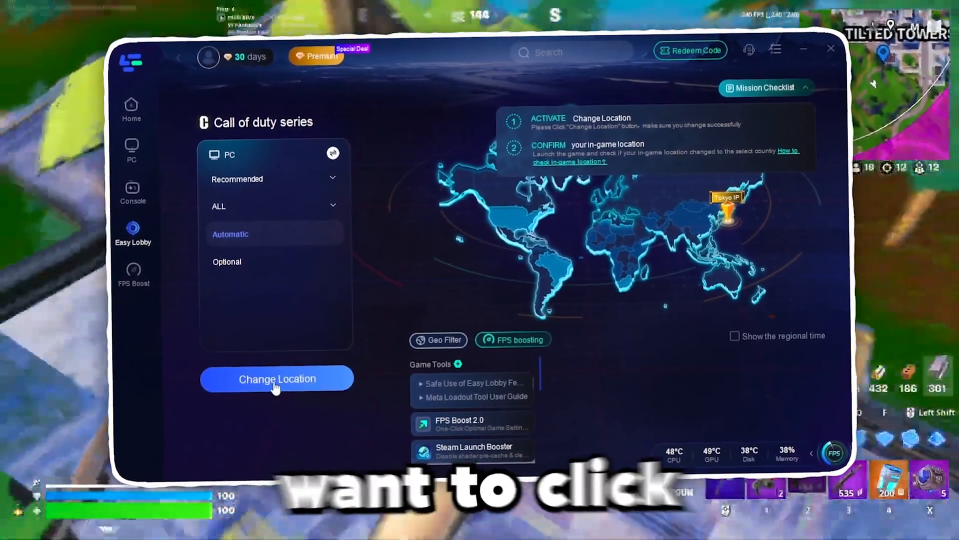
{"action": "left_click", "coordinate": [277, 379]}
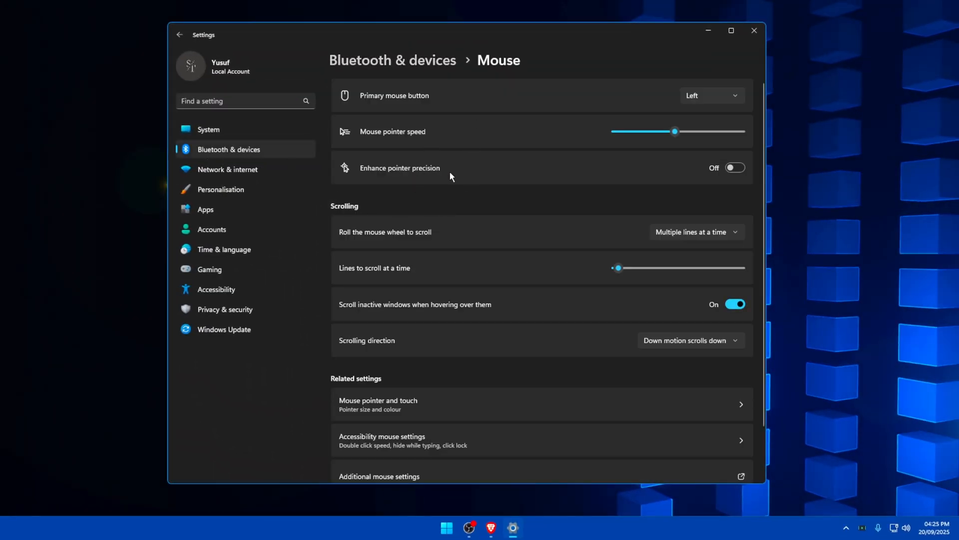
{"action": "mouse_move", "coordinate": [537, 287]}
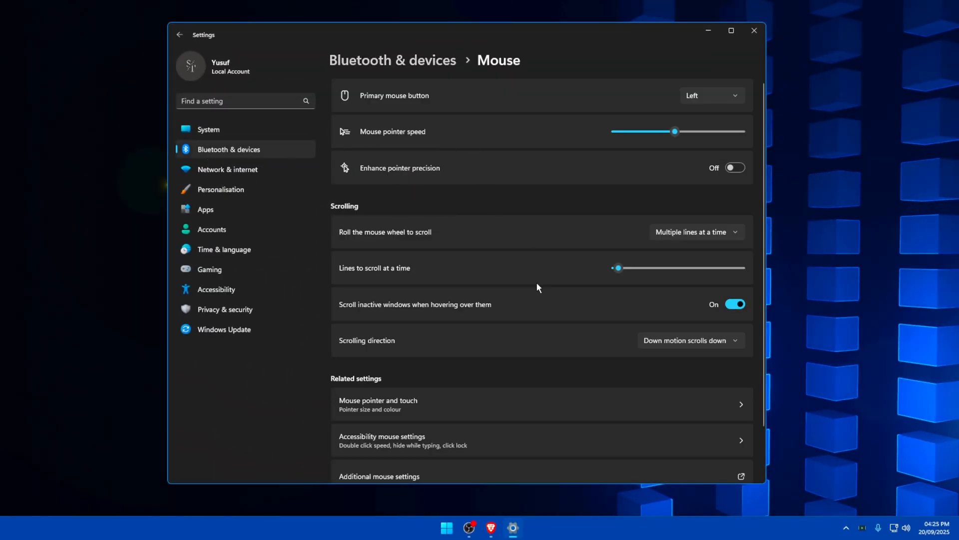
Confirm Enhance pointer precision stays unticked in Mouse Properties and close the dialog
{"action": "scroll", "scroll_direction": "down", "scroll_amount": 3}
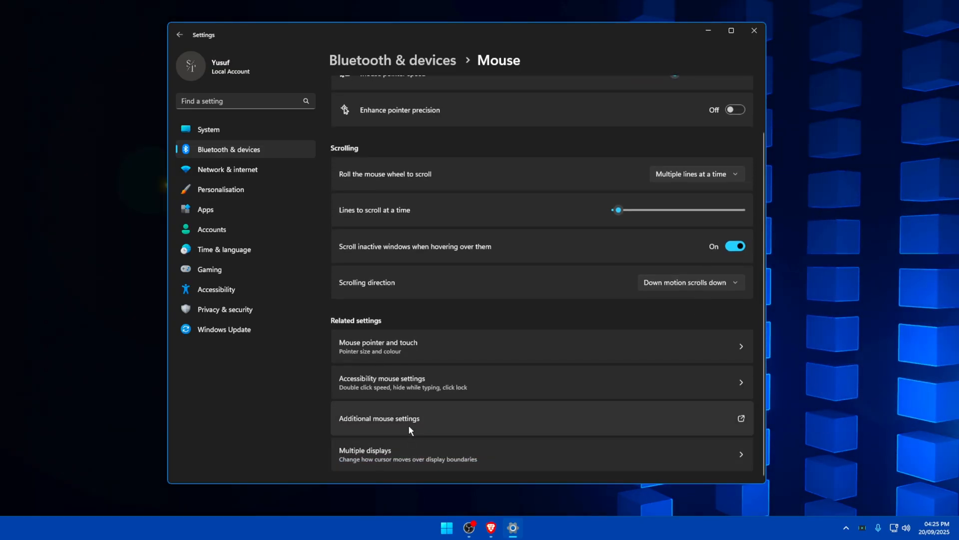
{"action": "left_click", "coordinate": [379, 418]}
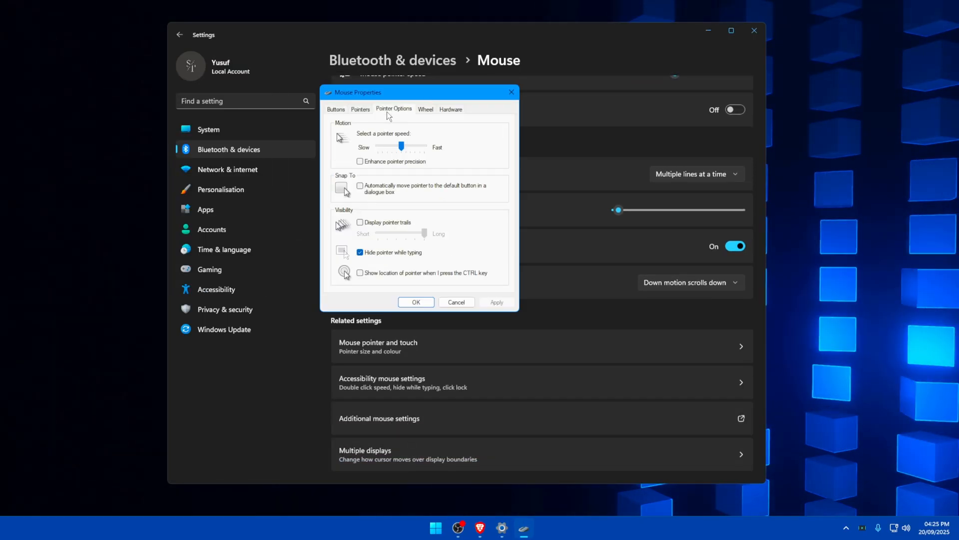
{"action": "mouse_move", "coordinate": [357, 168]}
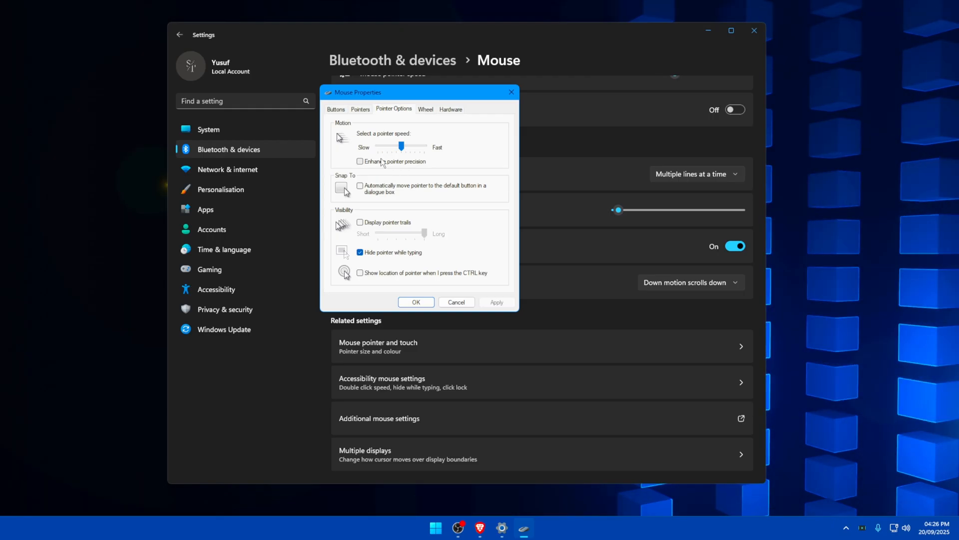
{"action": "mouse_move", "coordinate": [362, 168]}
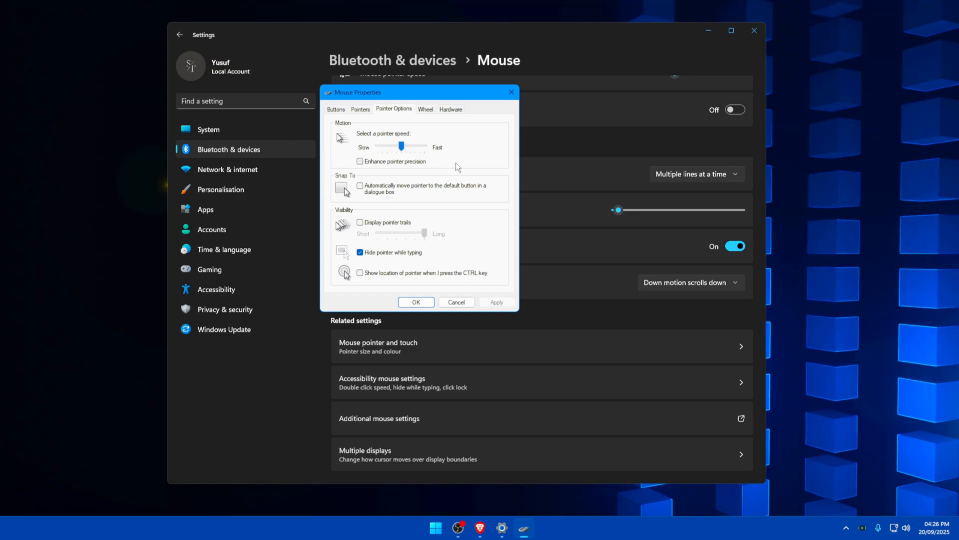
{"action": "left_click", "coordinate": [227, 169]}
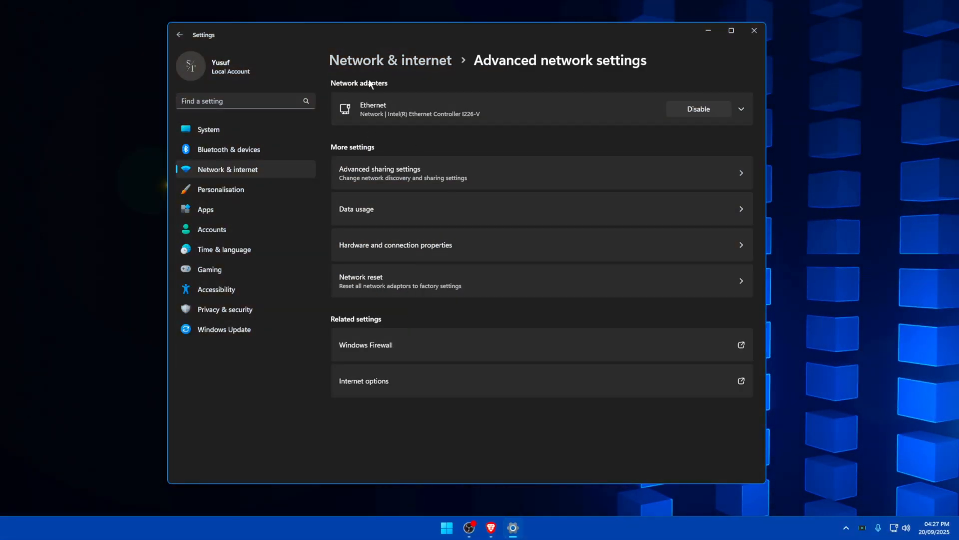
Expand the Ethernet adapter and bring up its Ethernet Properties dialog
{"action": "left_click", "coordinate": [741, 109]}
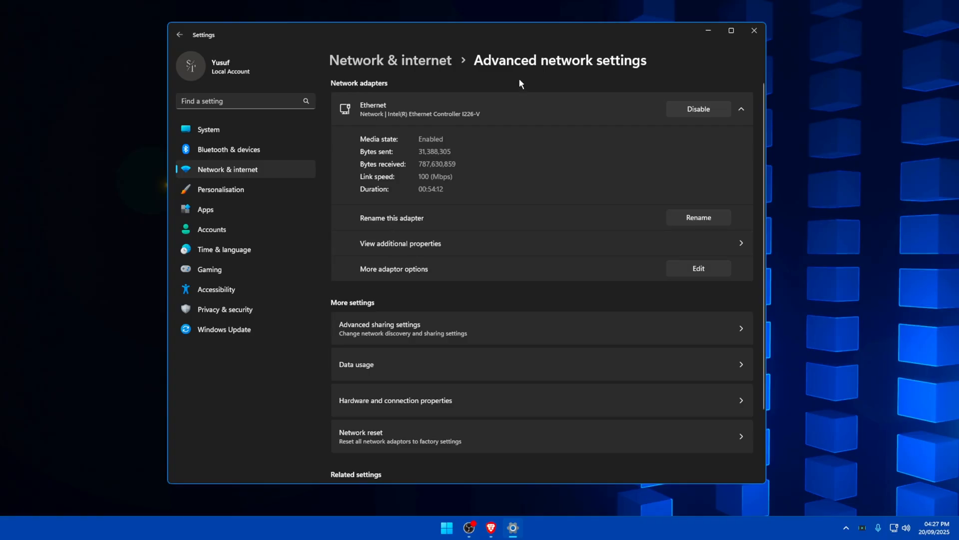
{"action": "mouse_move", "coordinate": [688, 269]}
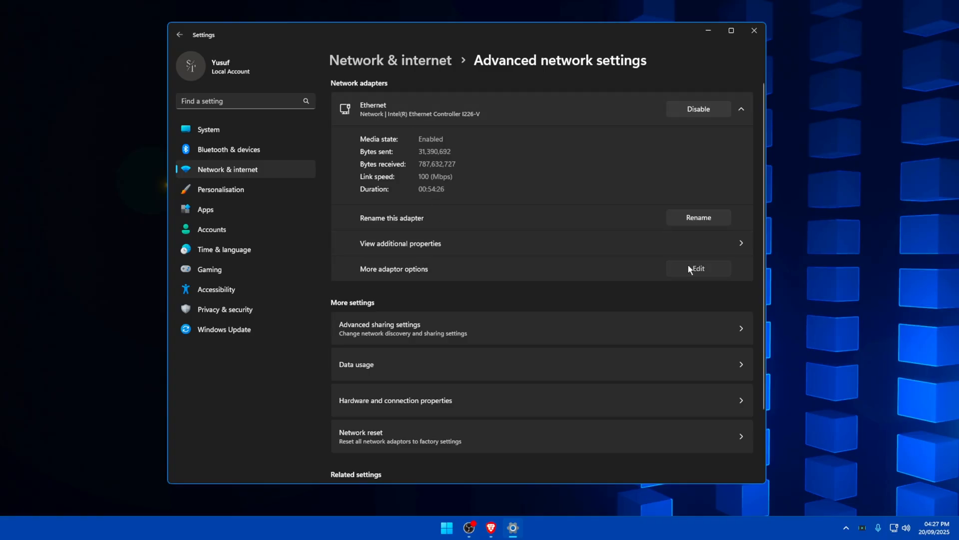
{"action": "left_click", "coordinate": [697, 268]}
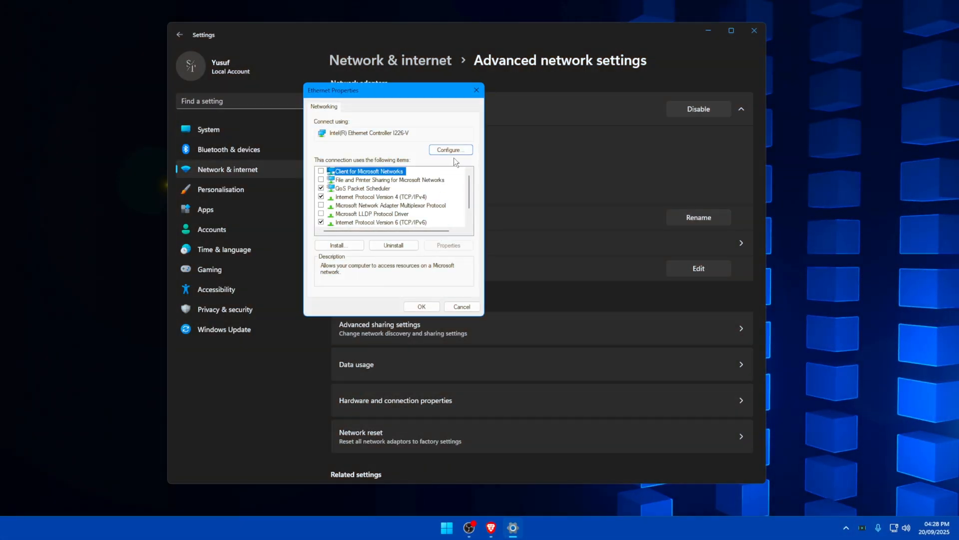
Review the adapter's advanced driver properties (Energy Efficient Ethernet, Interrupt Moderation, offloads) and close the dialog
{"action": "left_click", "coordinate": [449, 148]}
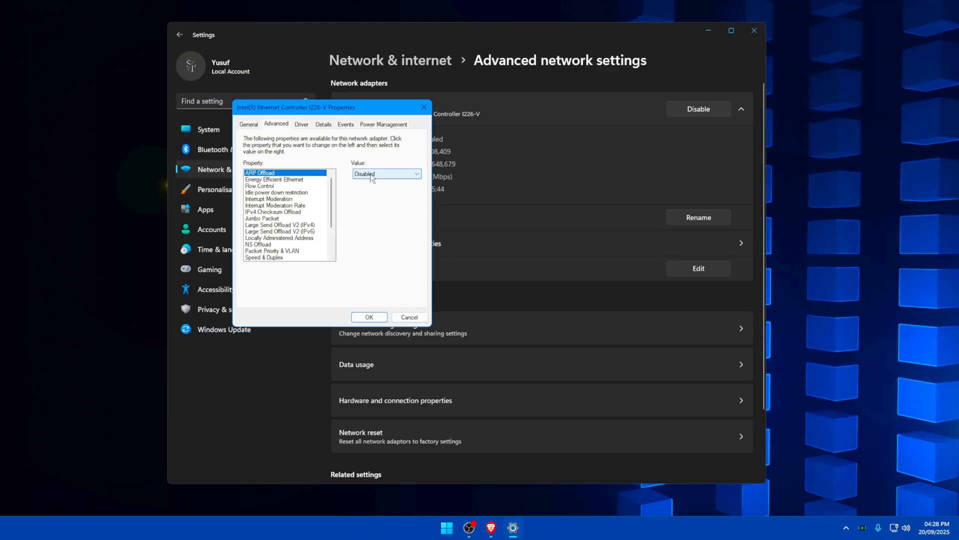
{"action": "left_click", "coordinate": [275, 179]}
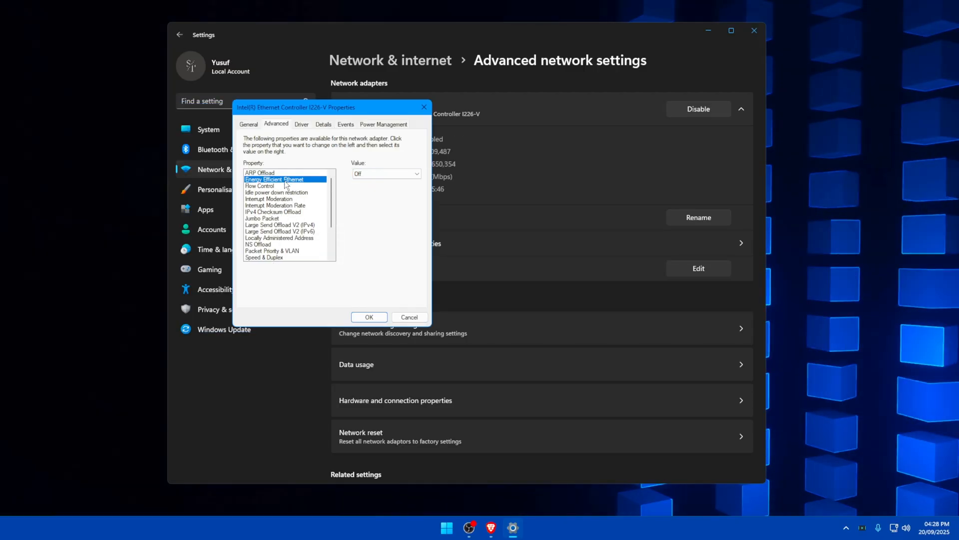
{"action": "left_click", "coordinate": [269, 198]}
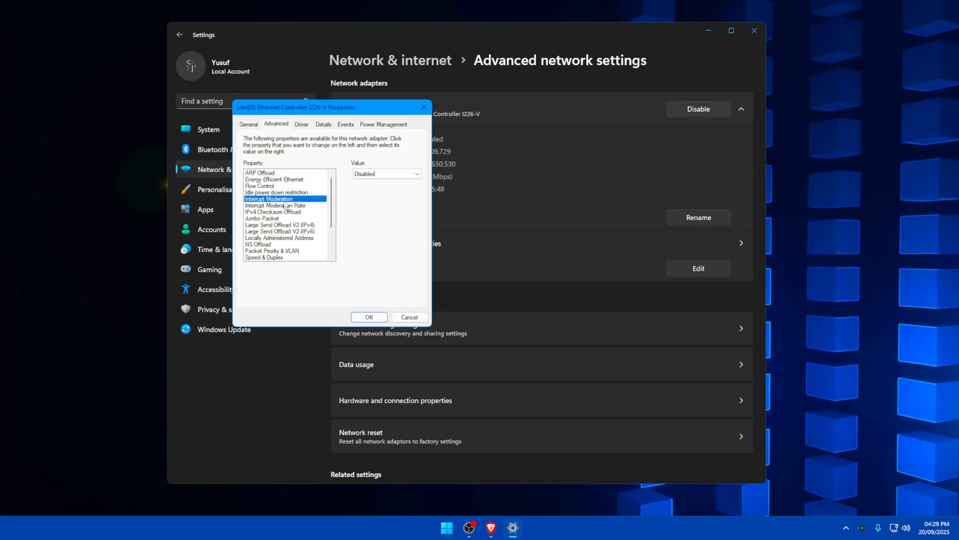
{"action": "left_click", "coordinate": [279, 231]}
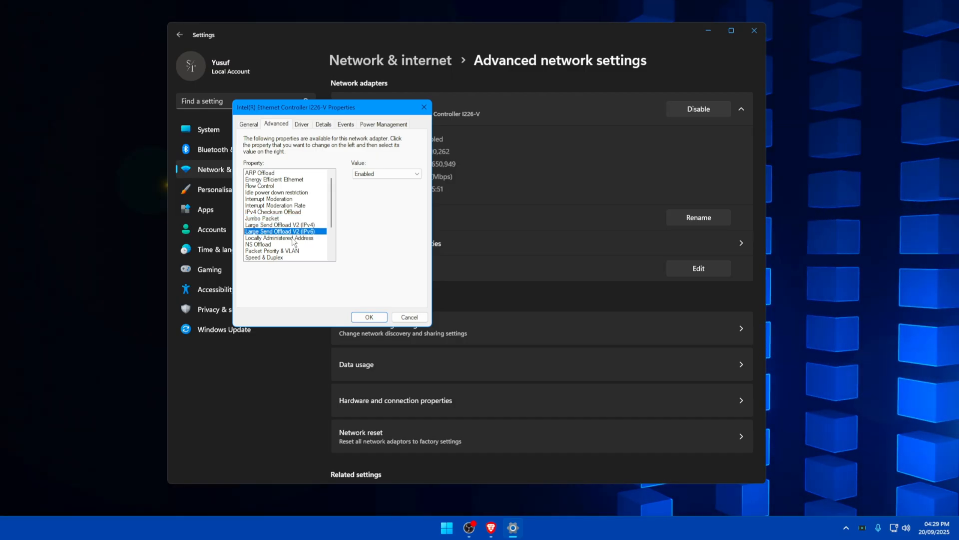
{"action": "left_click", "coordinate": [274, 256]}
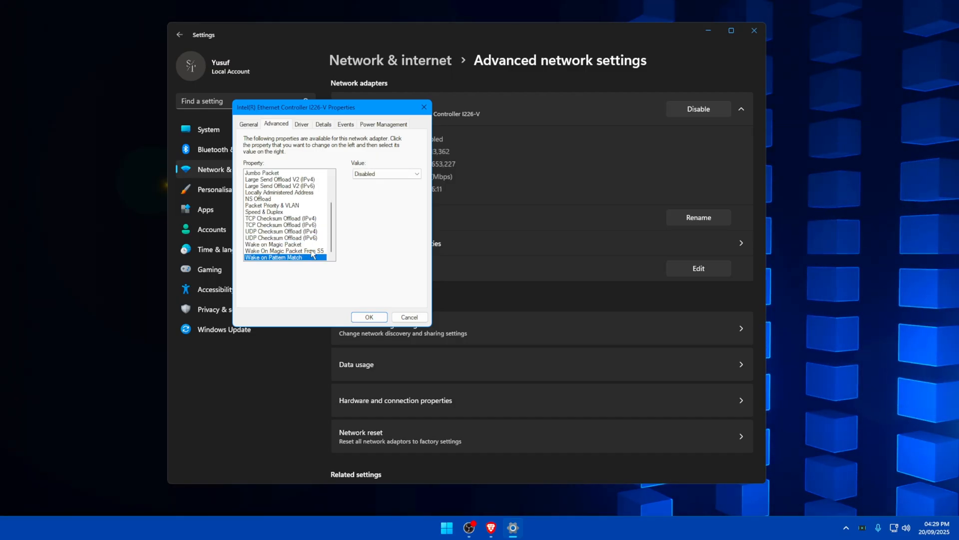
{"action": "left_click", "coordinate": [281, 219]}
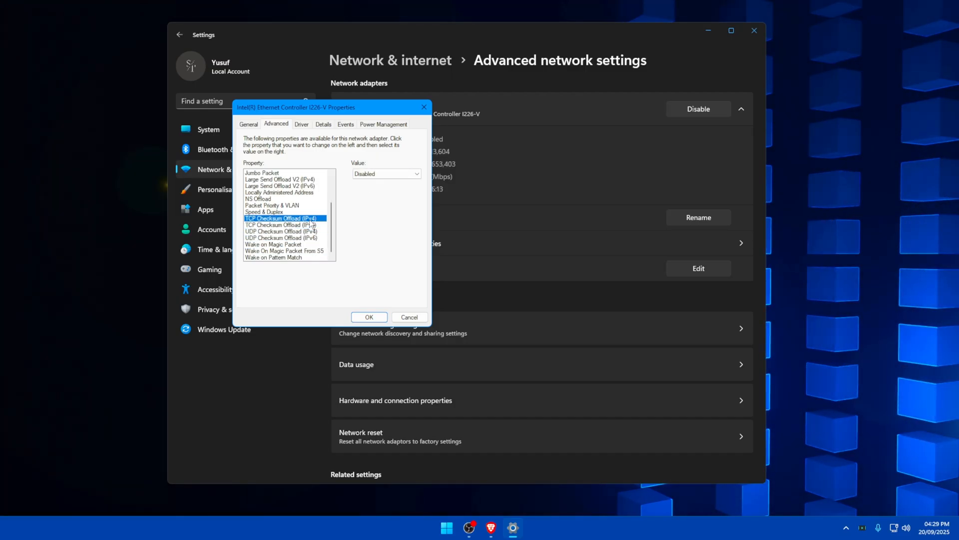
{"action": "left_click", "coordinate": [272, 204]}
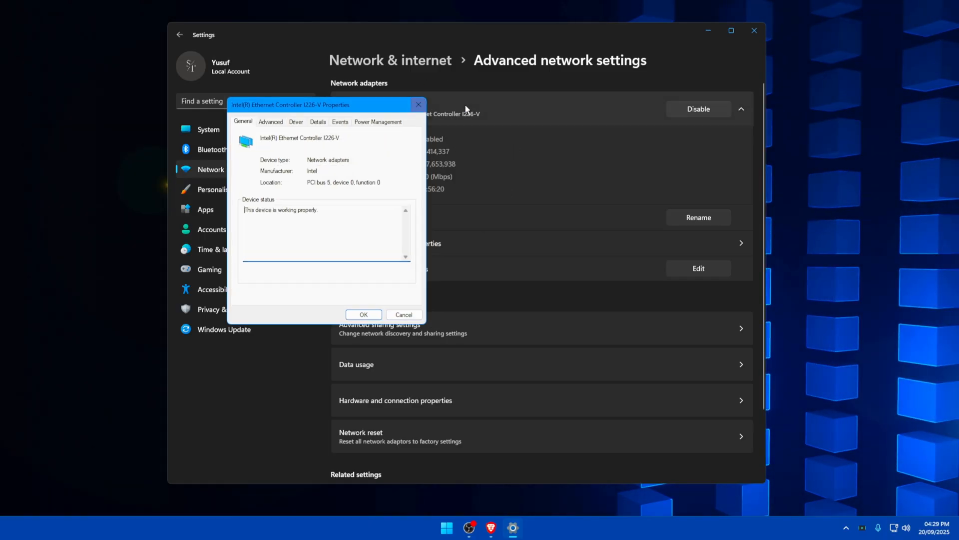
{"action": "left_click", "coordinate": [271, 121]}
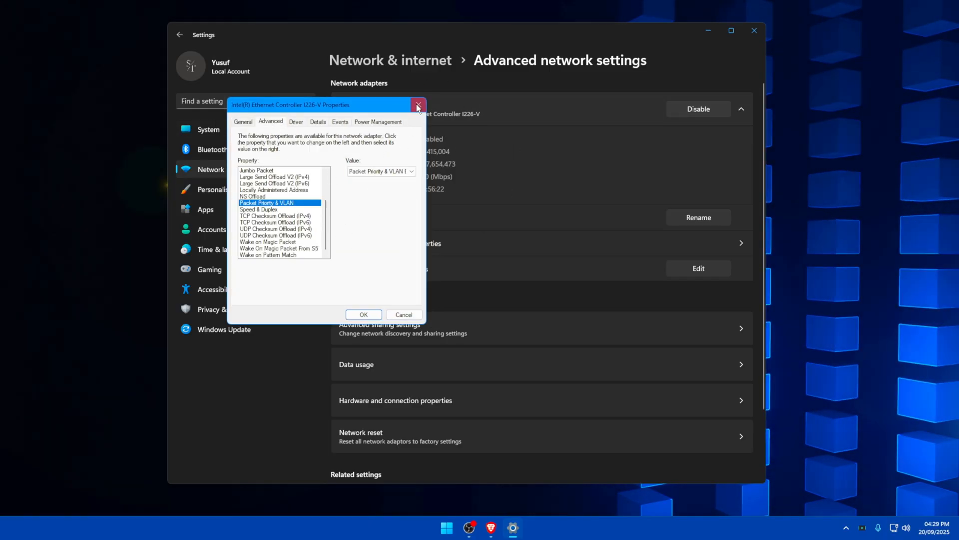
{"action": "left_click", "coordinate": [419, 105]}
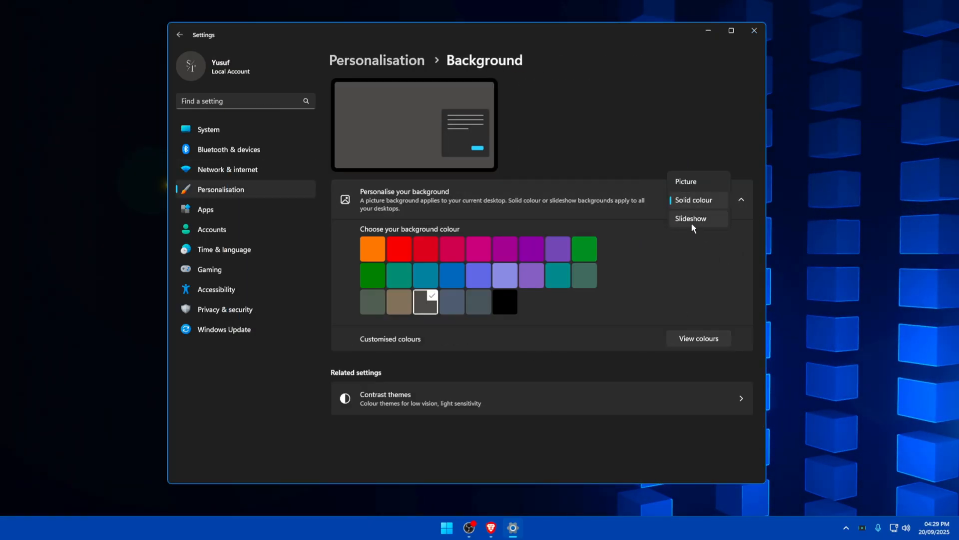
{"action": "mouse_move", "coordinate": [691, 241]}
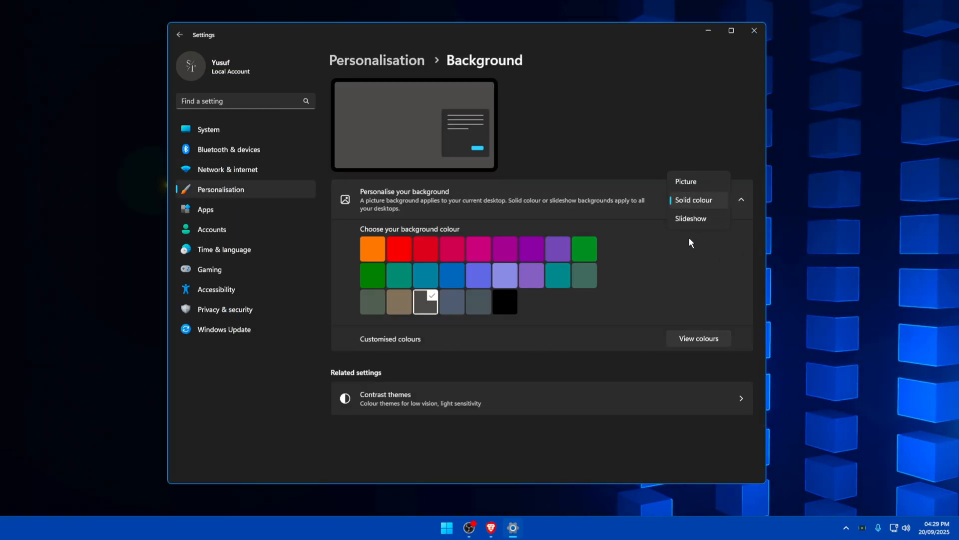
{"action": "mouse_move", "coordinate": [806, 244]}
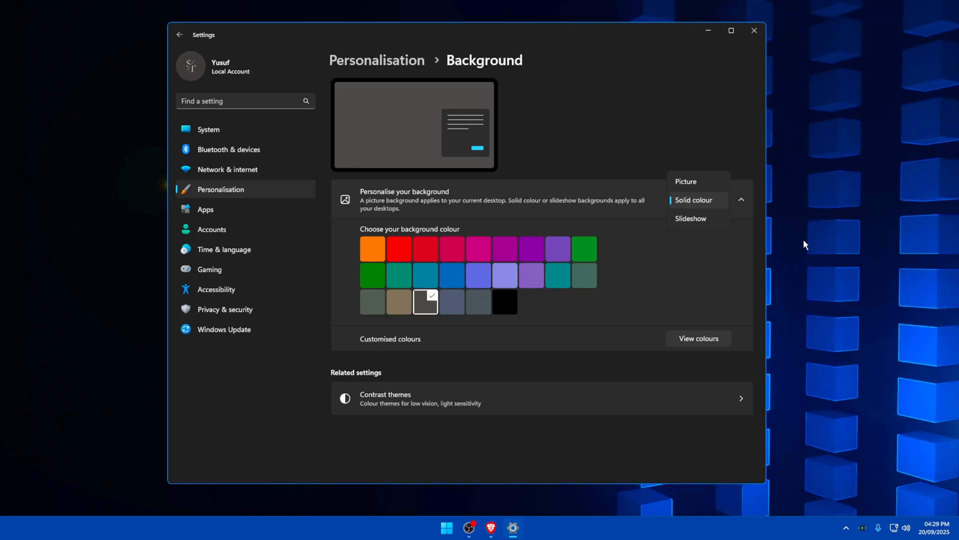
{"action": "mouse_move", "coordinate": [861, 321]}
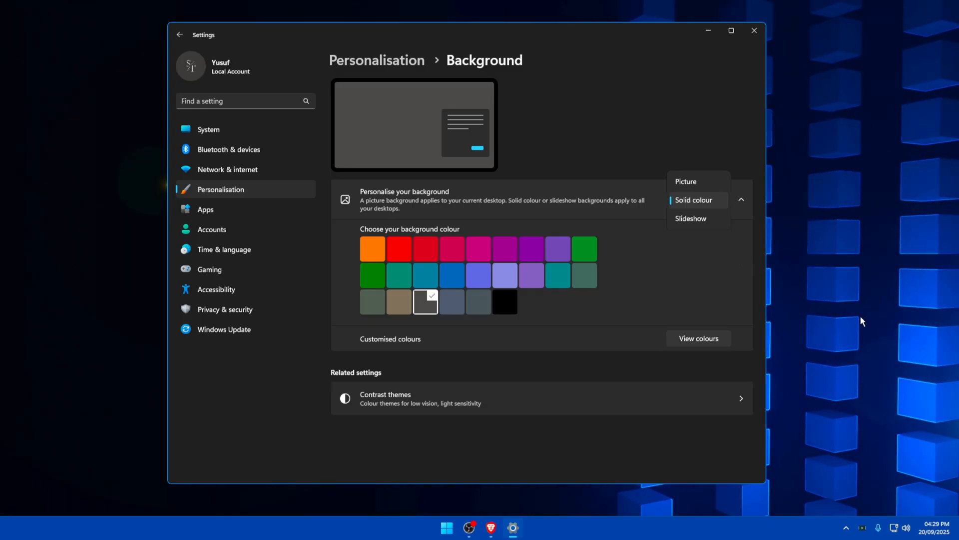
{"action": "mouse_move", "coordinate": [877, 264]}
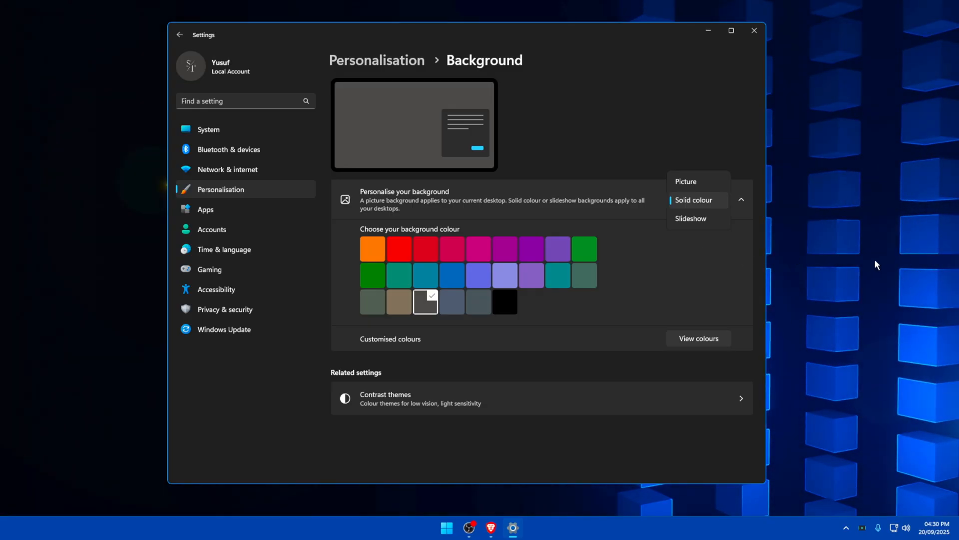
Bring up Wallpaper Engine's quick options from its system tray icon
{"action": "right_click", "coordinate": [847, 496]}
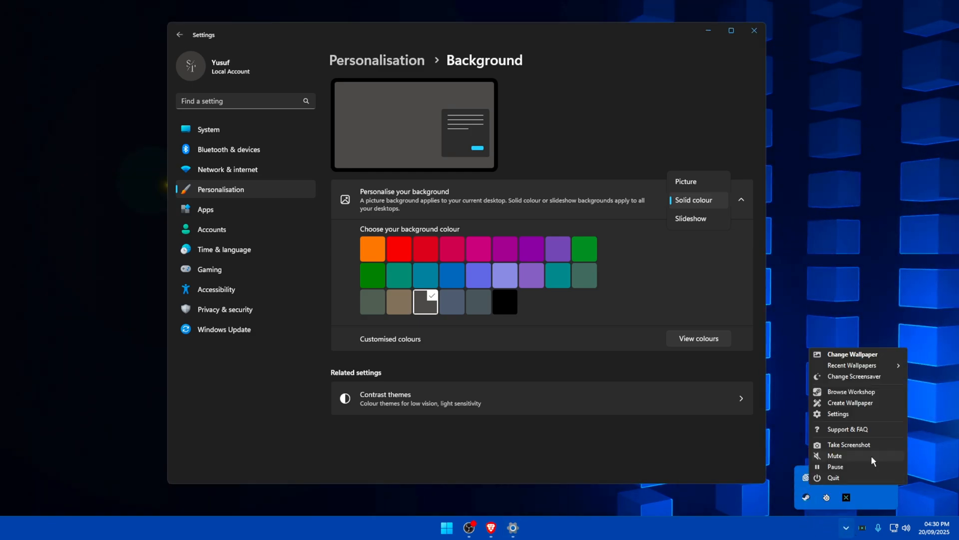
Choose a texture resolution quality on Wallpaper Engine's Performance settings
{"action": "left_click", "coordinate": [838, 414]}
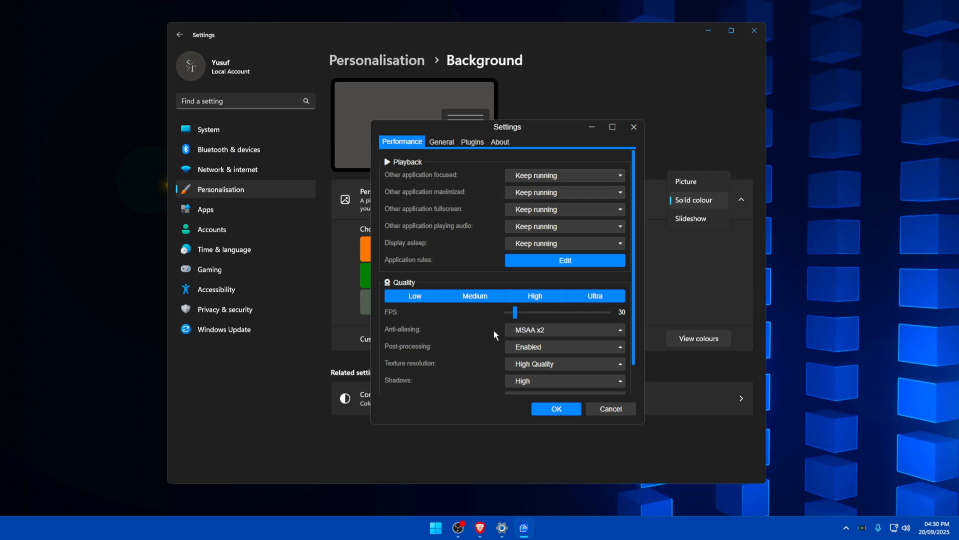
{"action": "mouse_move", "coordinate": [544, 179]}
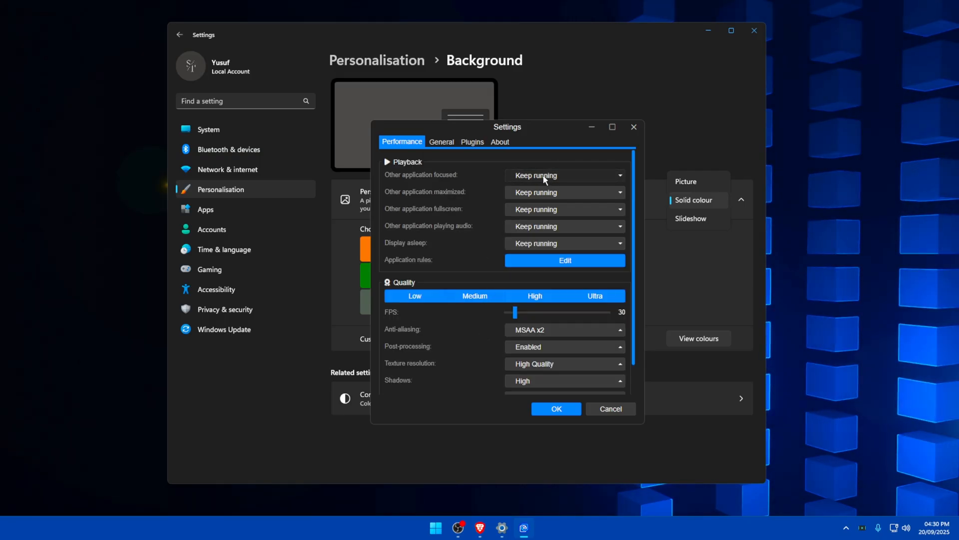
{"action": "mouse_move", "coordinate": [498, 266]}
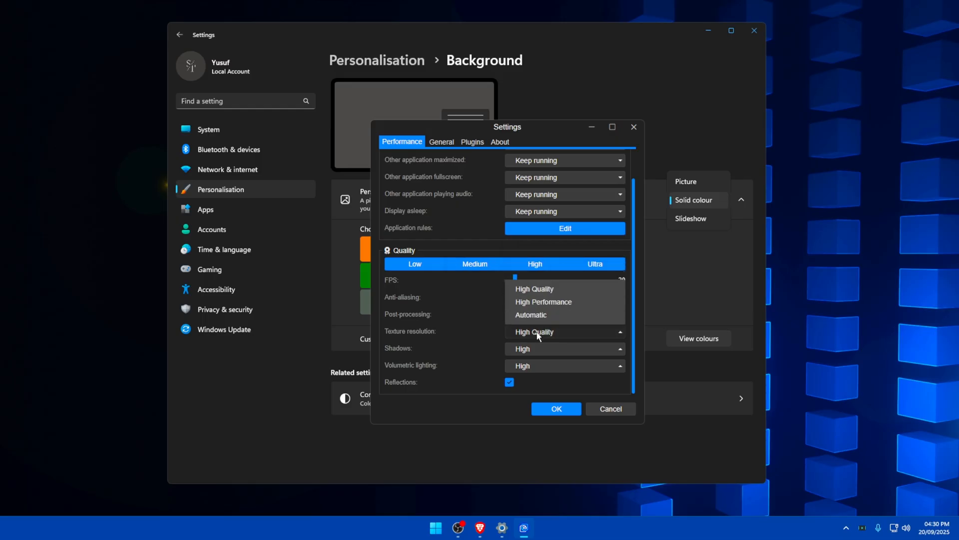
{"action": "left_click", "coordinate": [563, 347]}
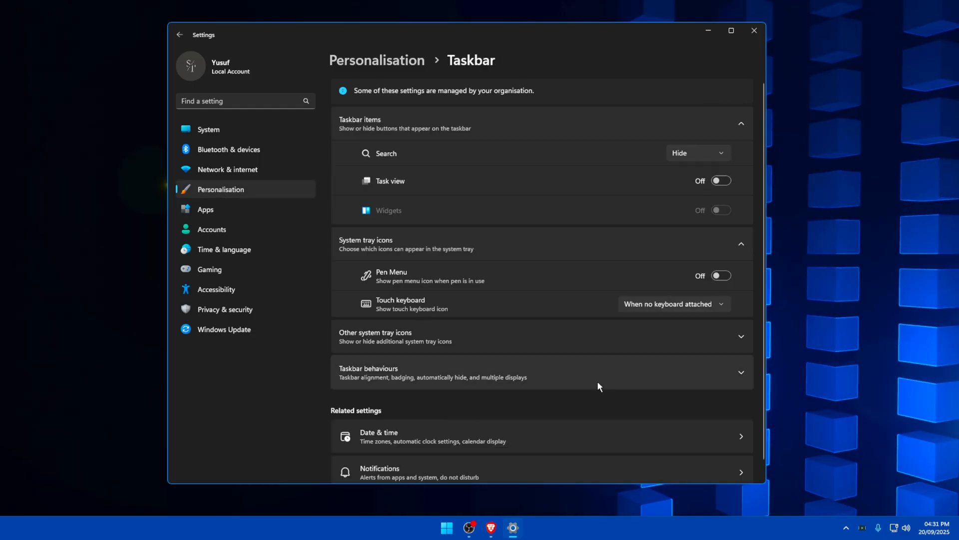
{"action": "mouse_move", "coordinate": [761, 210]}
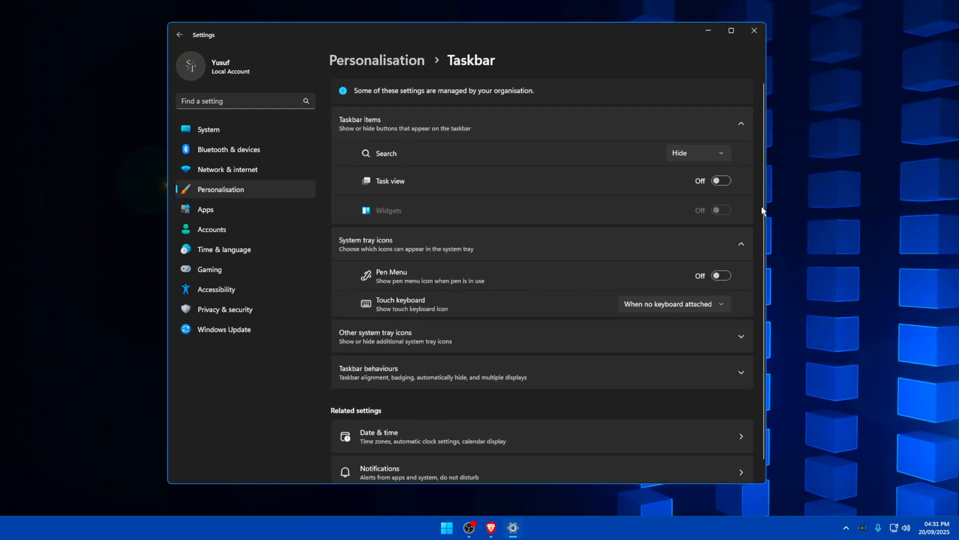
{"action": "mouse_move", "coordinate": [680, 132]}
{"action": "type", "text": "sts"}
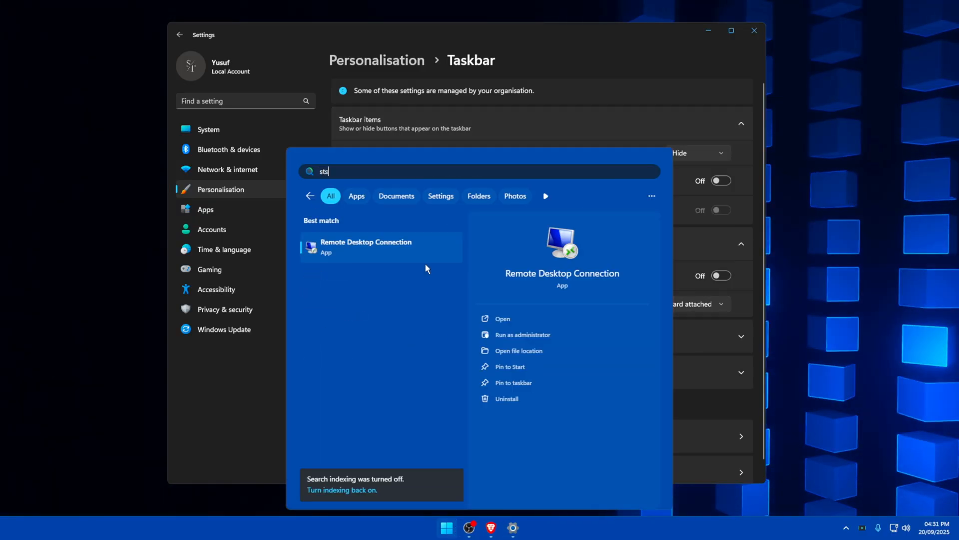
Reach Apps > Installed apps from the Start search result
{"action": "left_click", "coordinate": [205, 209]}
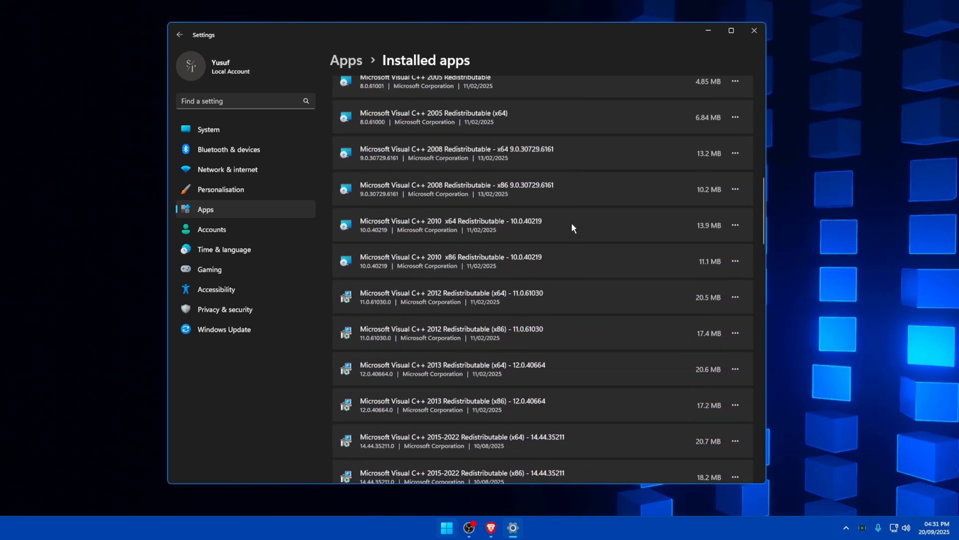
Scroll through the installed apps list and go back to the Apps overview
{"action": "scroll", "scroll_direction": "down", "scroll_amount": 3}
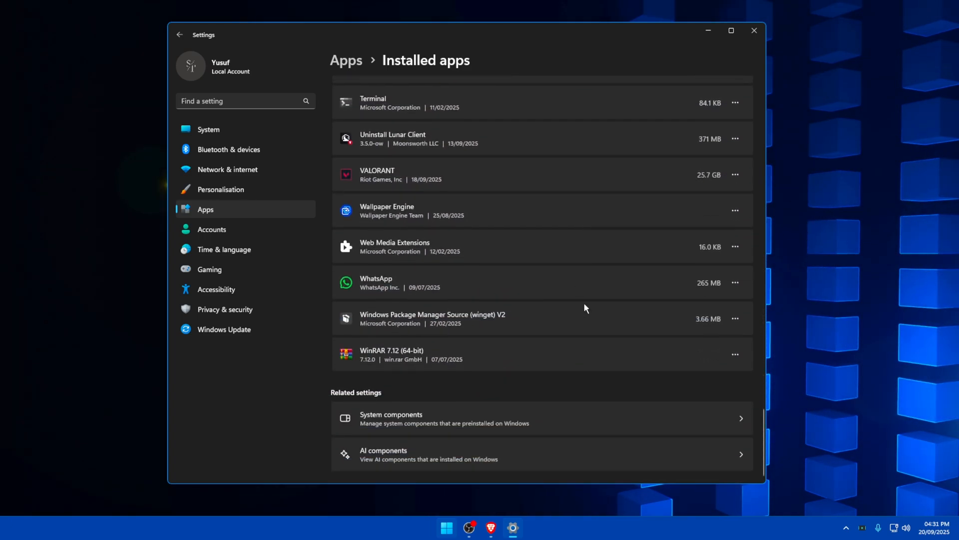
{"action": "scroll", "scroll_direction": "up", "scroll_amount": 3}
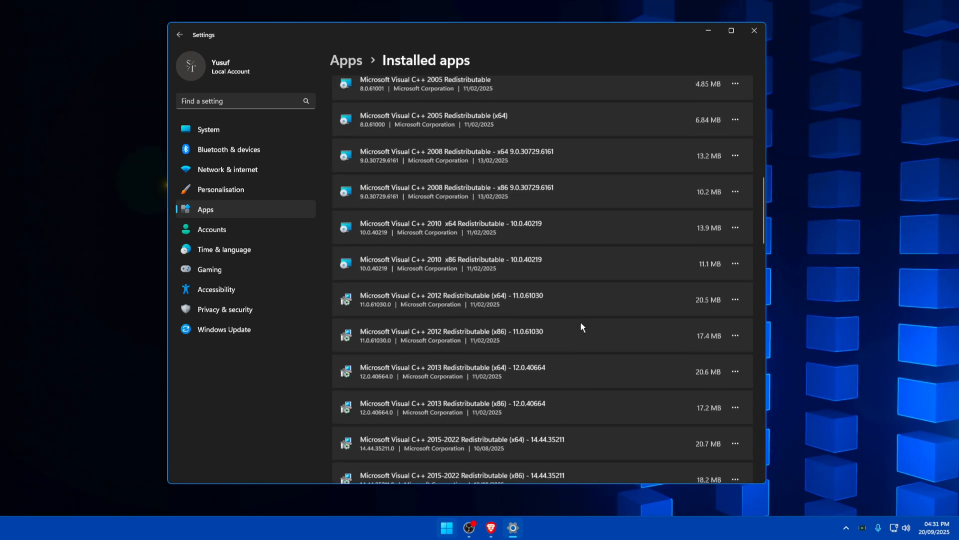
{"action": "scroll", "scroll_direction": "down", "scroll_amount": 3}
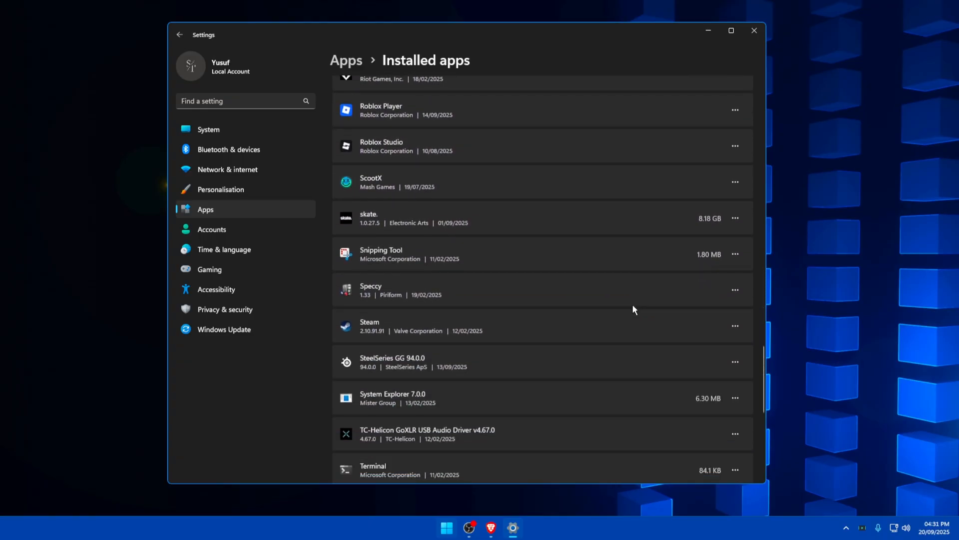
{"action": "left_click", "coordinate": [179, 34]}
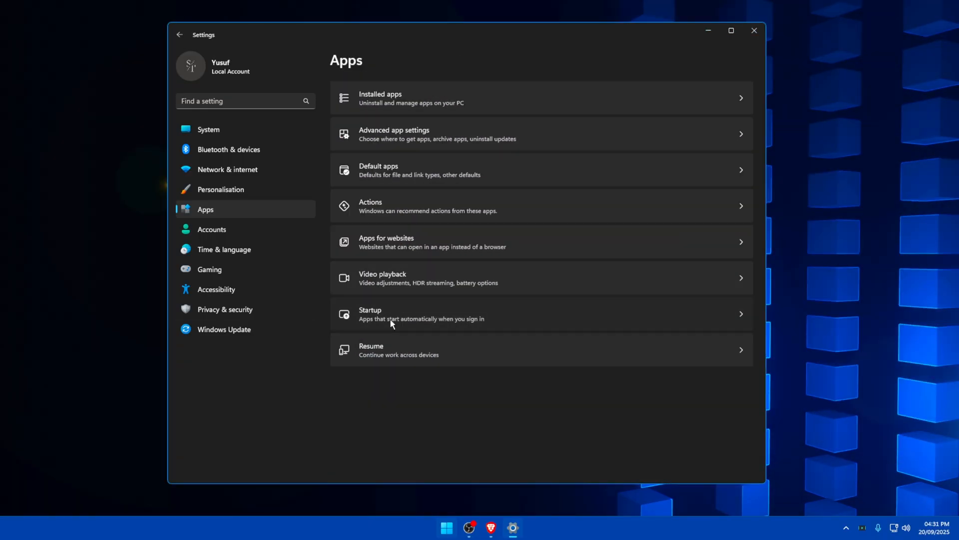
Review the Startup apps toggles, then search for 'task Manager'
{"action": "left_click", "coordinate": [429, 312]}
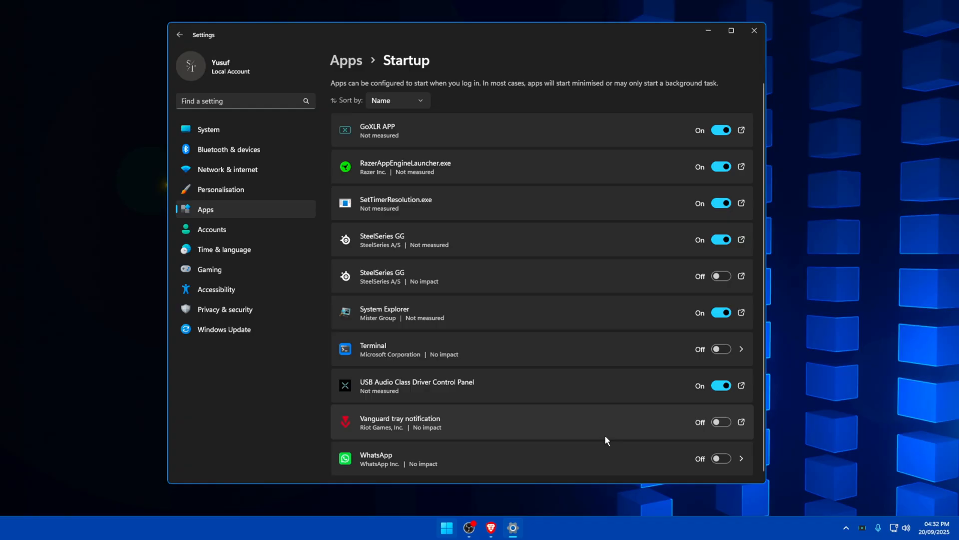
{"action": "mouse_move", "coordinate": [534, 241]}
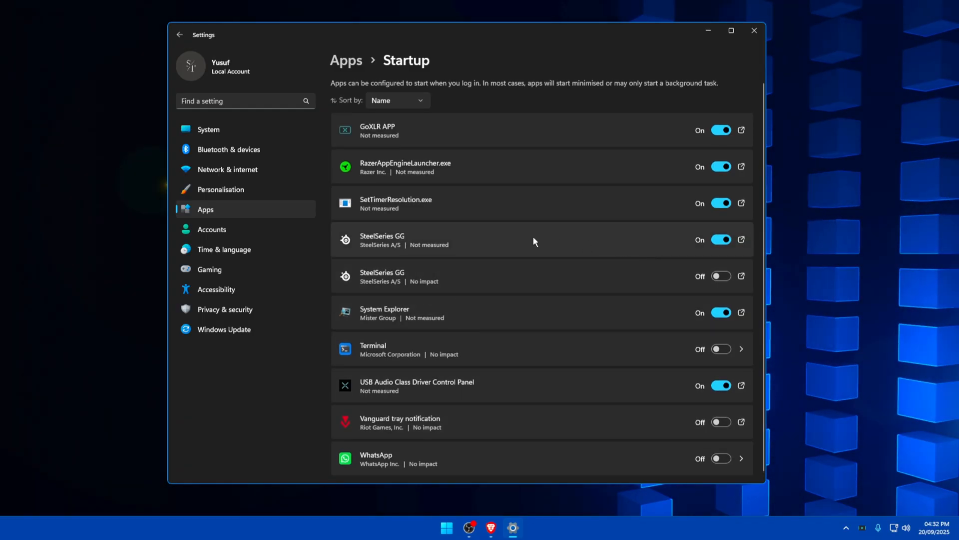
{"action": "mouse_move", "coordinate": [631, 242]}
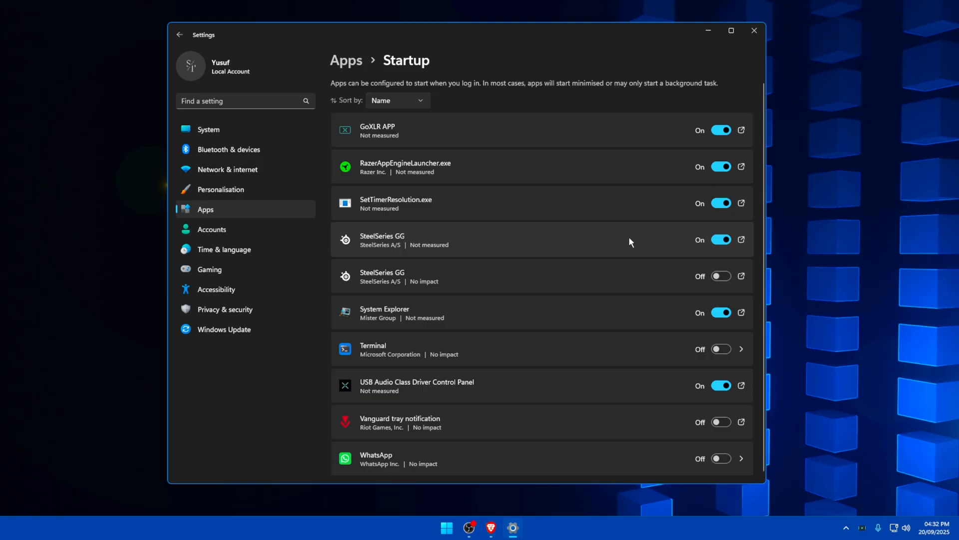
{"action": "mouse_move", "coordinate": [403, 200]}
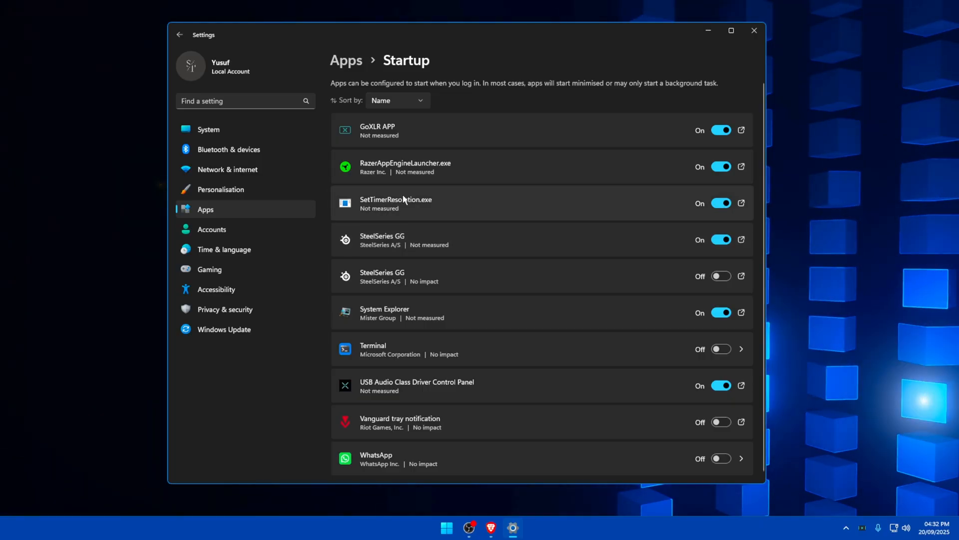
{"action": "mouse_move", "coordinate": [488, 149]}
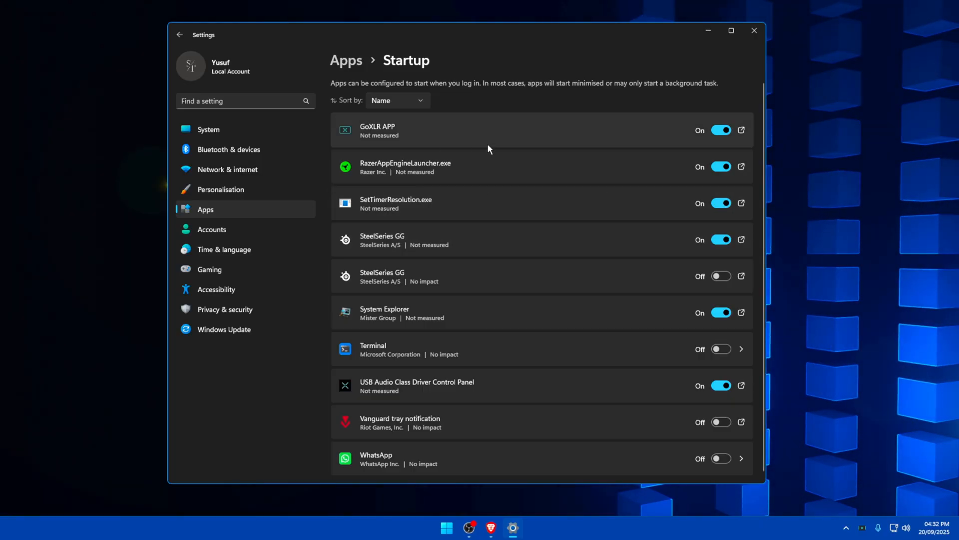
{"action": "mouse_move", "coordinate": [472, 165]}
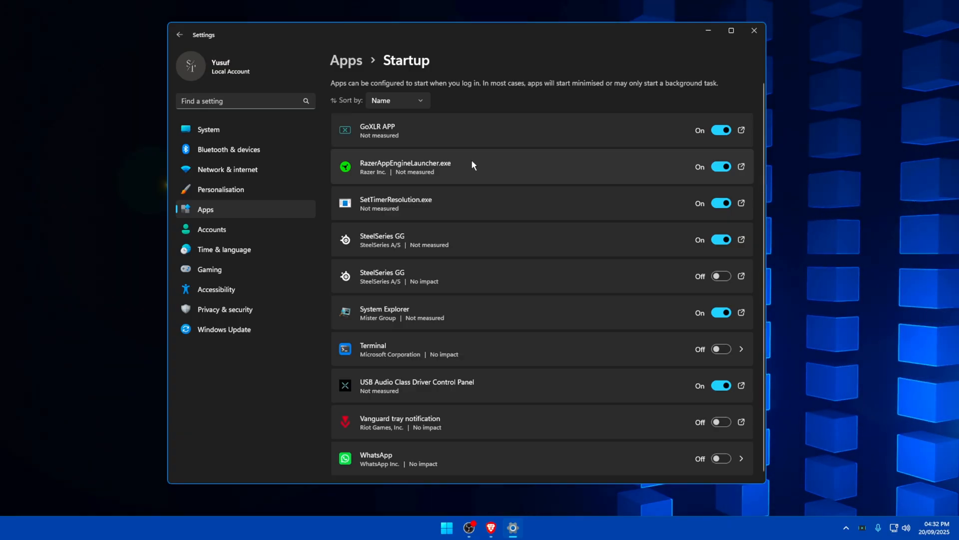
{"action": "mouse_move", "coordinate": [456, 168]}
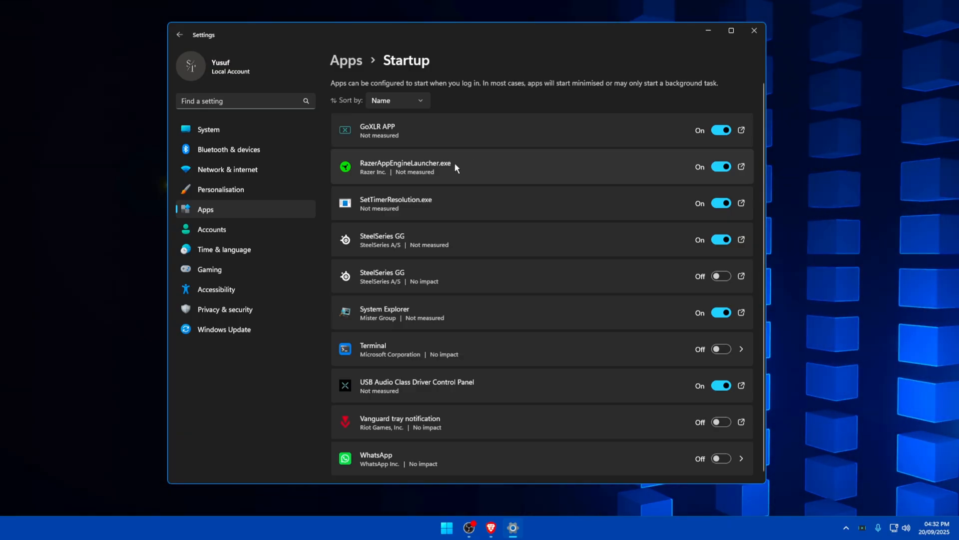
{"action": "mouse_move", "coordinate": [620, 166]}
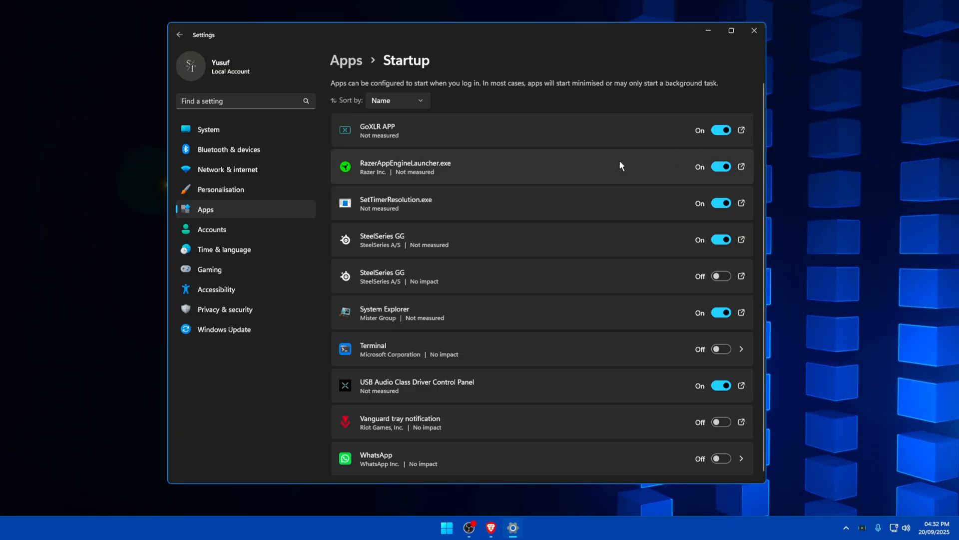
{"action": "mouse_move", "coordinate": [458, 171]}
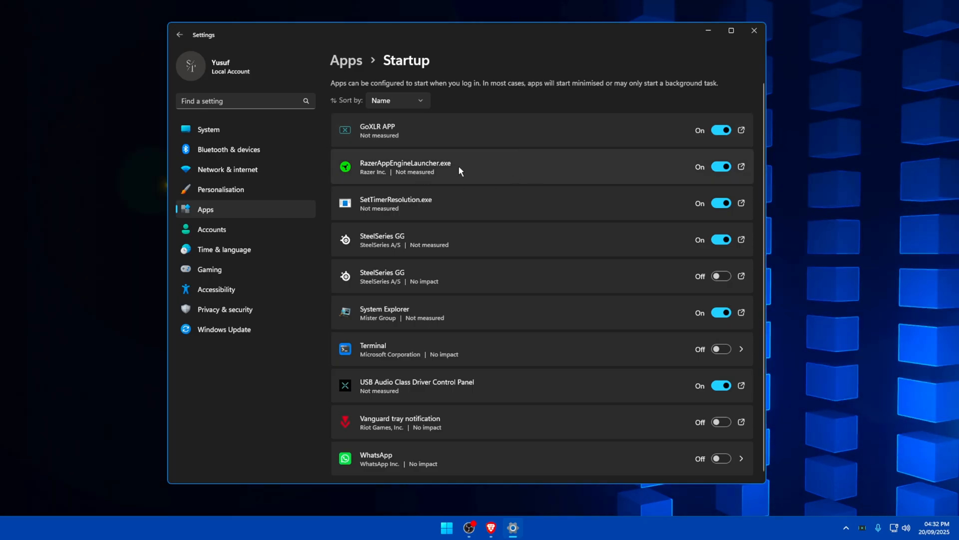
{"action": "mouse_move", "coordinate": [490, 185]}
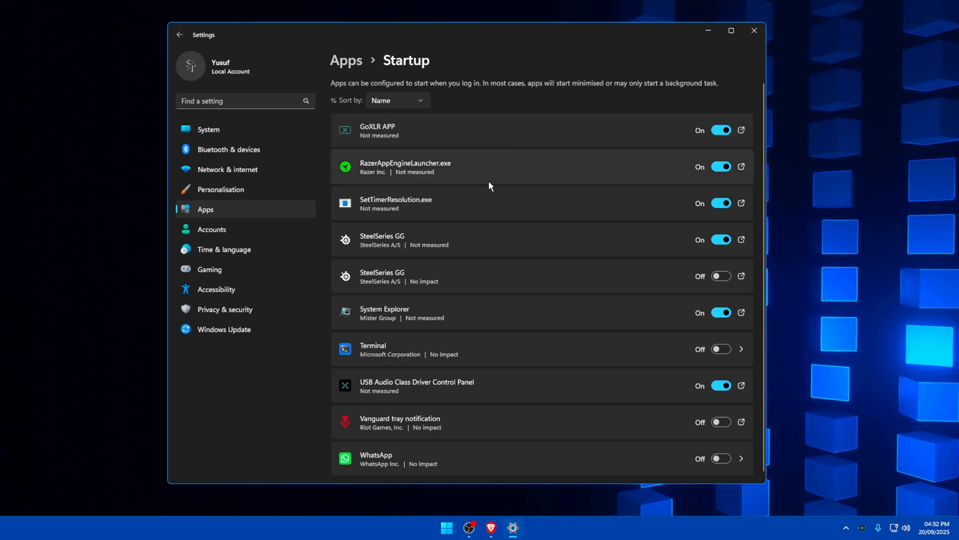
{"action": "mouse_move", "coordinate": [670, 157]}
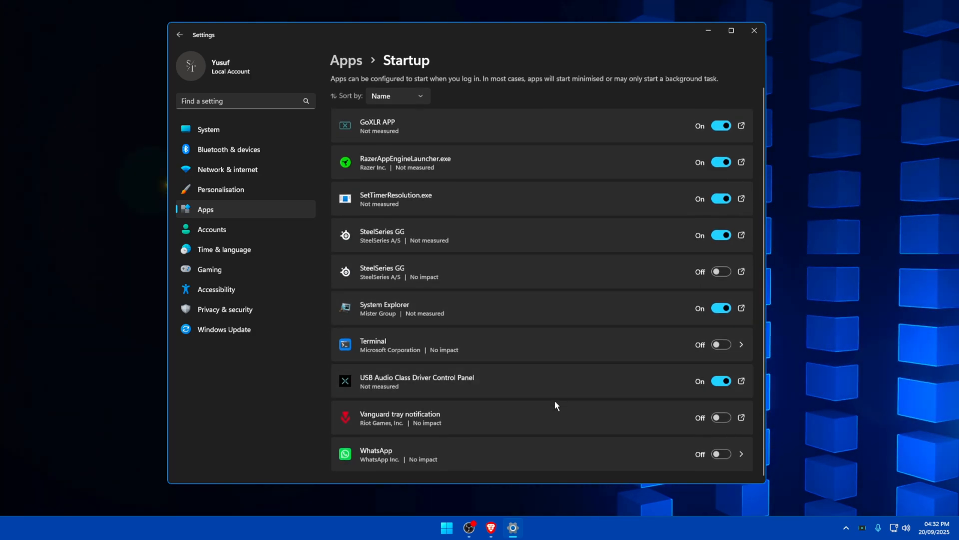
{"action": "mouse_move", "coordinate": [456, 424]}
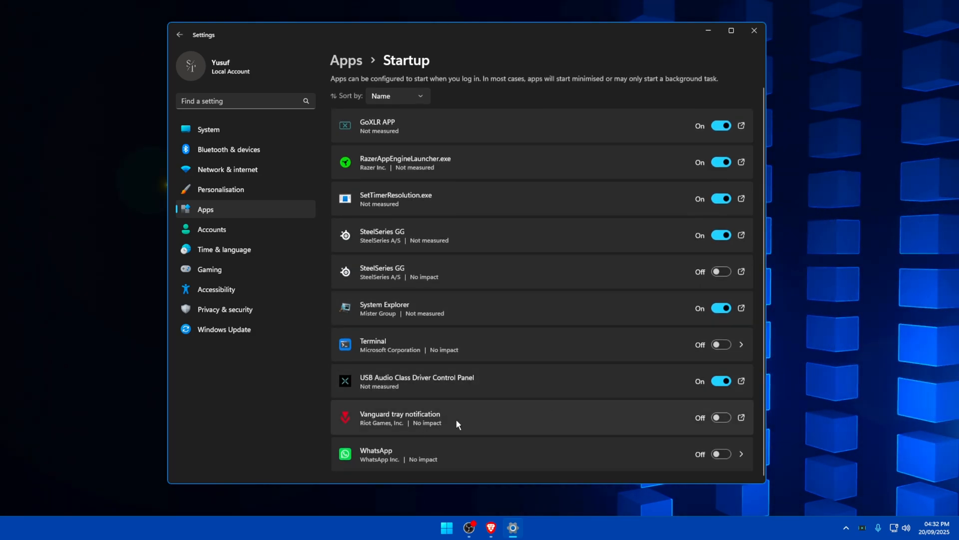
{"action": "type", "text": "task Manager"}
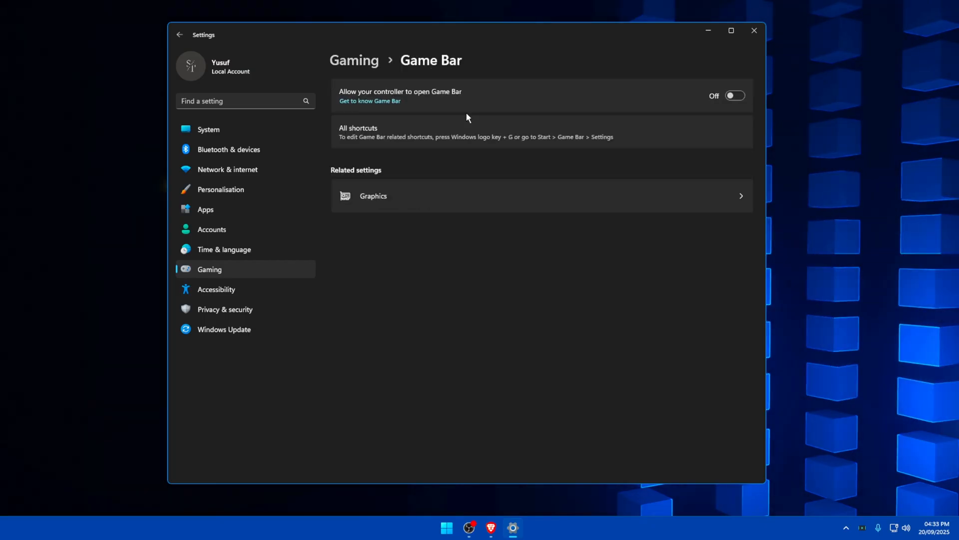
{"action": "mouse_move", "coordinate": [753, 80]}
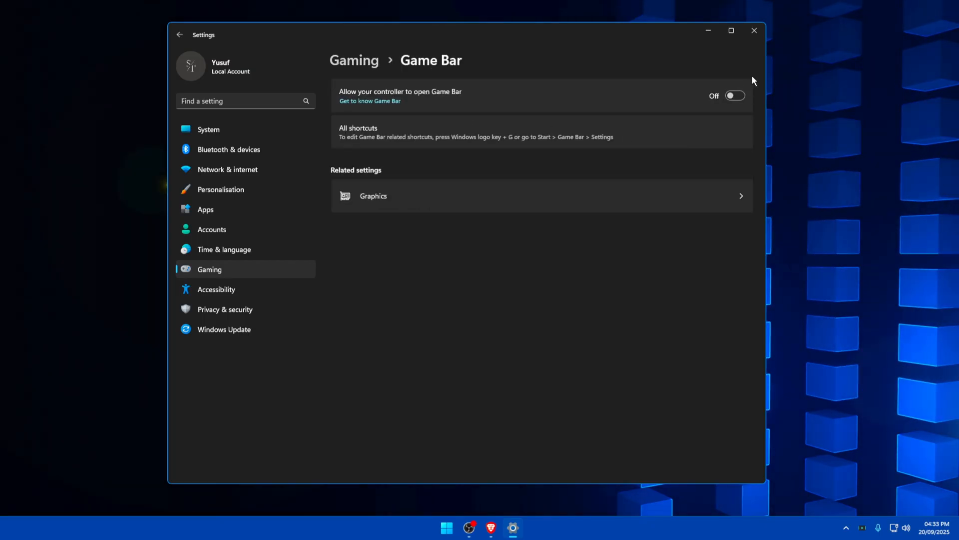
Confirm VALORANT's GPU preference stays at High Performance in the per-app graphics list
{"action": "left_click", "coordinate": [372, 196]}
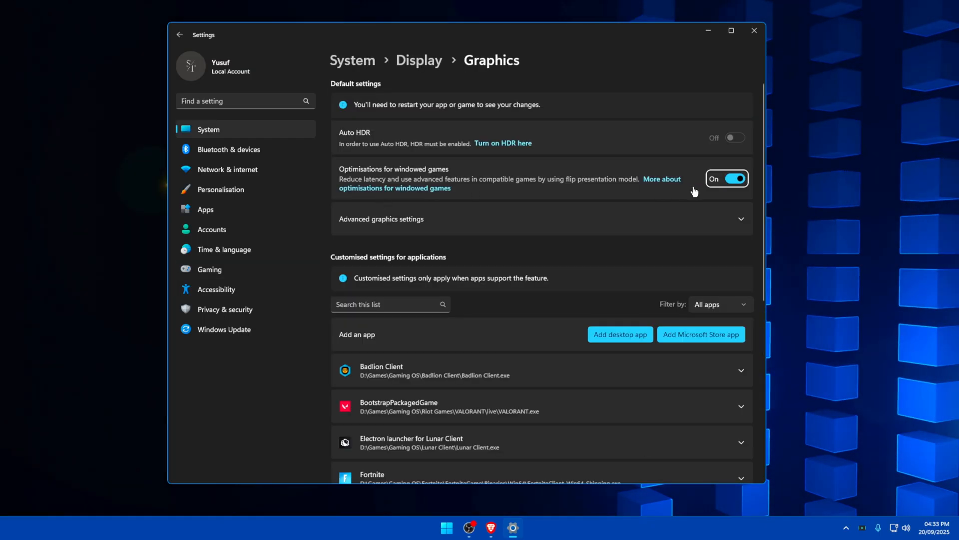
{"action": "mouse_move", "coordinate": [636, 170]}
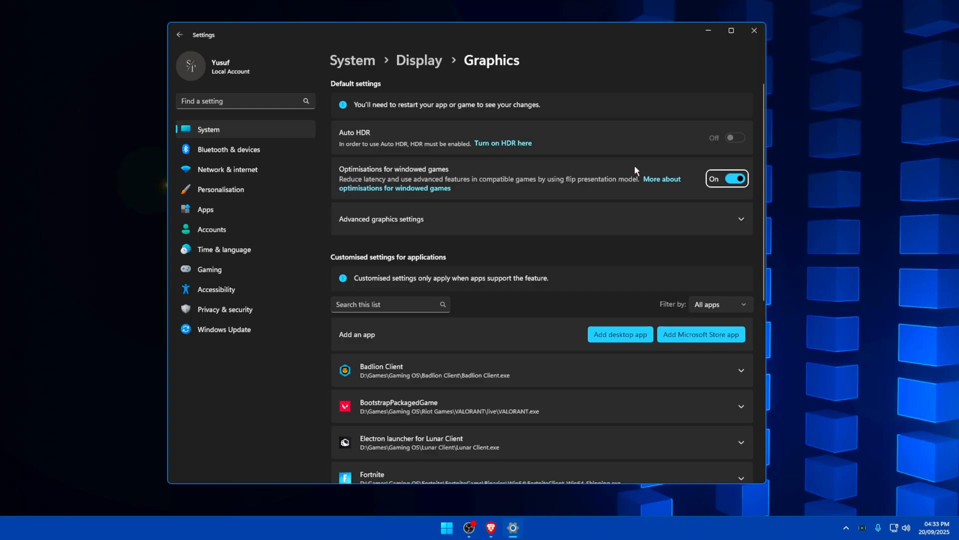
{"action": "scroll", "scroll_direction": "down", "scroll_amount": 3}
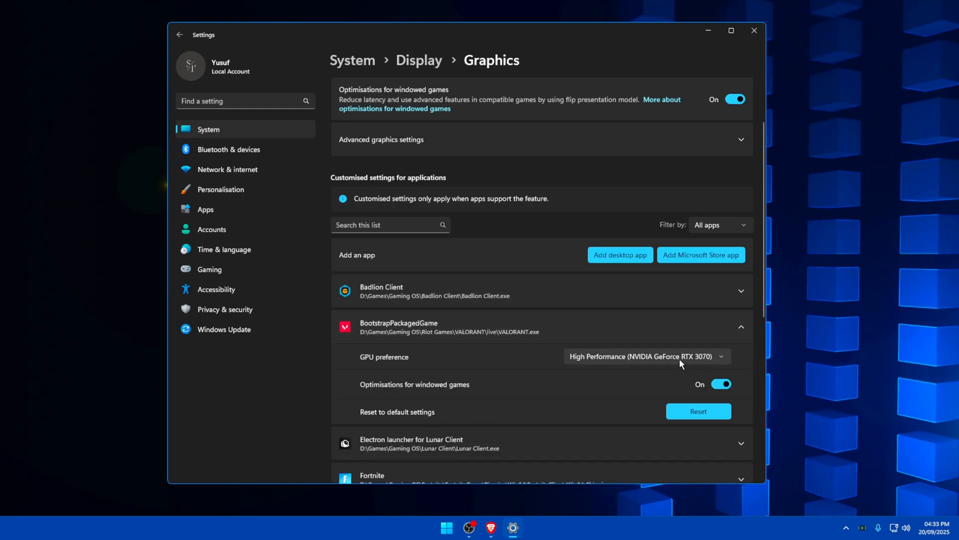
{"action": "left_click", "coordinate": [645, 355]}
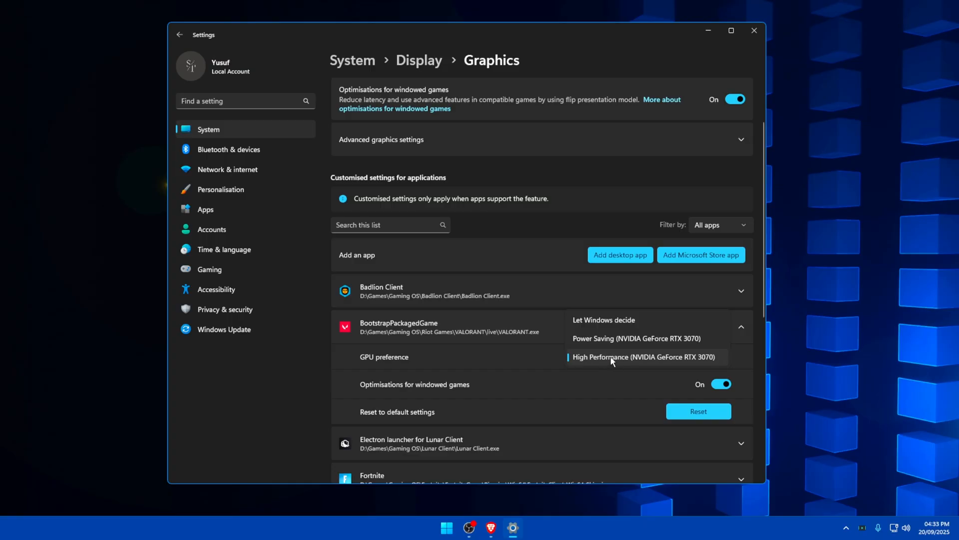
{"action": "mouse_move", "coordinate": [620, 327]}
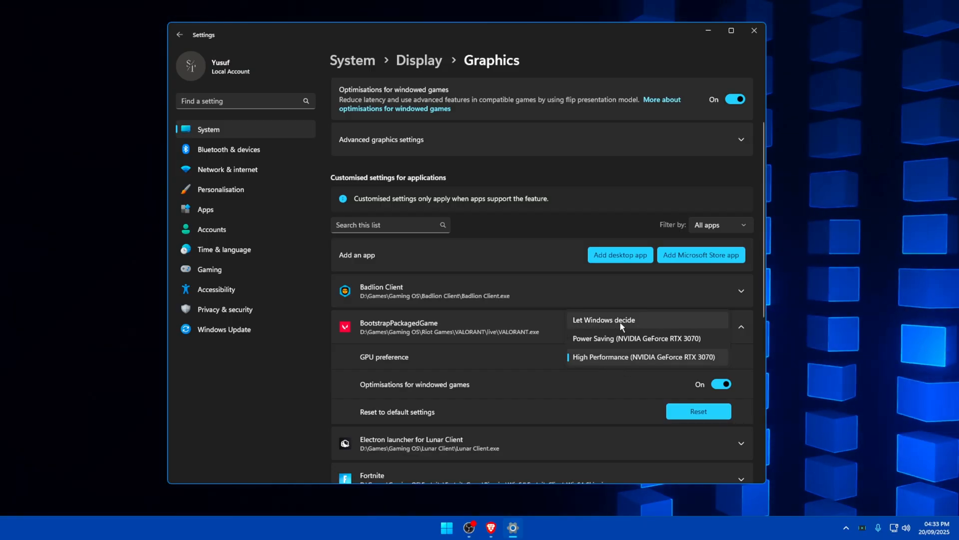
{"action": "mouse_move", "coordinate": [638, 376]}
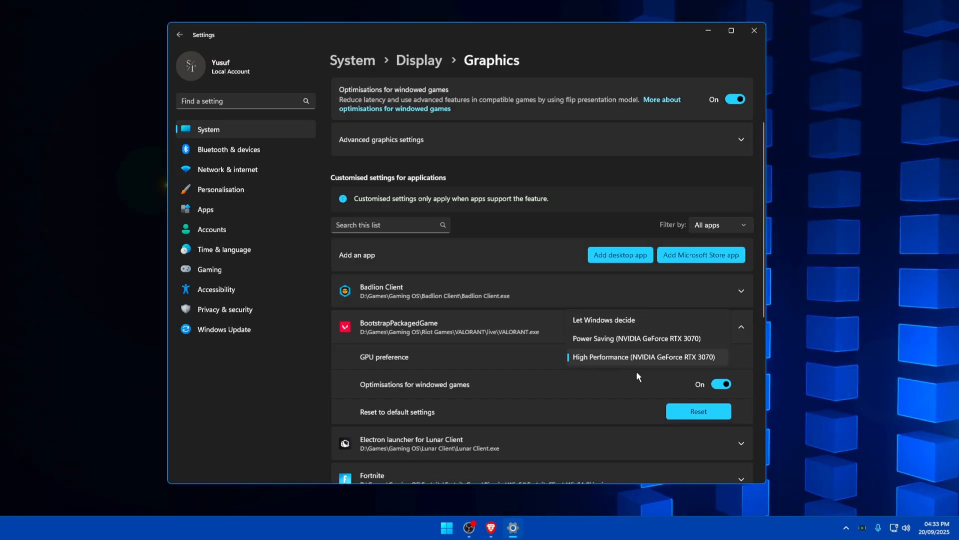
{"action": "left_click", "coordinate": [644, 357]}
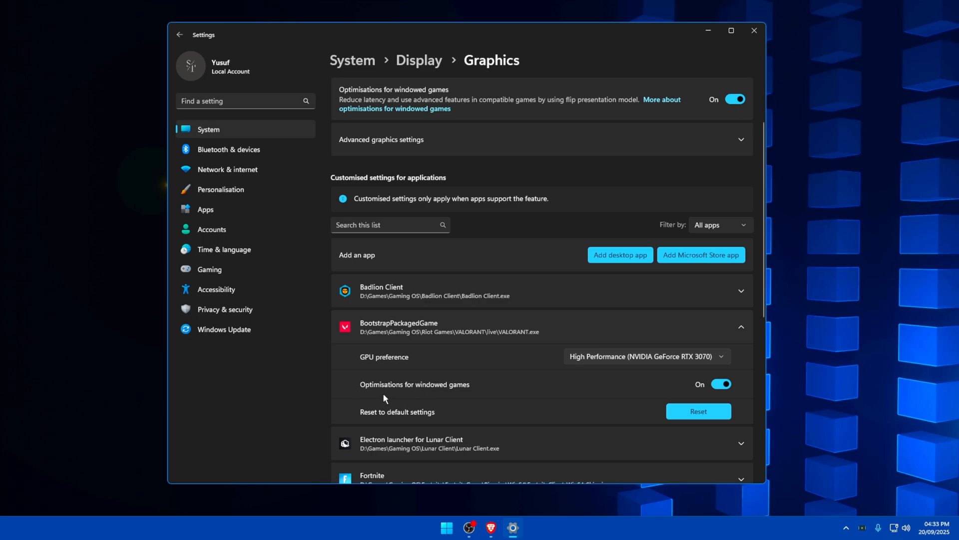
{"action": "mouse_move", "coordinate": [461, 395]}
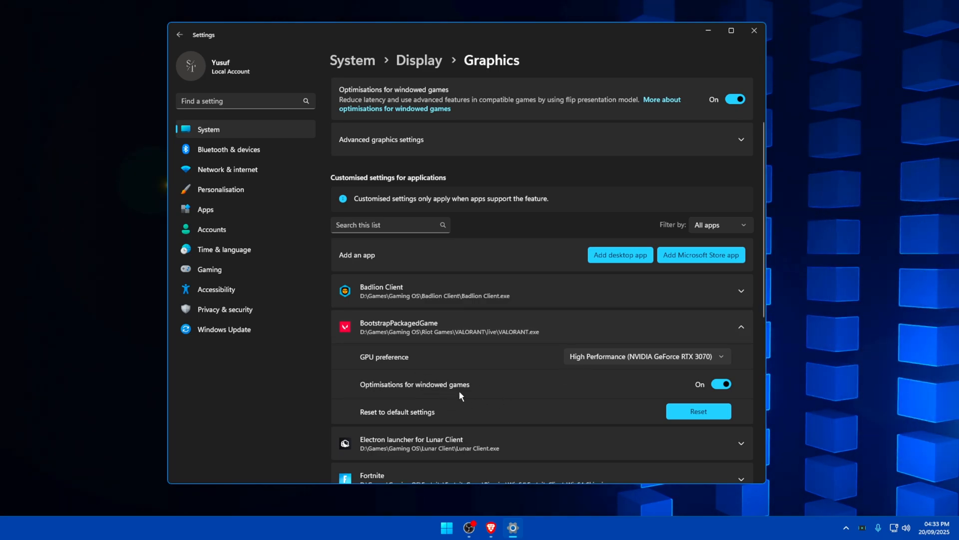
{"action": "scroll", "scroll_direction": "down", "scroll_amount": 3}
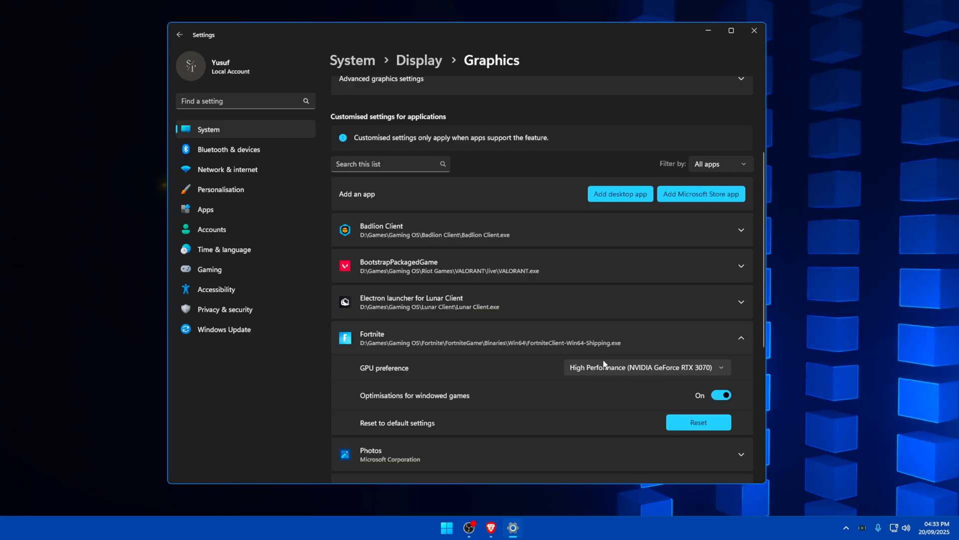
{"action": "scroll", "scroll_direction": "down", "scroll_amount": 3}
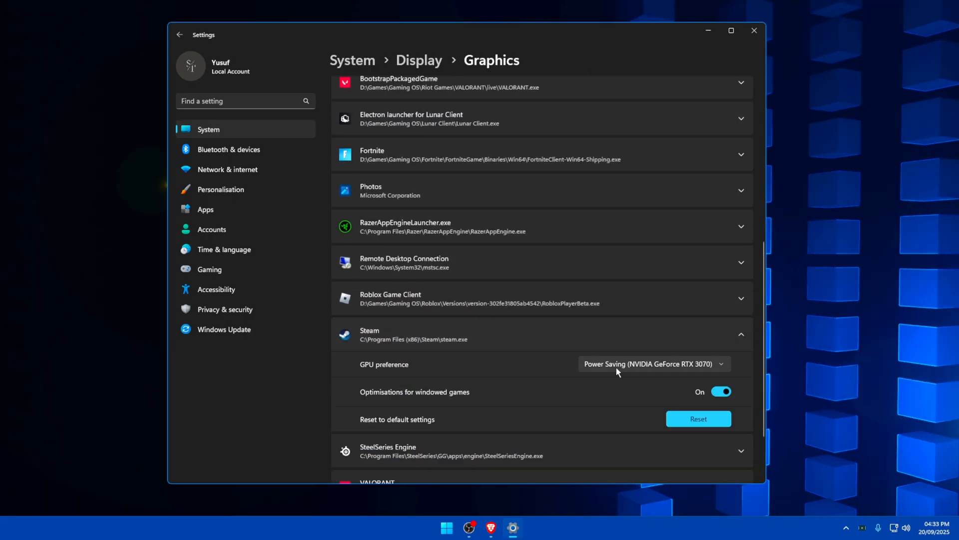
{"action": "mouse_move", "coordinate": [602, 340]}
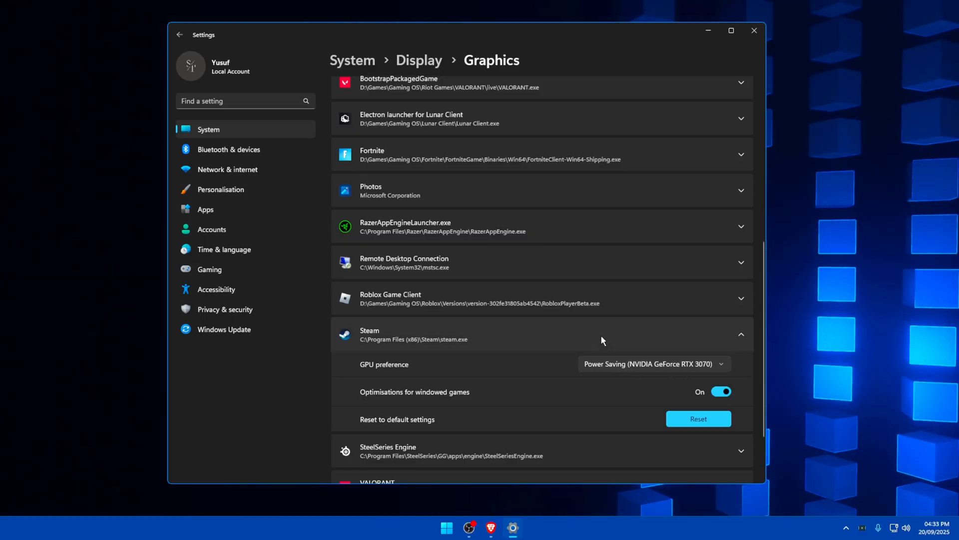
{"action": "mouse_move", "coordinate": [556, 388]}
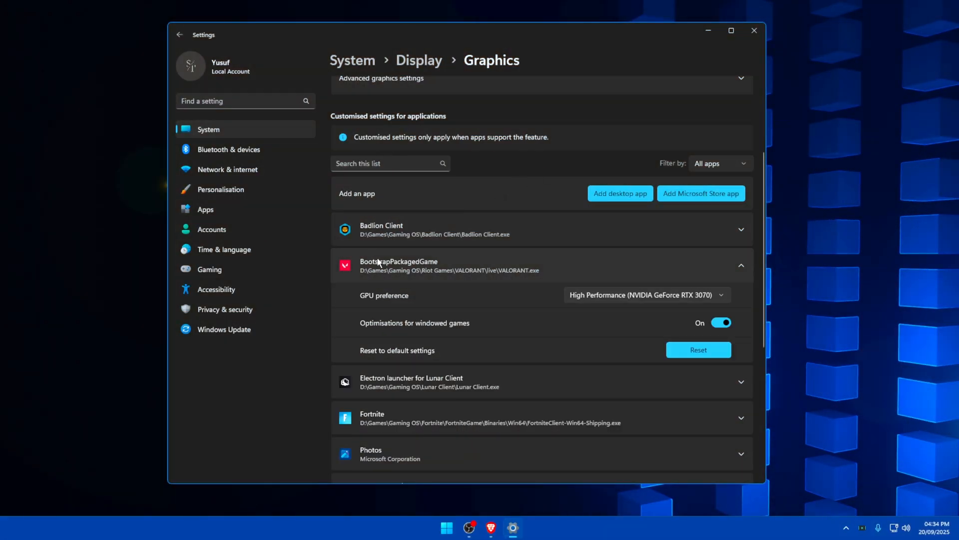
{"action": "mouse_move", "coordinate": [495, 278]}
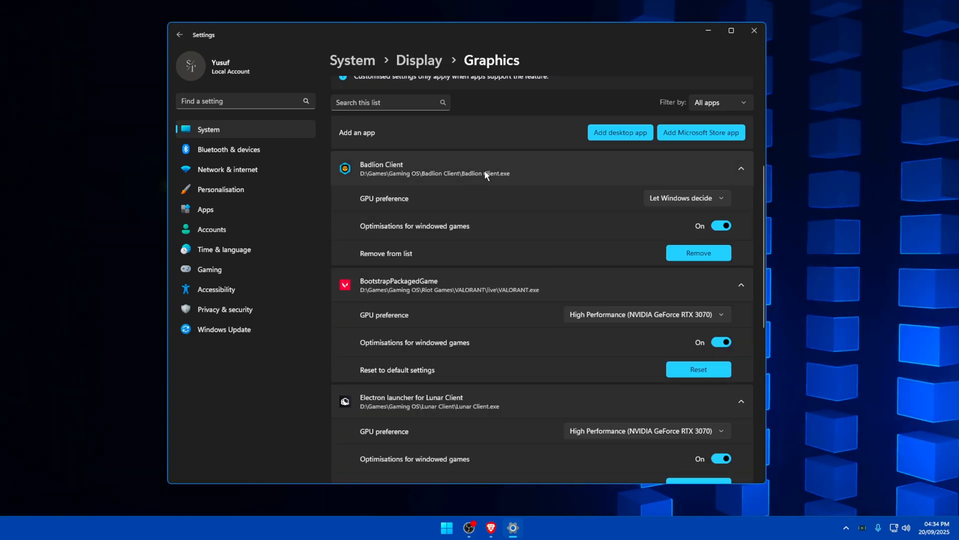
Check the remaining game entries' GPU preferences and go to Gaming > Game Mode, kept On
{"action": "scroll", "scroll_direction": "down", "scroll_amount": 3}
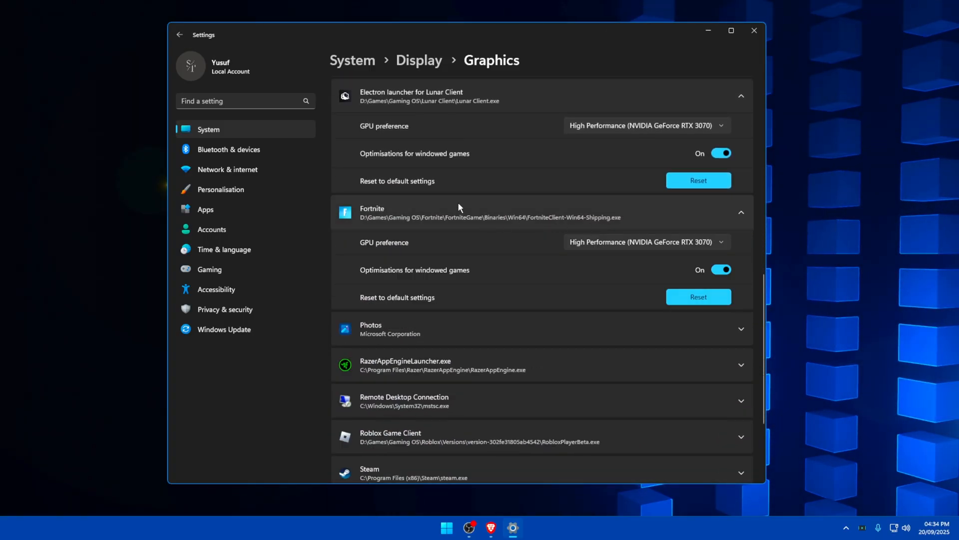
{"action": "mouse_move", "coordinate": [448, 230]}
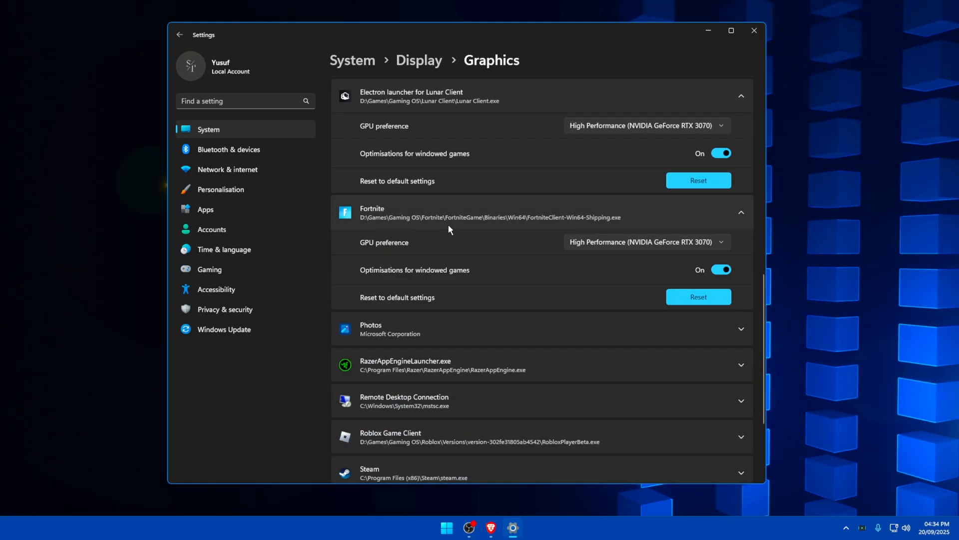
{"action": "mouse_move", "coordinate": [558, 260]}
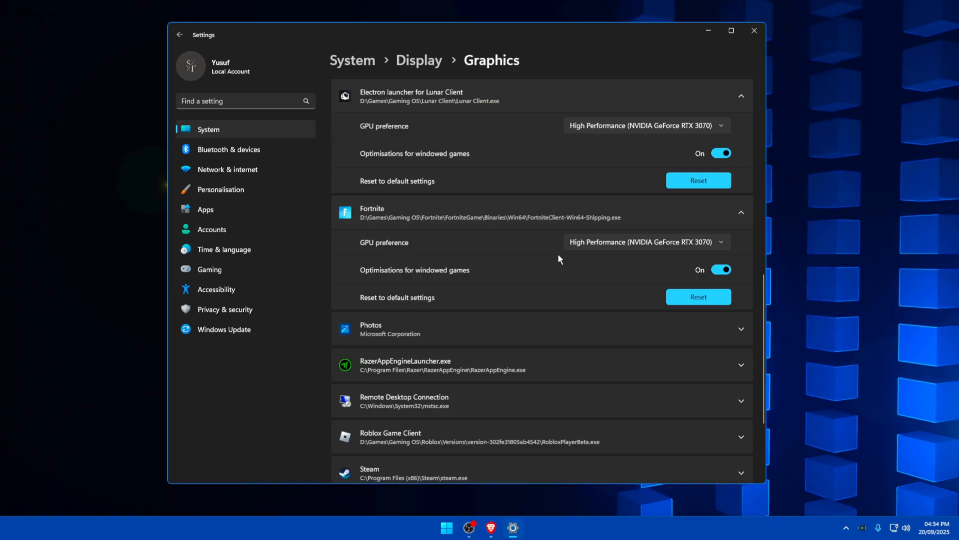
{"action": "mouse_move", "coordinate": [490, 153]}
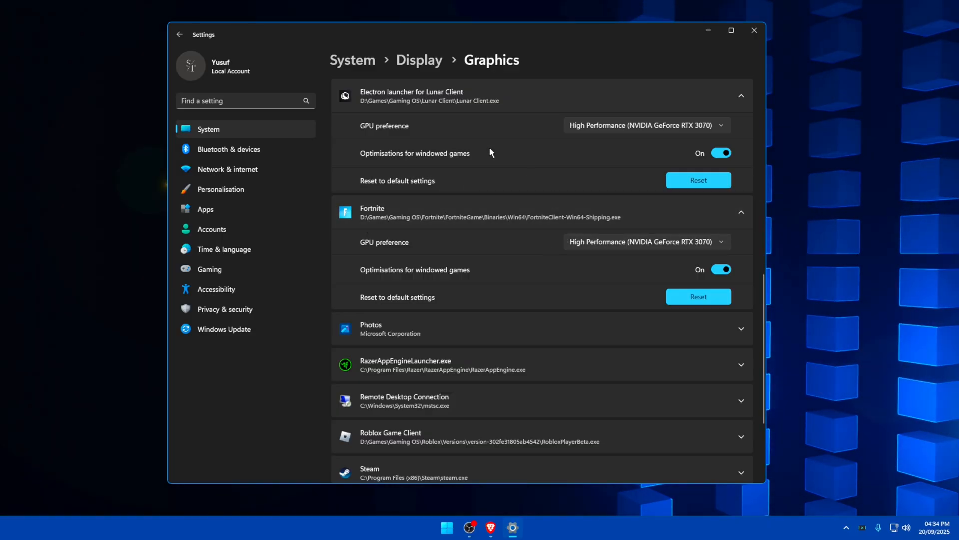
{"action": "mouse_move", "coordinate": [518, 225]}
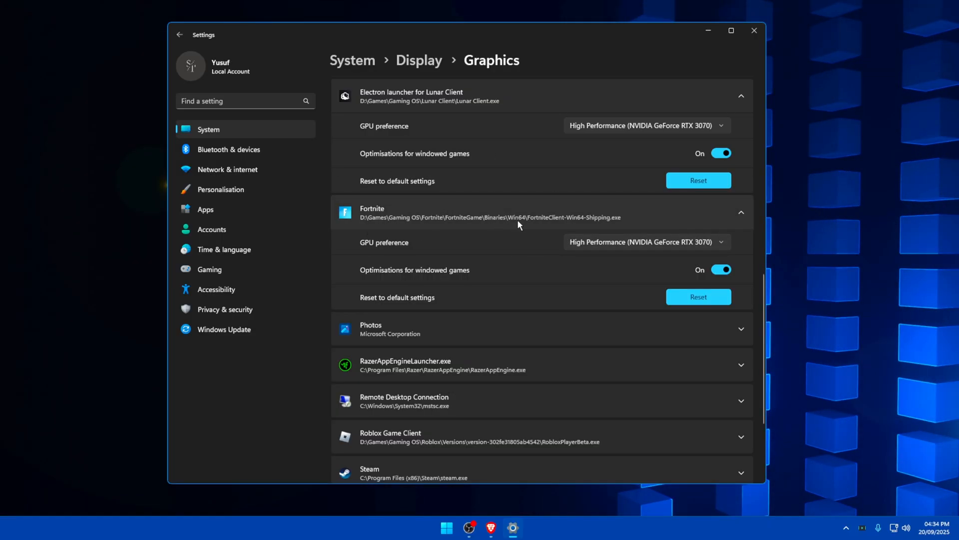
{"action": "mouse_move", "coordinate": [595, 224]}
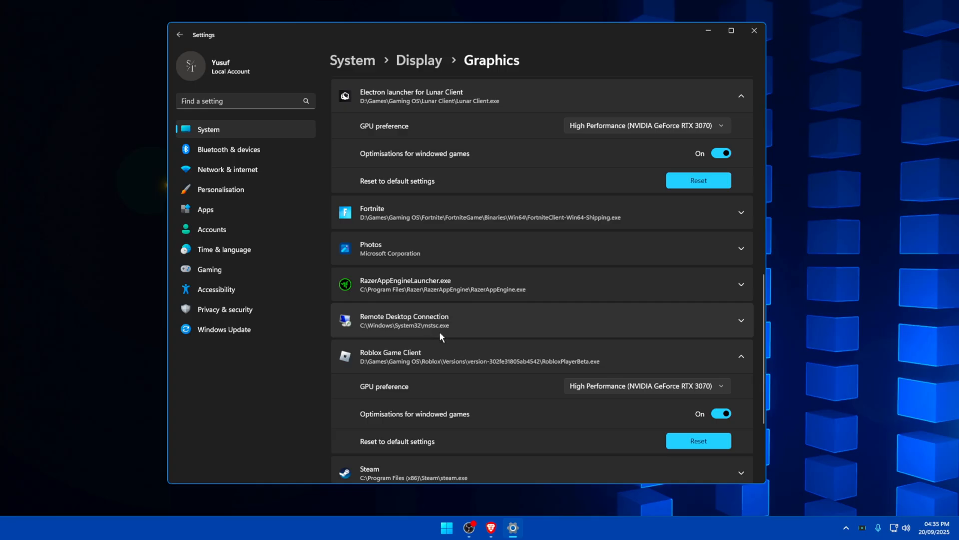
{"action": "scroll", "scroll_direction": "down", "scroll_amount": 3}
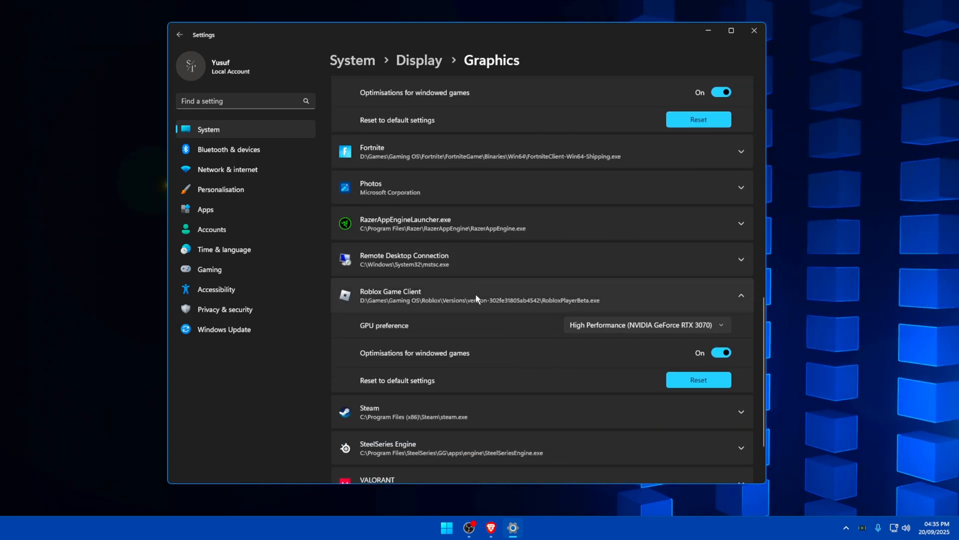
{"action": "left_click", "coordinate": [209, 269]}
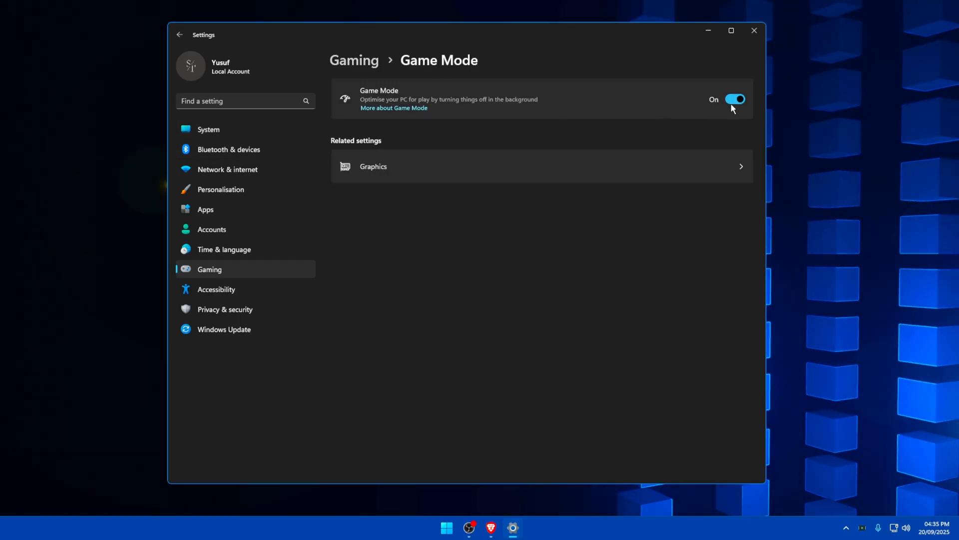
{"action": "mouse_move", "coordinate": [610, 117]}
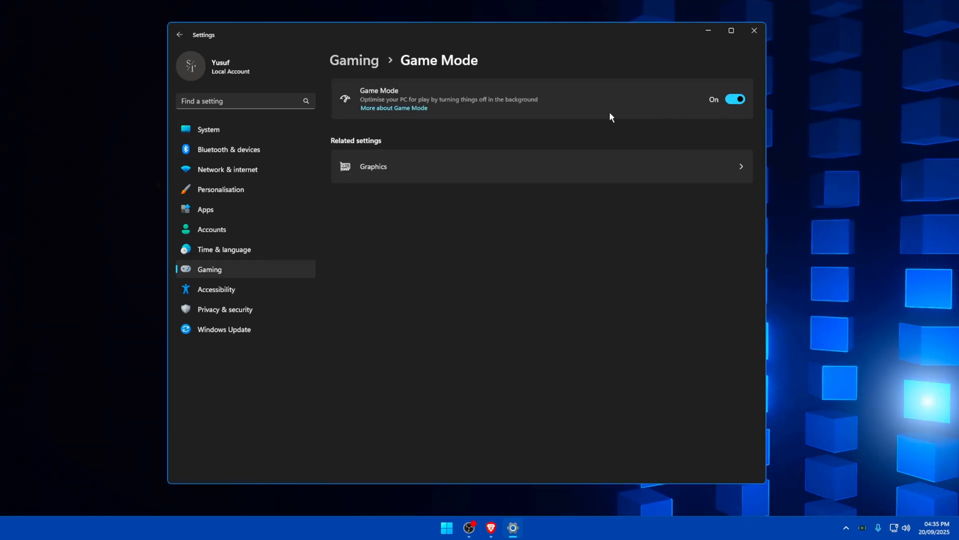
Review Privacy & security permissions with Radio control access off, then show Windows Update
{"action": "left_click", "coordinate": [225, 309]}
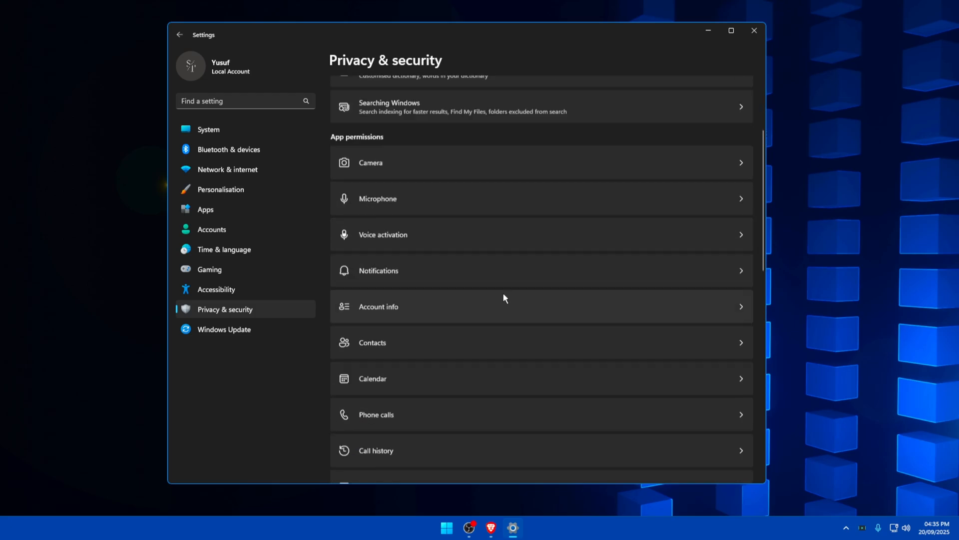
{"action": "scroll", "scroll_direction": "up", "scroll_amount": 3}
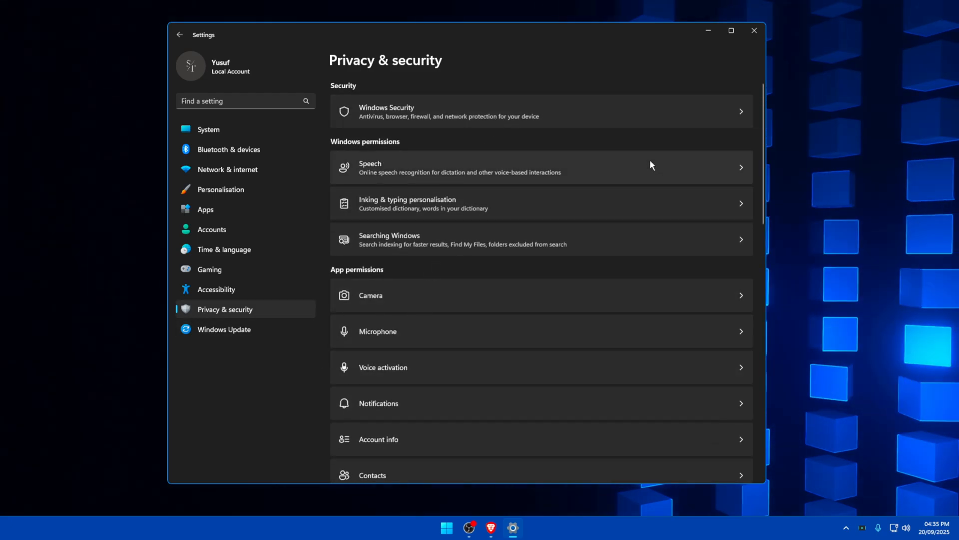
{"action": "scroll", "scroll_direction": "down", "scroll_amount": 3}
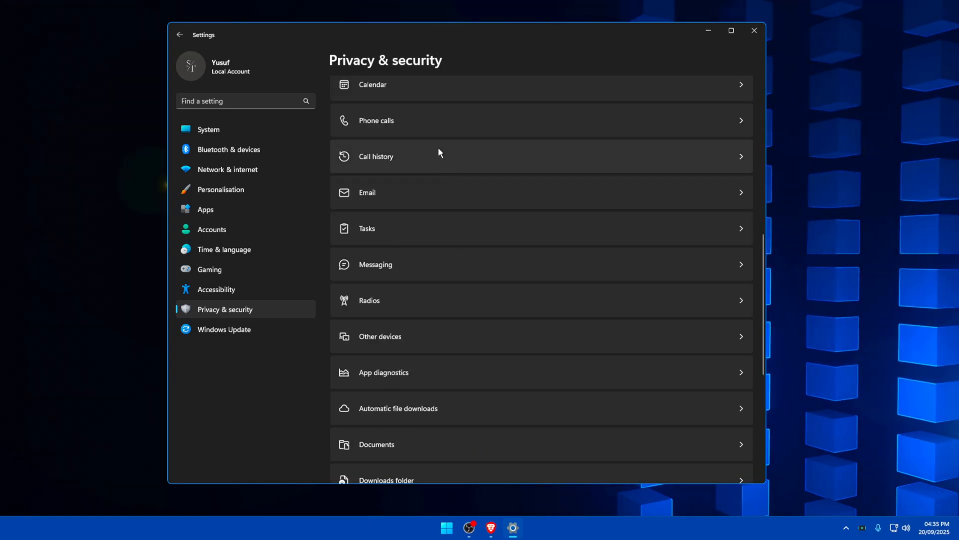
{"action": "scroll", "scroll_direction": "down", "scroll_amount": 3}
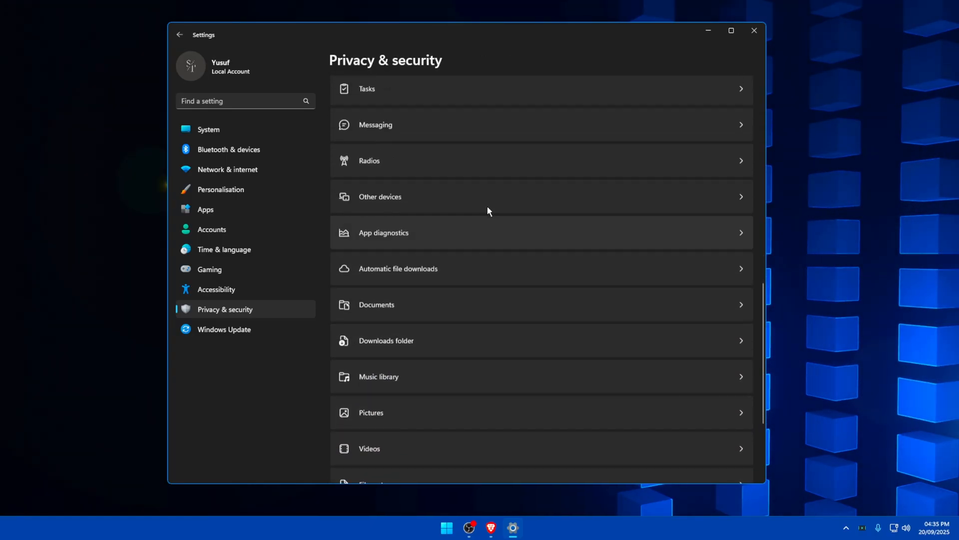
{"action": "scroll", "scroll_direction": "down", "scroll_amount": 3}
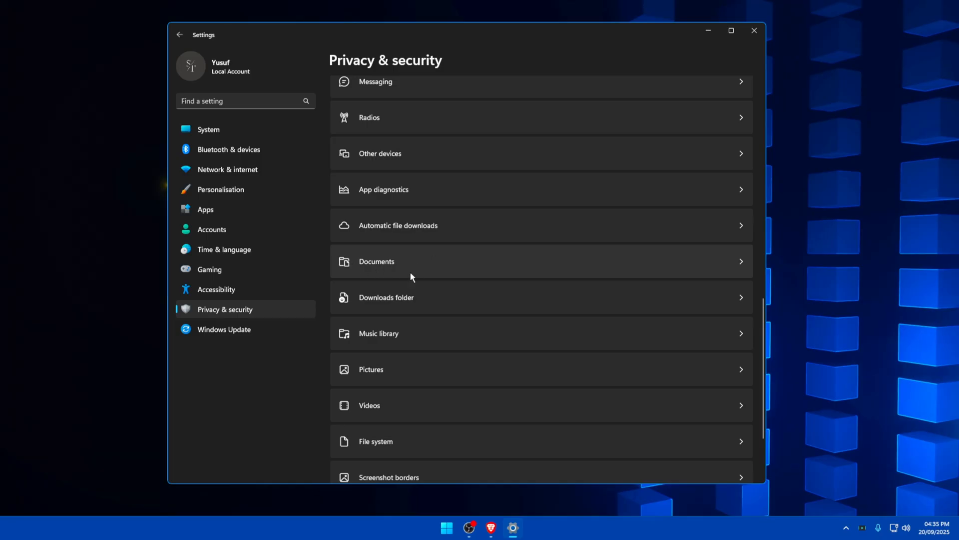
{"action": "mouse_move", "coordinate": [482, 258]}
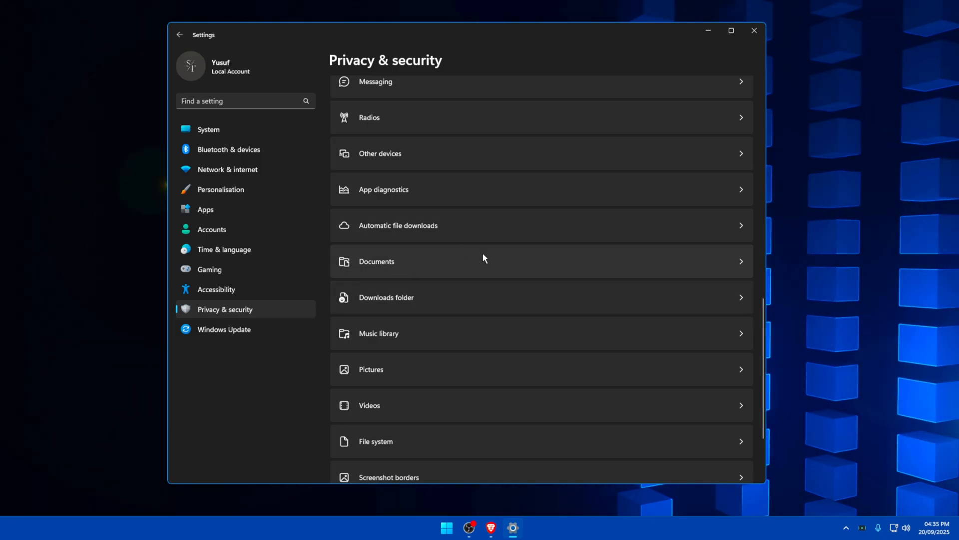
{"action": "mouse_move", "coordinate": [467, 287]}
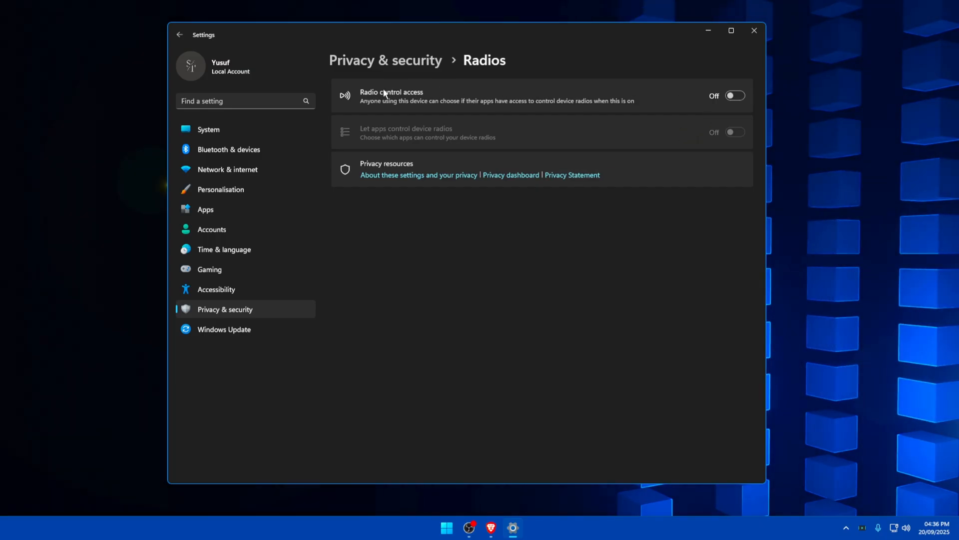
{"action": "mouse_move", "coordinate": [733, 95]}
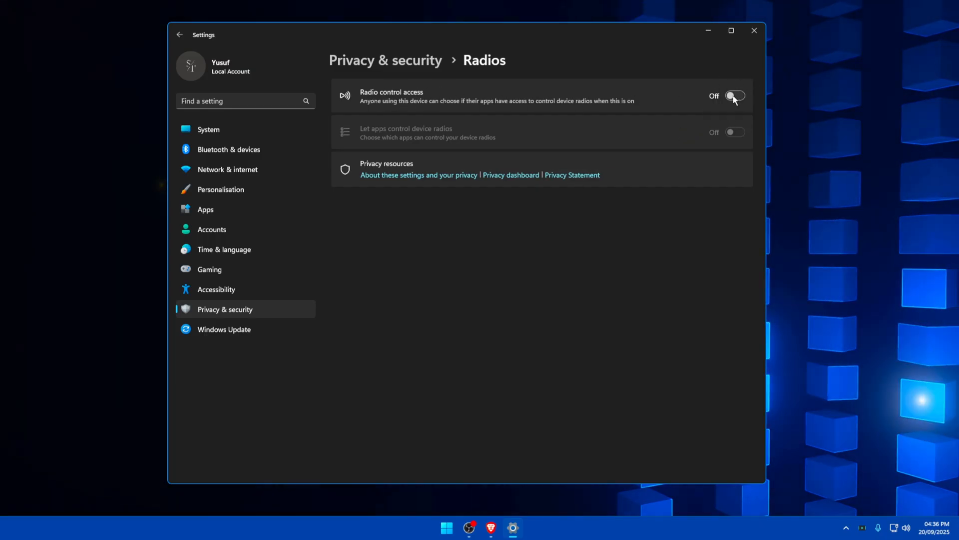
{"action": "left_click", "coordinate": [224, 329]}
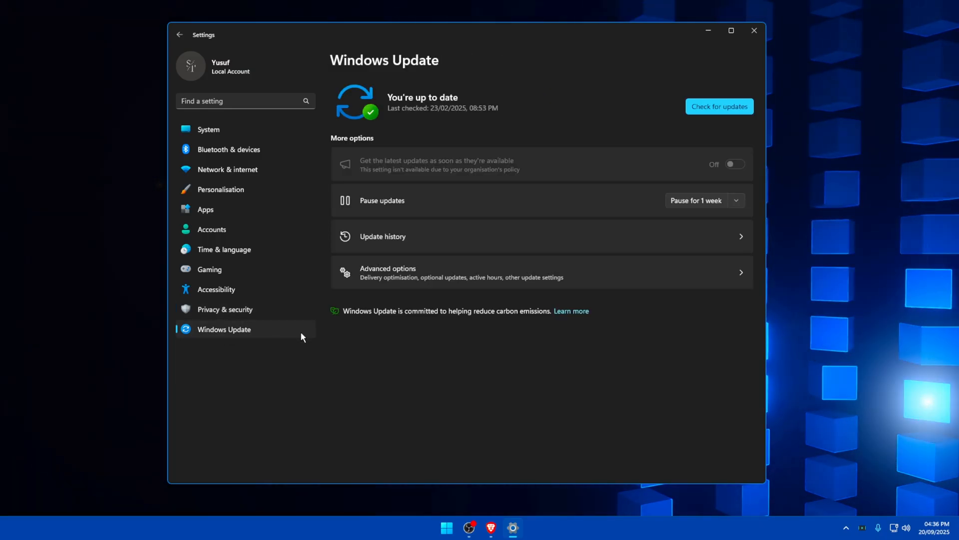
{"action": "mouse_move", "coordinate": [697, 141]}
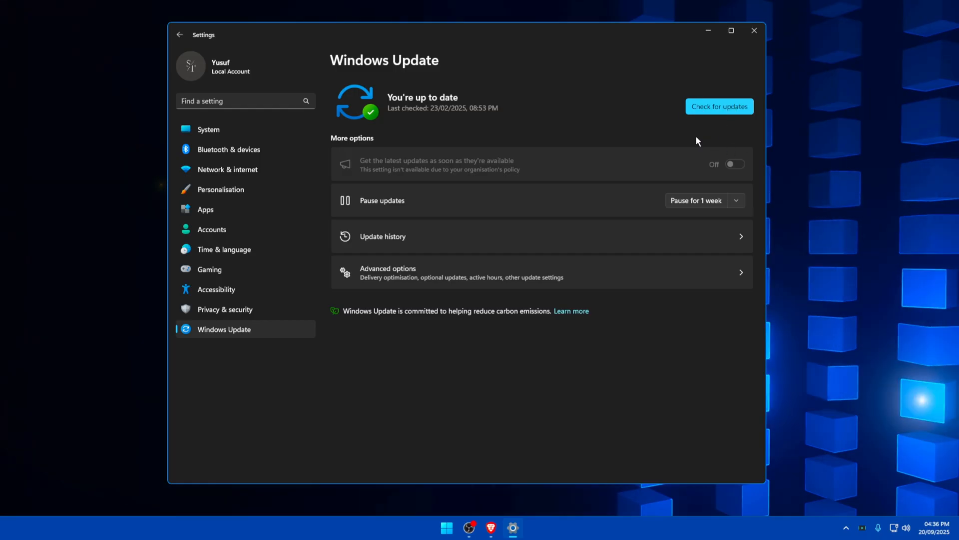
{"action": "mouse_move", "coordinate": [674, 136]}
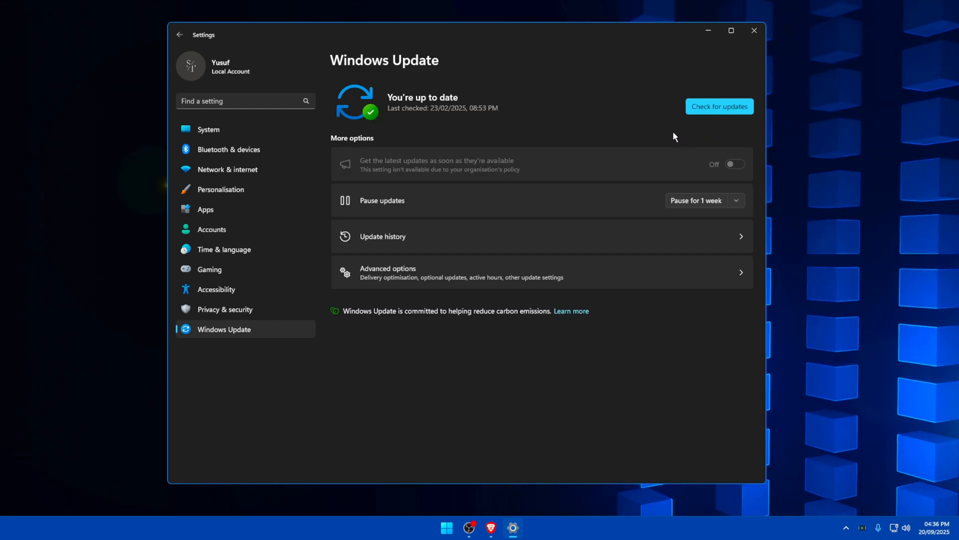
{"action": "mouse_move", "coordinate": [702, 135]}
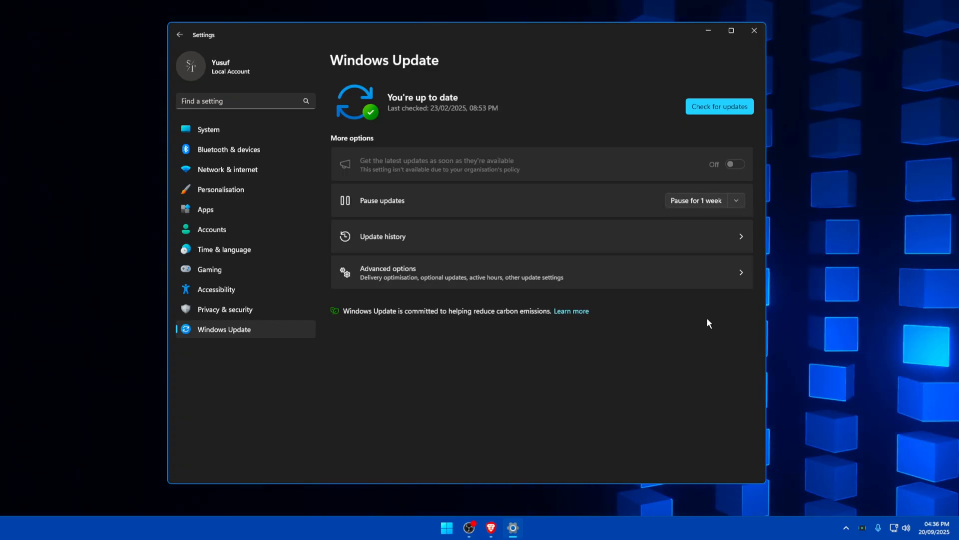
{"action": "mouse_move", "coordinate": [709, 219]}
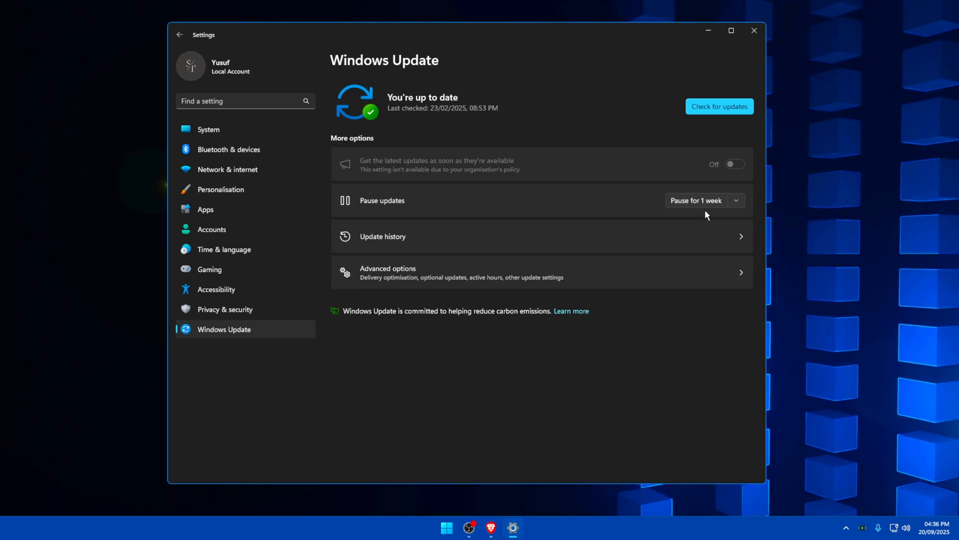
{"action": "mouse_move", "coordinate": [633, 121]}
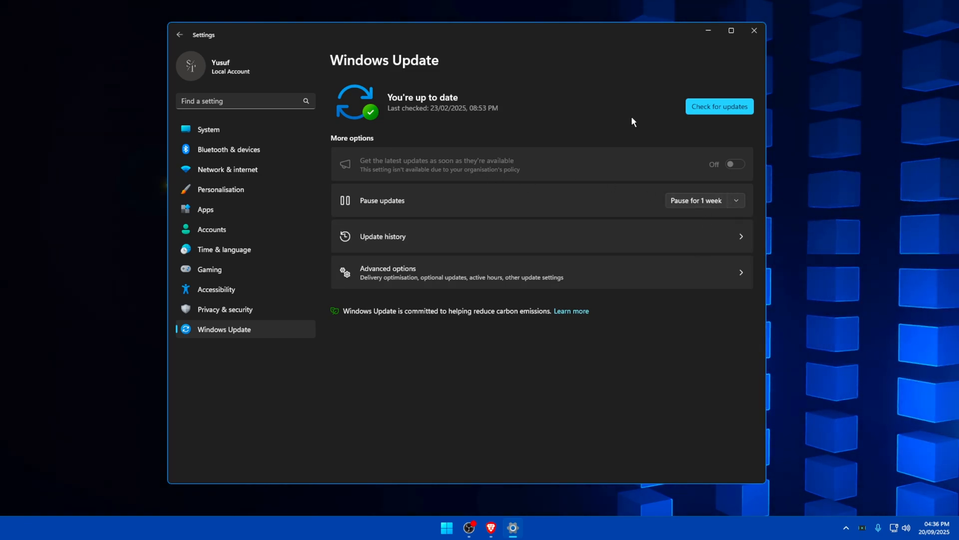
{"action": "mouse_move", "coordinate": [696, 133]}
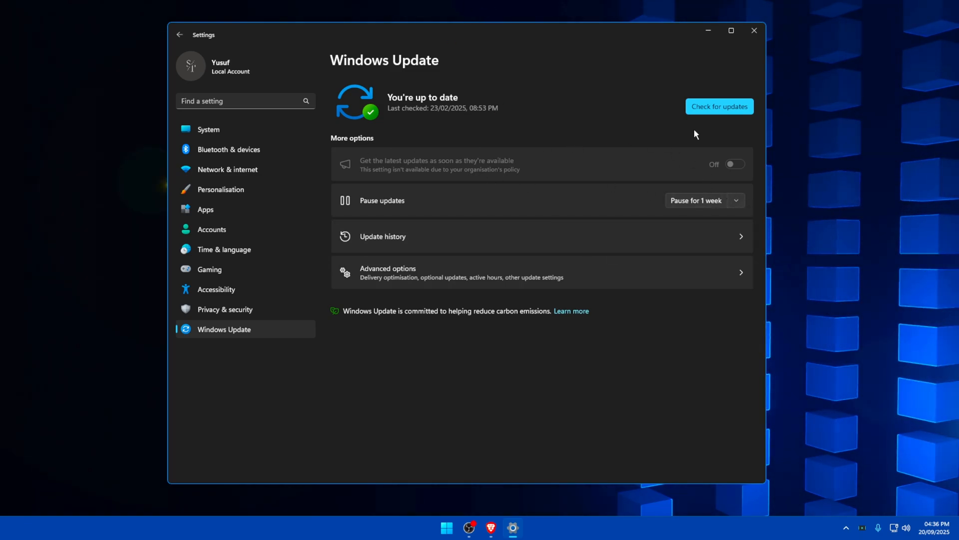
{"action": "mouse_move", "coordinate": [651, 160]}
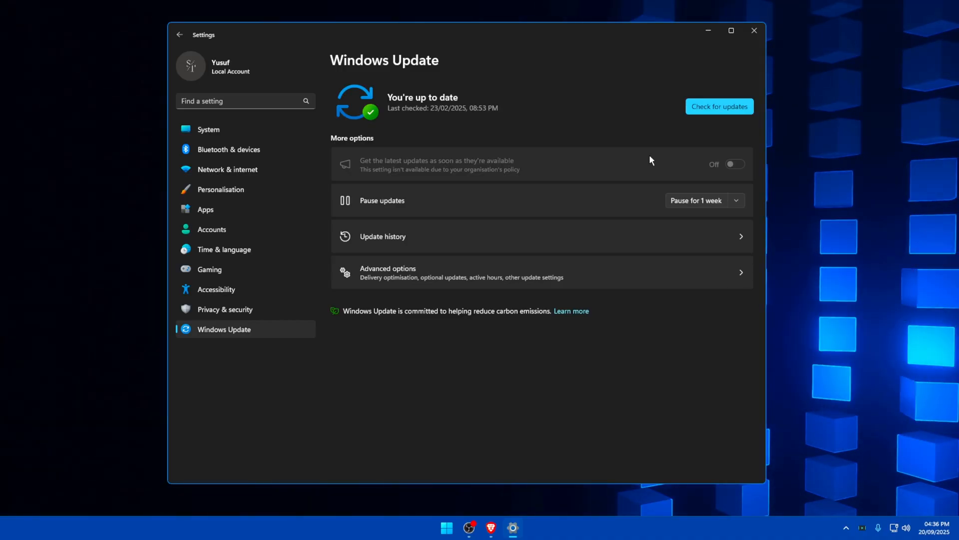
Close Settings and reach the Performance Options Visual Effects dialog via System > Advanced settings
{"action": "left_click", "coordinate": [754, 31]}
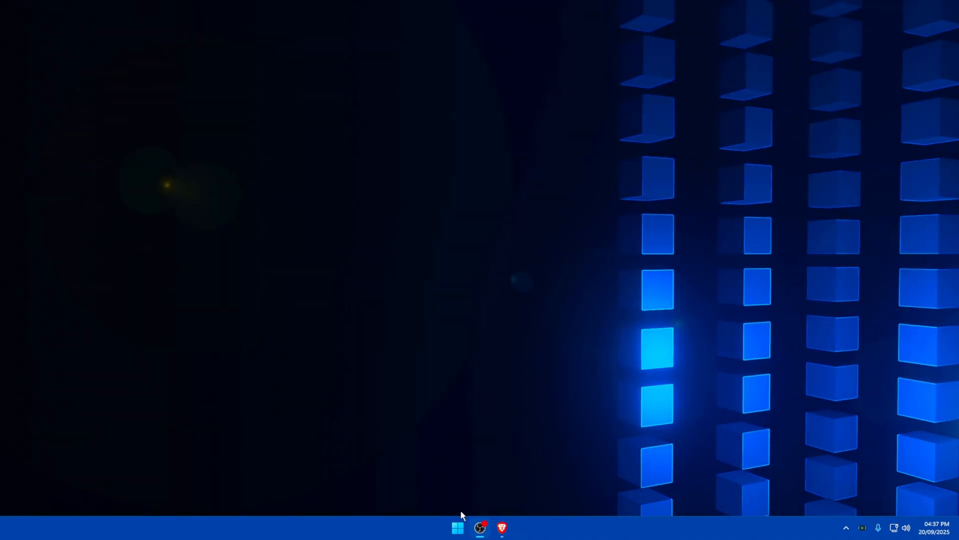
{"action": "right_click", "coordinate": [456, 528]}
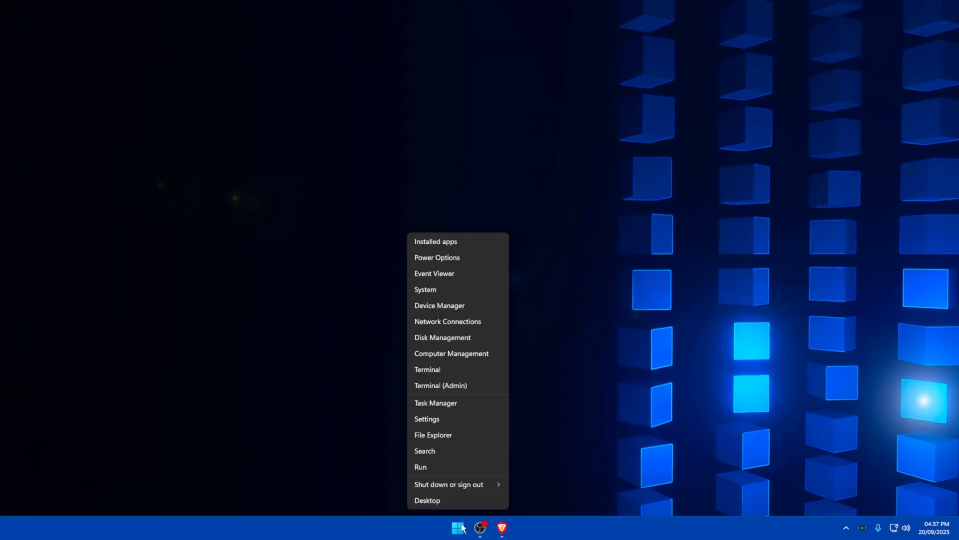
{"action": "left_click", "coordinate": [426, 289]}
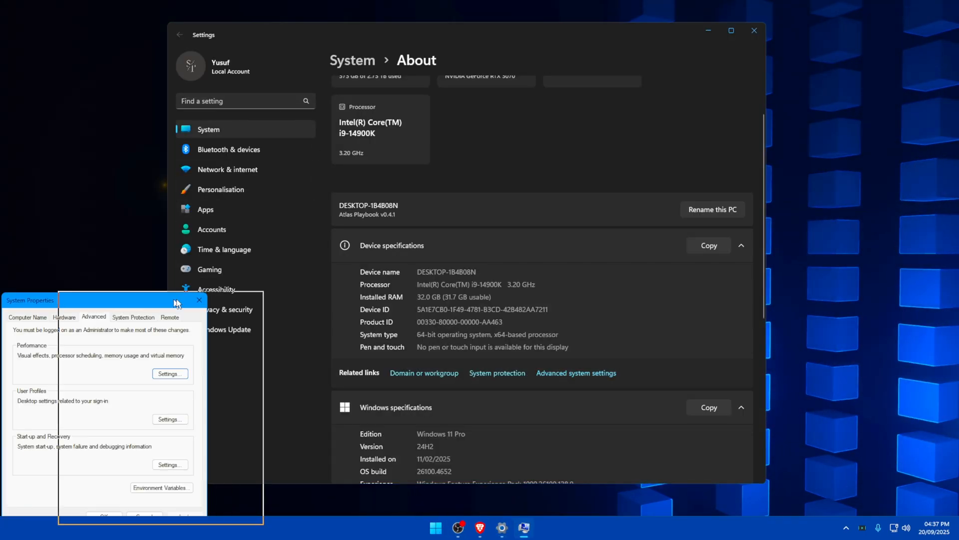
{"action": "left_click", "coordinate": [170, 373]}
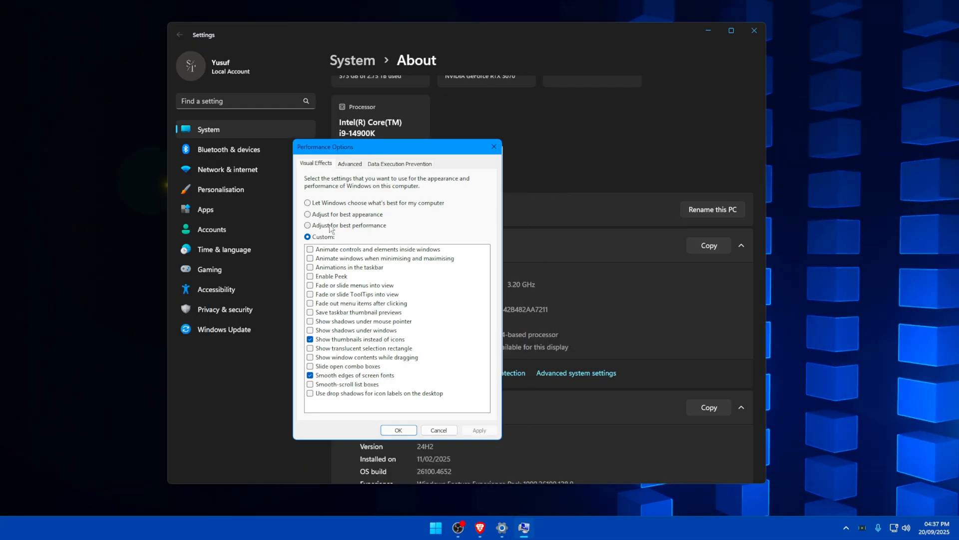
{"action": "mouse_move", "coordinate": [395, 231]}
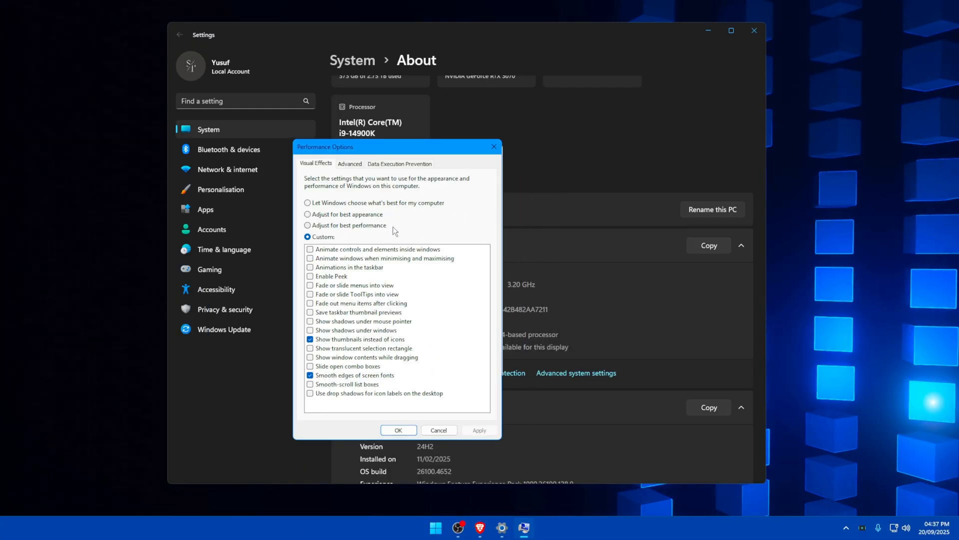
{"action": "mouse_move", "coordinate": [359, 409]}
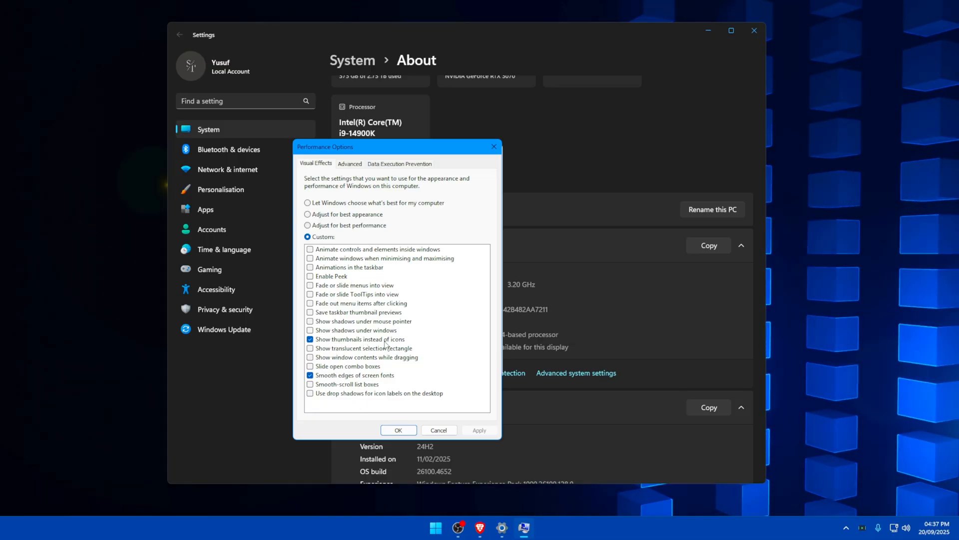
{"action": "mouse_move", "coordinate": [519, 391]}
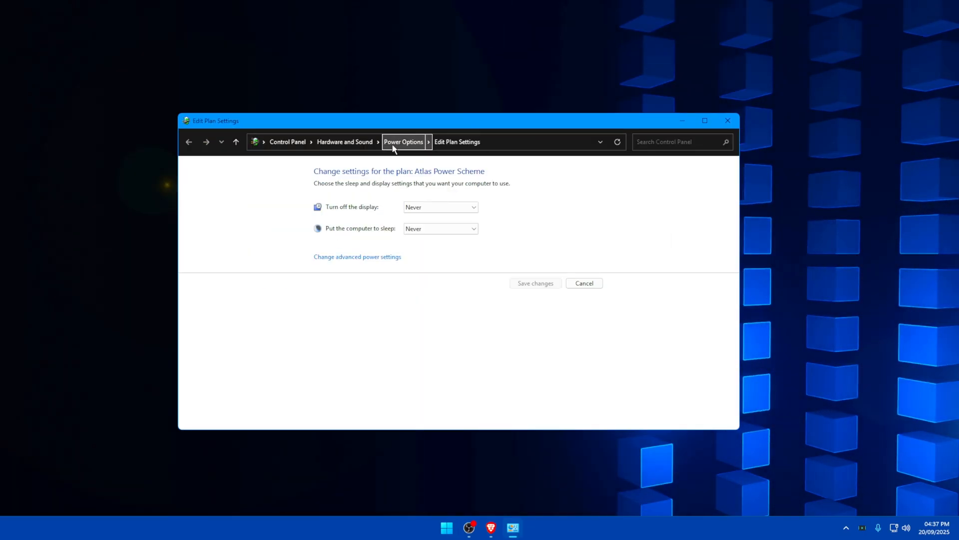
{"action": "mouse_move", "coordinate": [512, 493]}
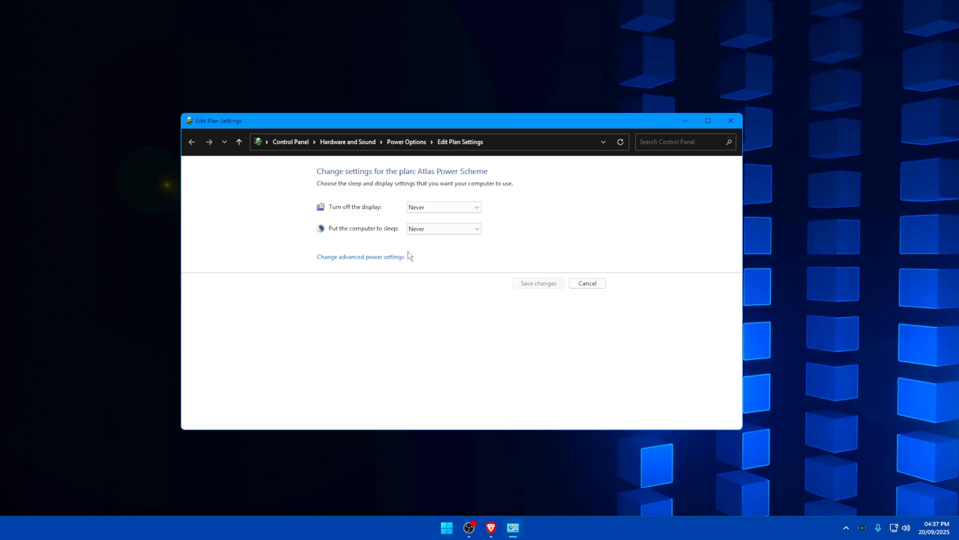
Return to the power plans list and try switching to the Ultimate Performance plan
{"action": "left_click", "coordinate": [192, 141]}
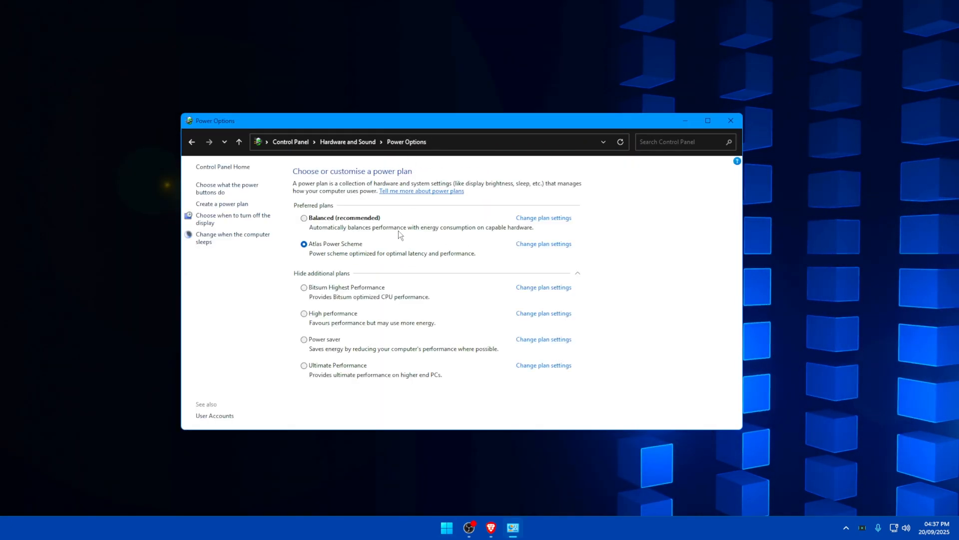
{"action": "mouse_move", "coordinate": [391, 190]}
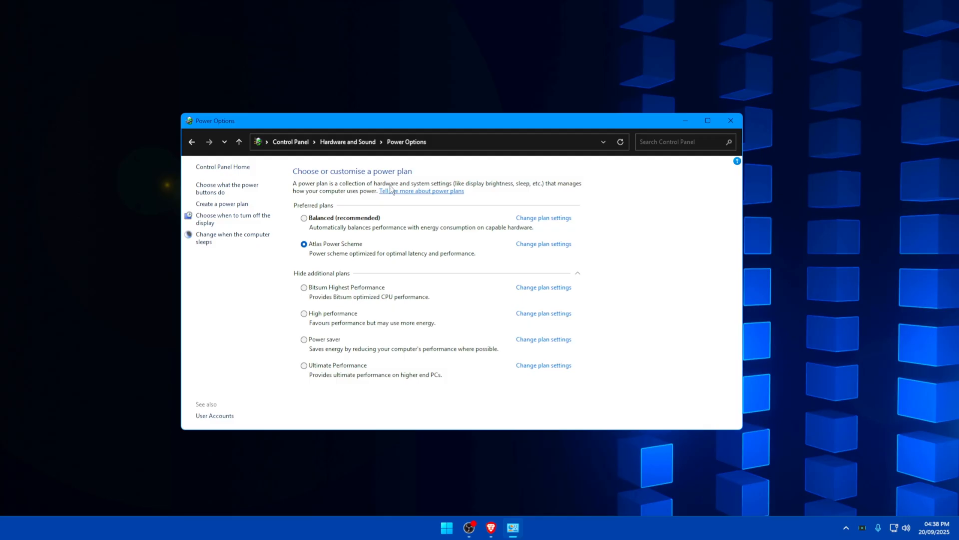
{"action": "mouse_move", "coordinate": [348, 239]}
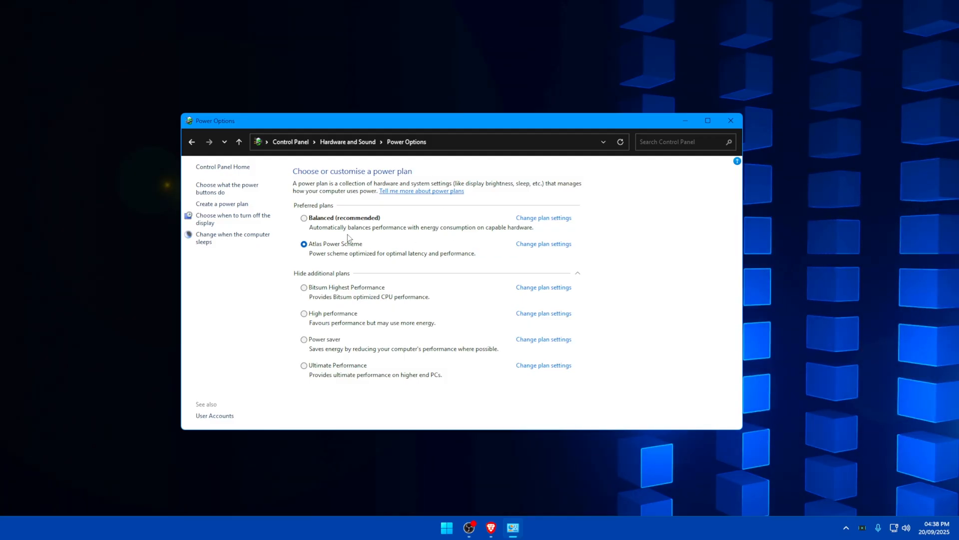
{"action": "mouse_move", "coordinate": [317, 368]}
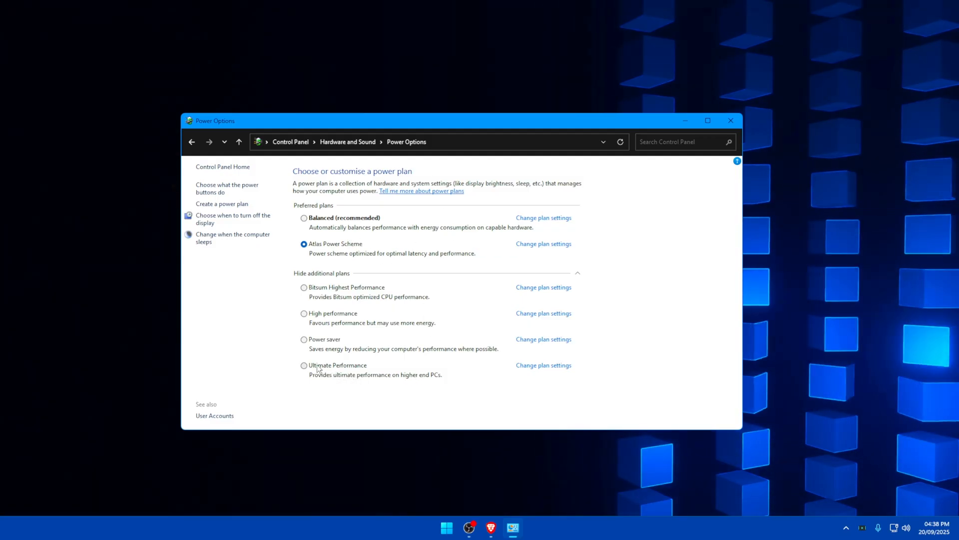
{"action": "mouse_move", "coordinate": [337, 365]}
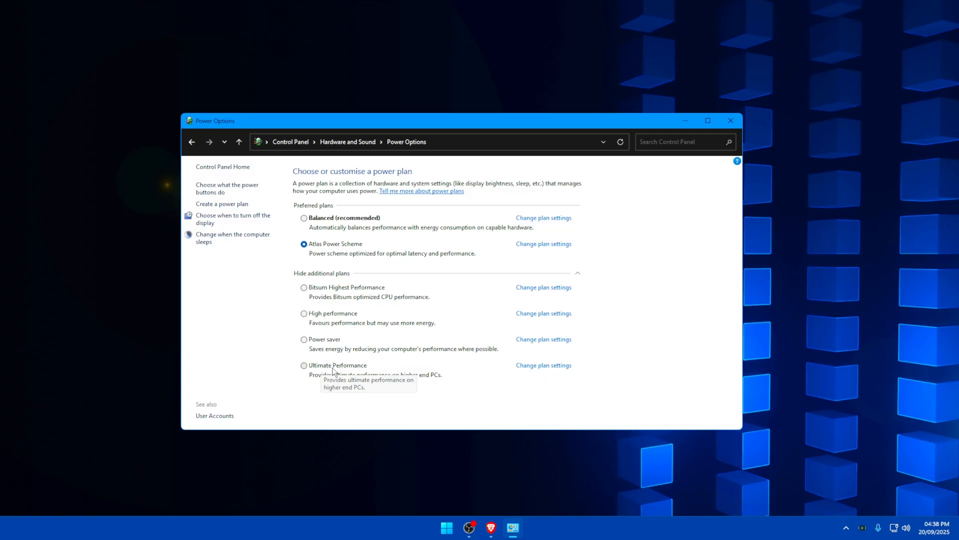
{"action": "mouse_move", "coordinate": [353, 351]}
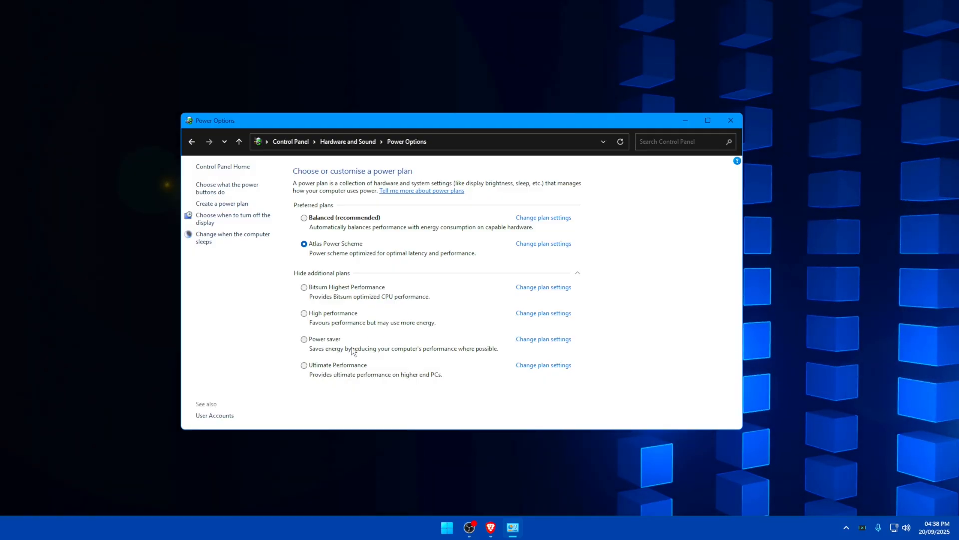
{"action": "mouse_move", "coordinate": [345, 292]}
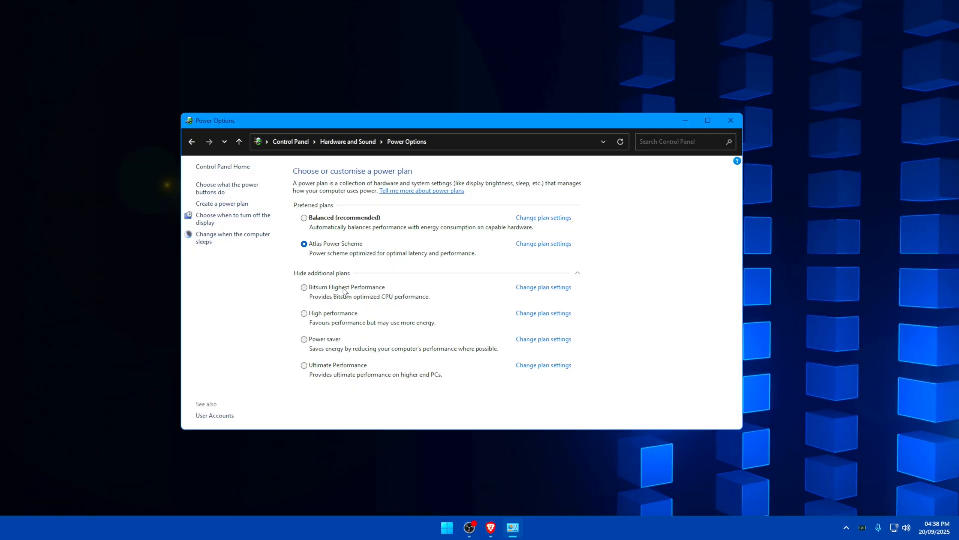
{"action": "mouse_move", "coordinate": [328, 319]}
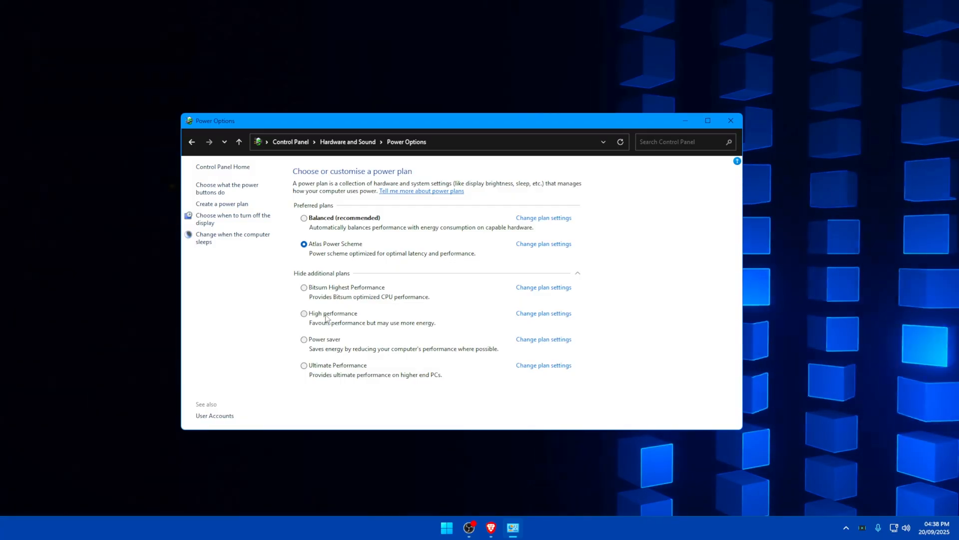
{"action": "mouse_move", "coordinate": [343, 366]}
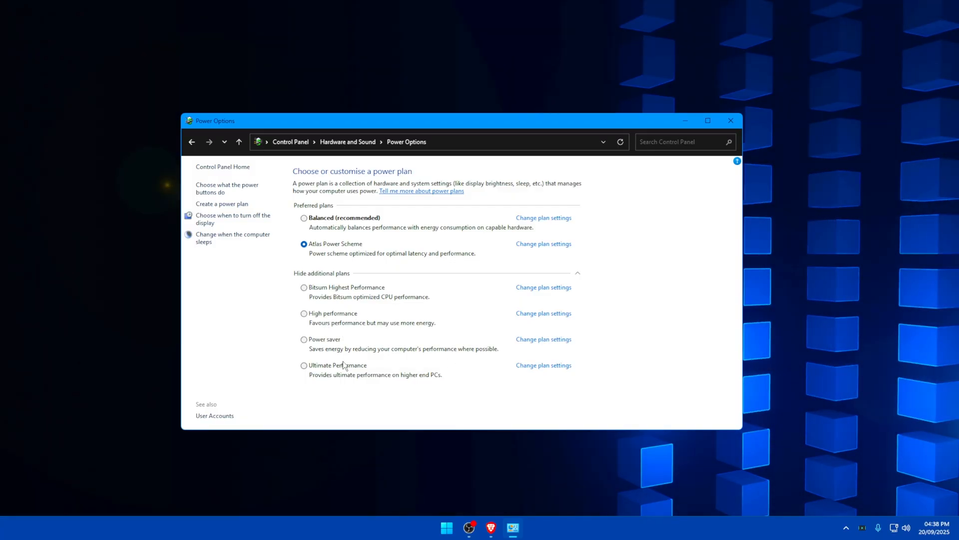
{"action": "left_click", "coordinate": [445, 528]}
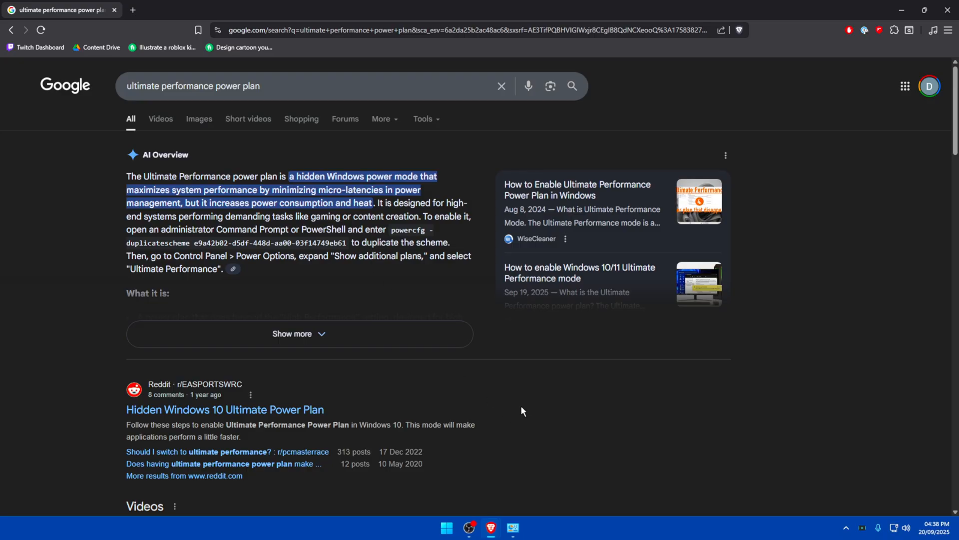
{"action": "mouse_move", "coordinate": [274, 143]}
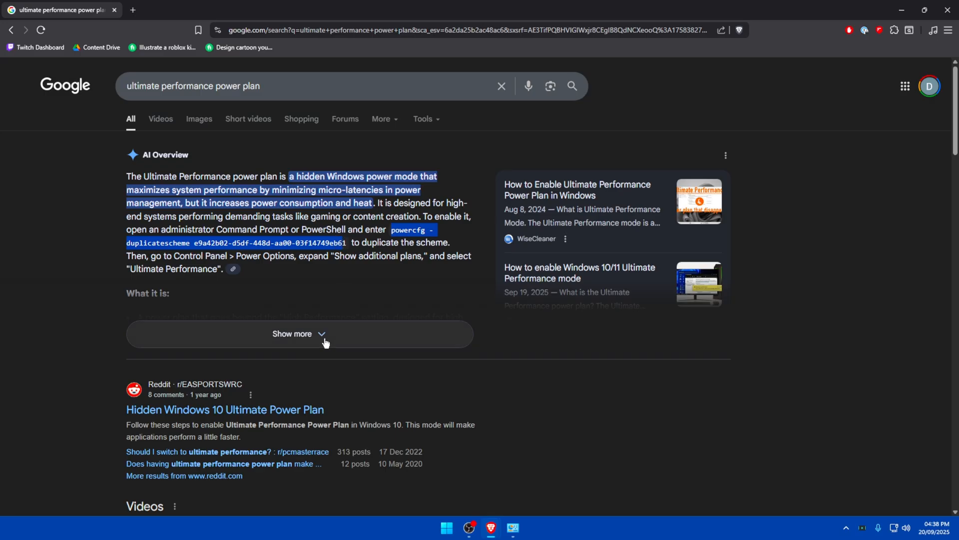
Open the How-To Geek Ultimate Performance guide and select its powercfg duplicate-scheme command
{"action": "scroll", "scroll_direction": "down", "scroll_amount": 3}
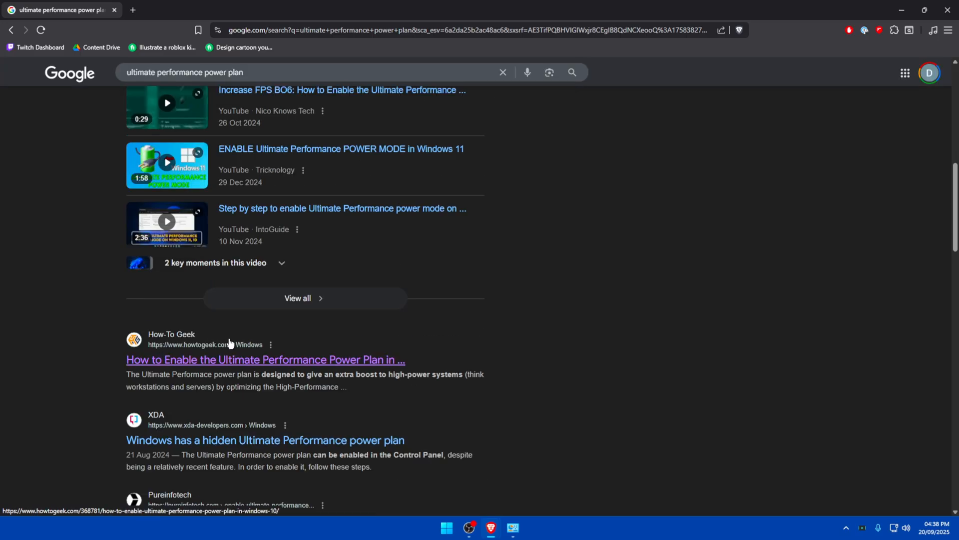
{"action": "left_click", "coordinate": [265, 360]}
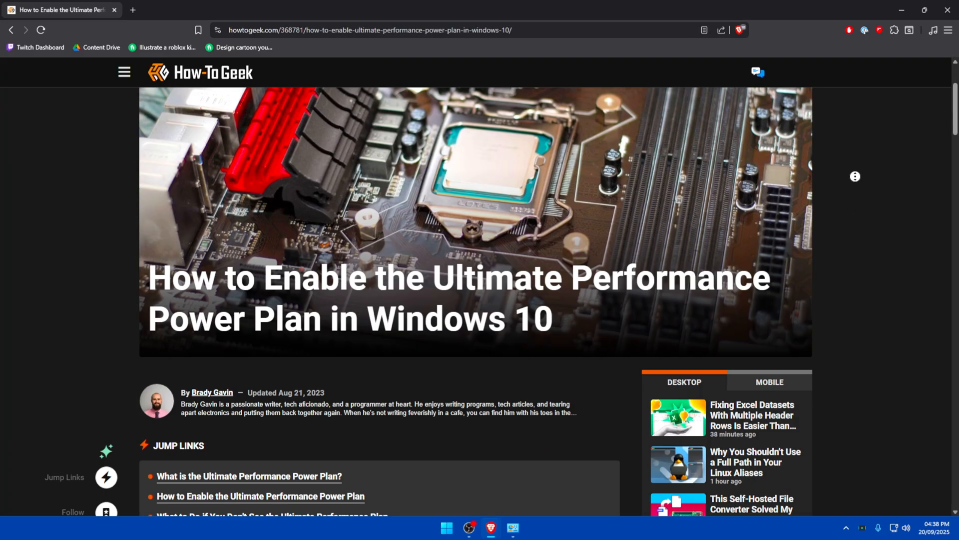
{"action": "scroll", "scroll_direction": "down", "scroll_amount": 3}
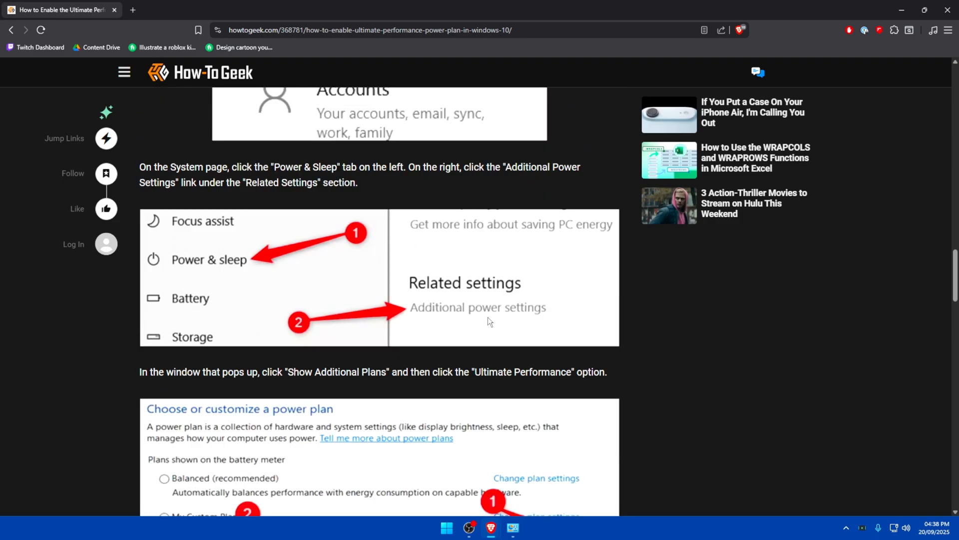
{"action": "scroll", "scroll_direction": "down", "scroll_amount": 3}
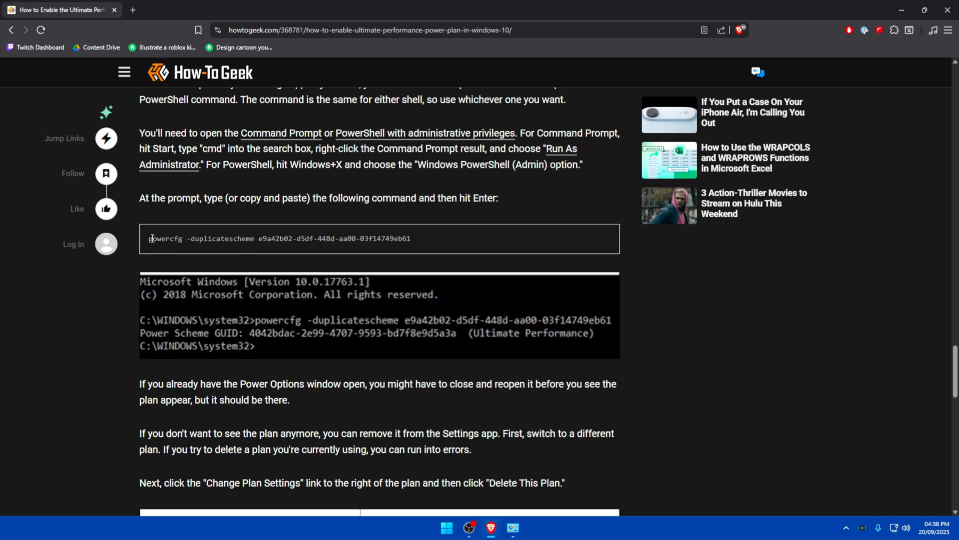
{"action": "triple_click", "coordinate": [279, 238]}
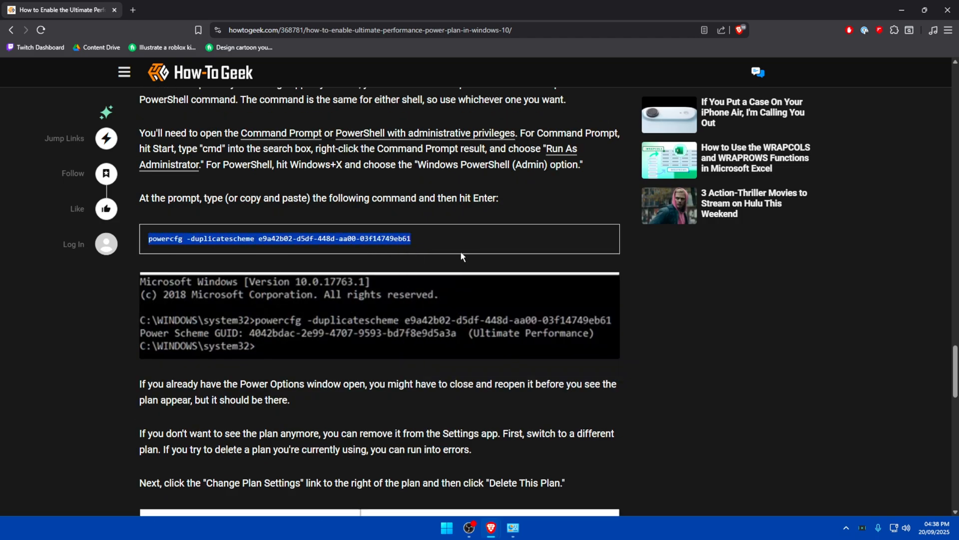
Run powercfg -duplicatescheme e9a42b02-d5df-448d-aa00-03f14749eb61 in an administrator PowerShell
{"action": "left_click", "coordinate": [446, 527]}
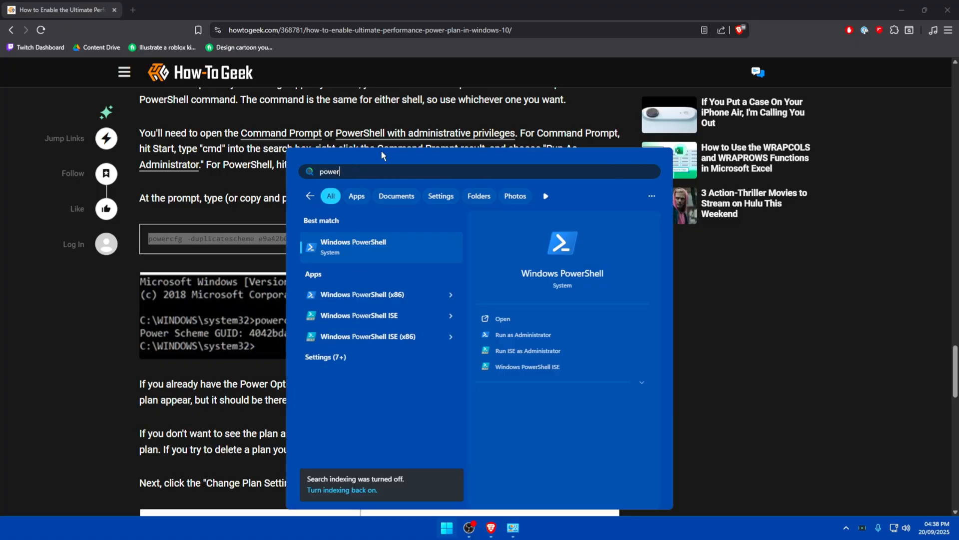
{"action": "right_click", "coordinate": [352, 247]}
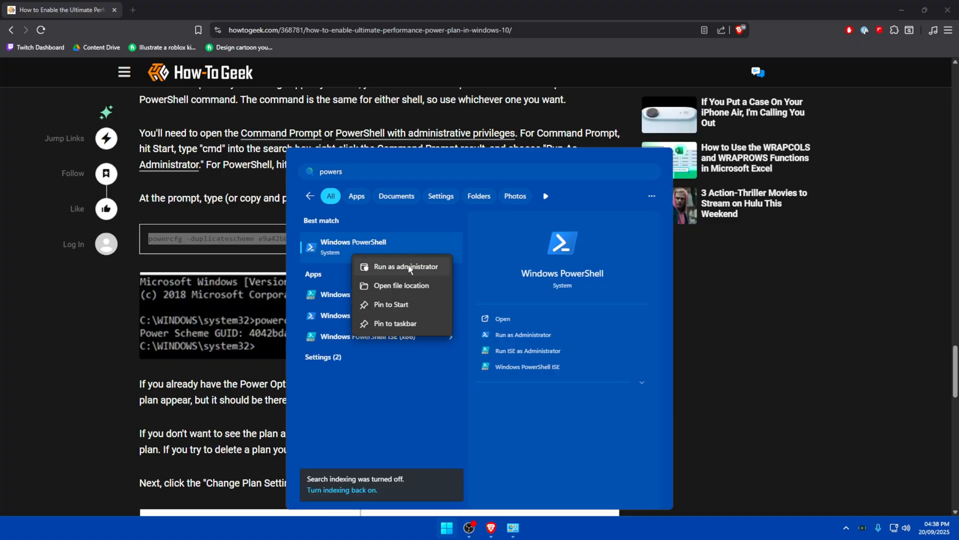
{"action": "left_click", "coordinate": [405, 266]}
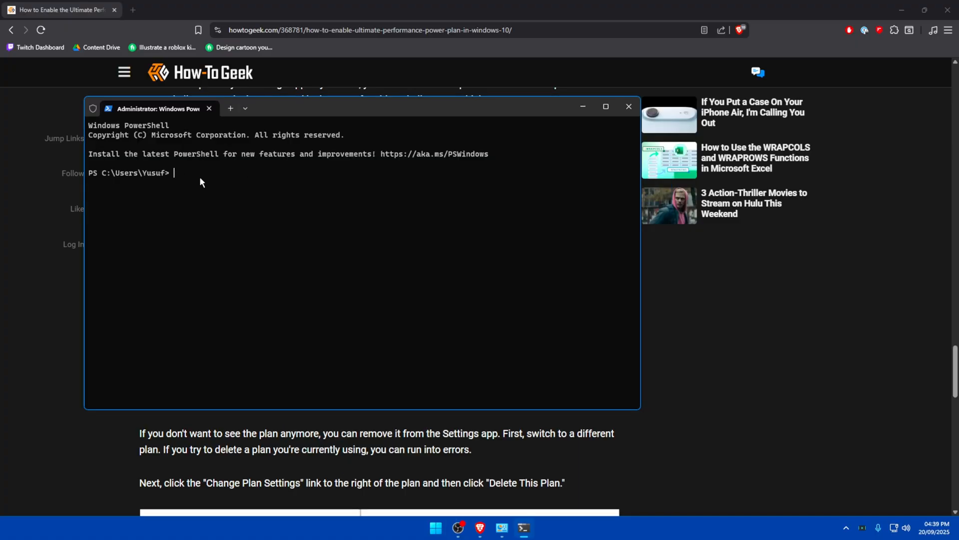
{"action": "type", "text": "powercfg -duplicatescheme e9a42b02-d5df-448d-aa00-03f14749eb61"}
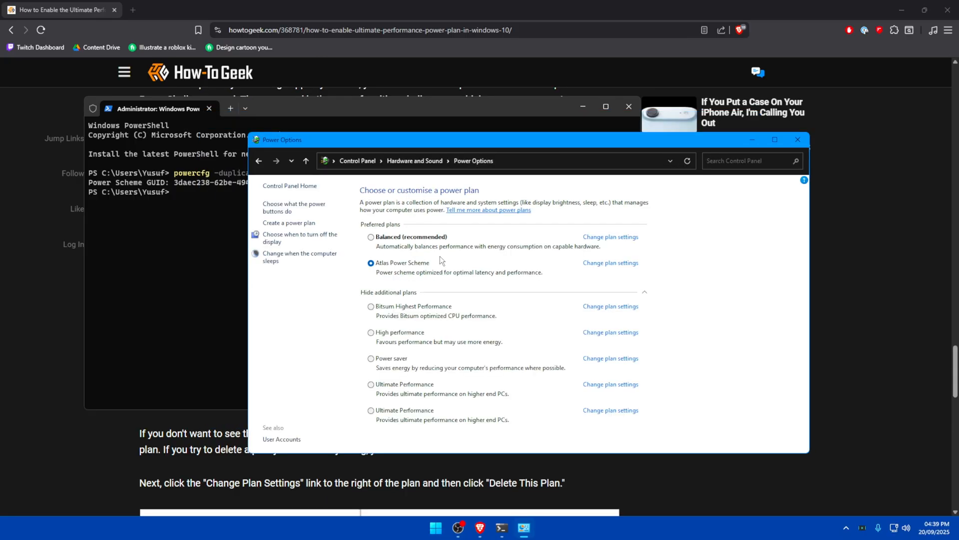
{"action": "mouse_move", "coordinate": [383, 421]}
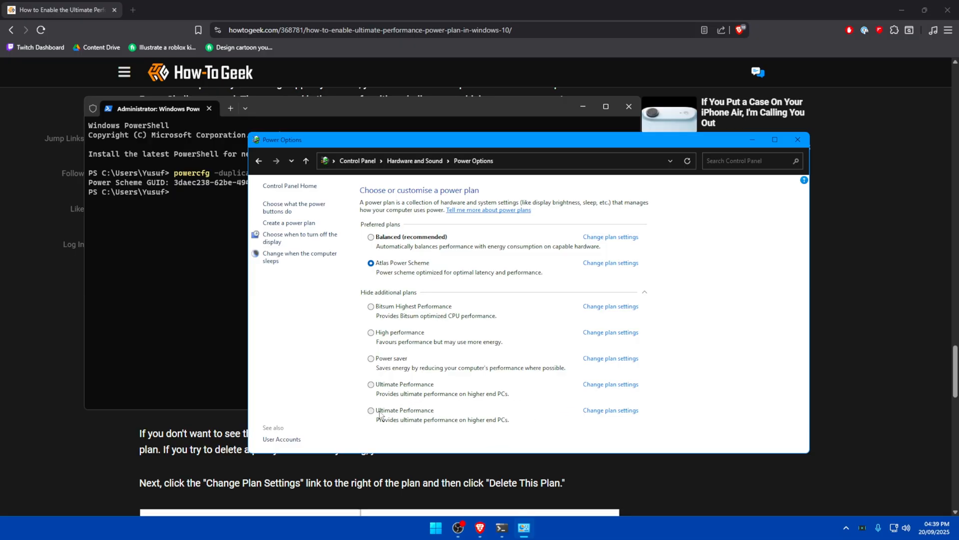
Activate the new Ultimate Performance plan, set Turn off the display to Never, and review advanced settings
{"action": "left_click", "coordinate": [371, 410]}
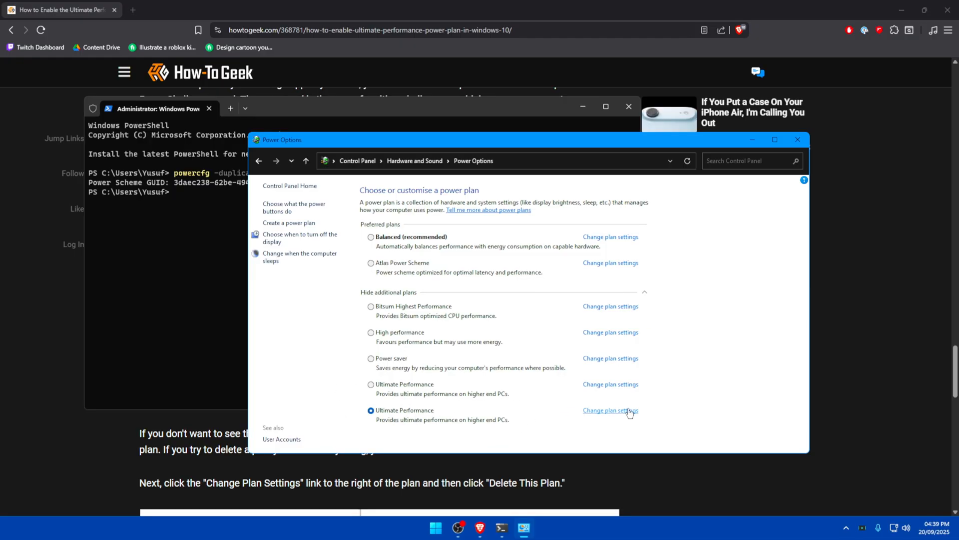
{"action": "left_click", "coordinate": [609, 410]}
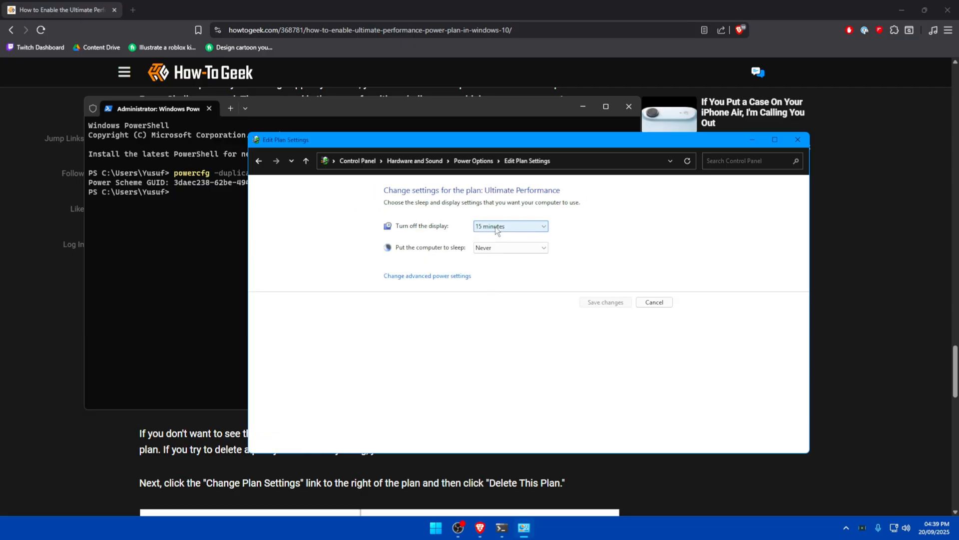
{"action": "left_click", "coordinate": [510, 226]}
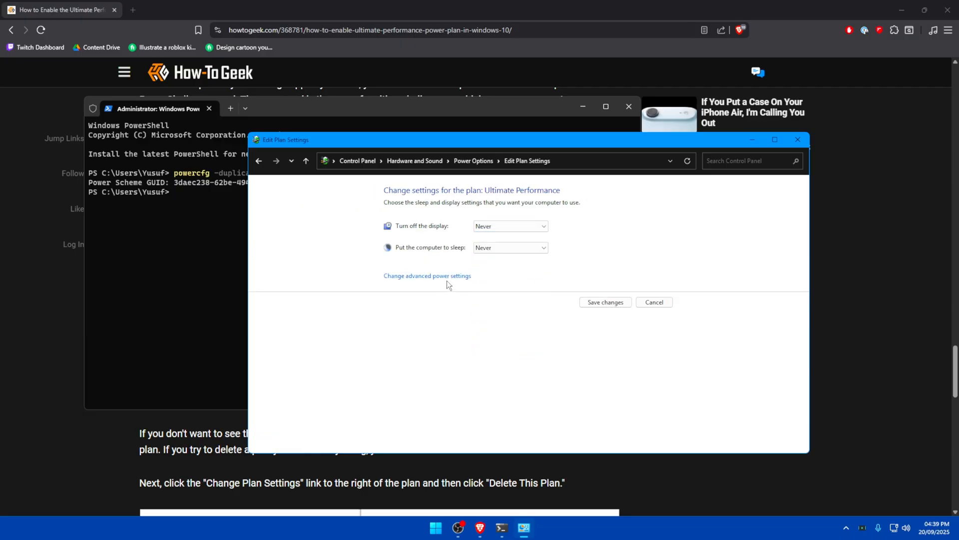
{"action": "left_click", "coordinate": [427, 276]}
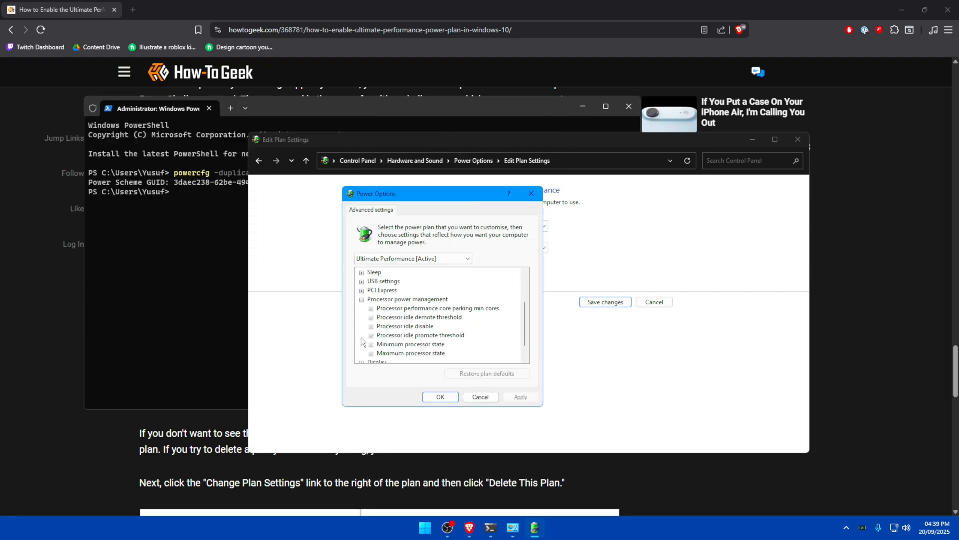
{"action": "mouse_move", "coordinate": [409, 352]}
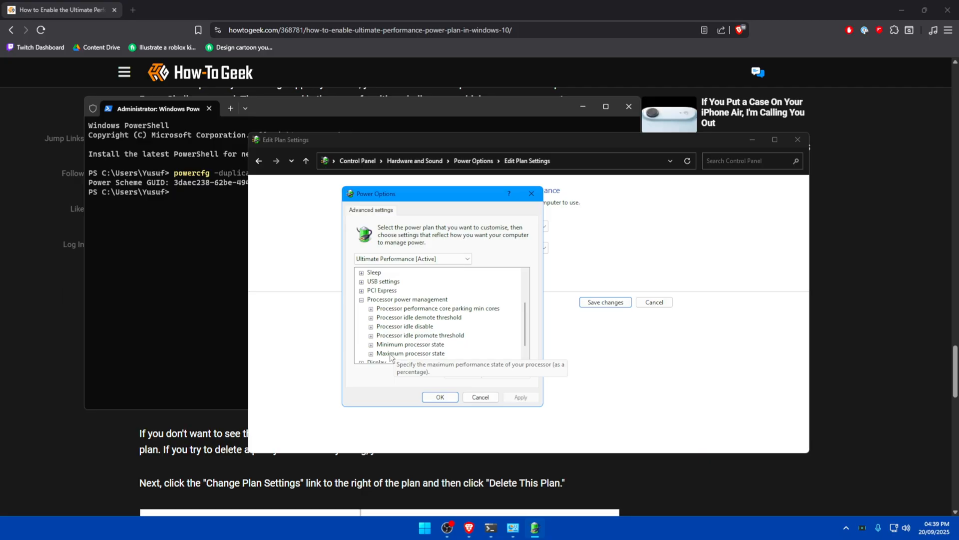
{"action": "scroll", "scroll_direction": "down", "scroll_amount": 3}
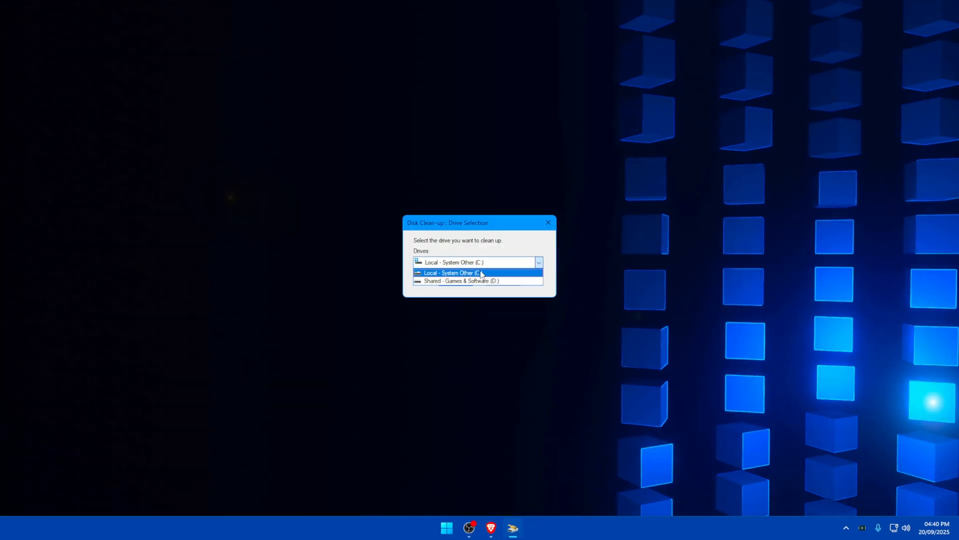
Choose Local - System Other (C:) as the drive for Disk Clean-up
{"action": "left_click", "coordinate": [452, 272]}
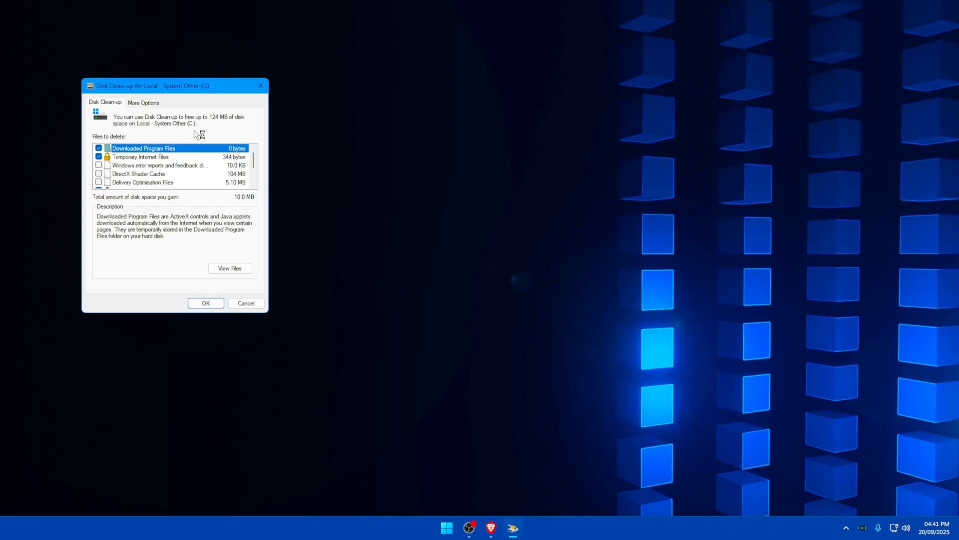
{"action": "left_click_drag", "start_coordinate": [152, 85], "coordinate": [255, 105]}
{"action": "type", "text": "%temp"}
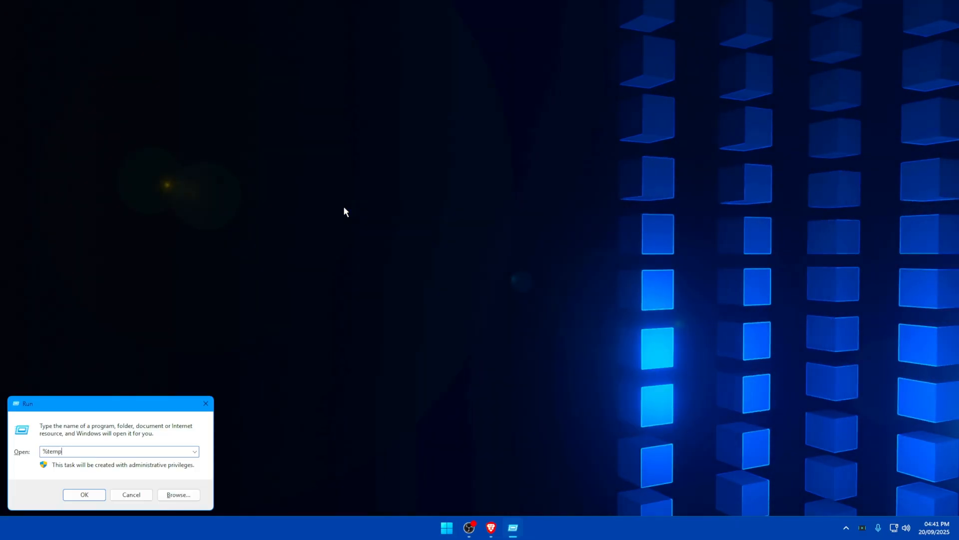
Open the %temp% folder and select all 179 items in it
{"action": "left_click", "coordinate": [83, 495]}
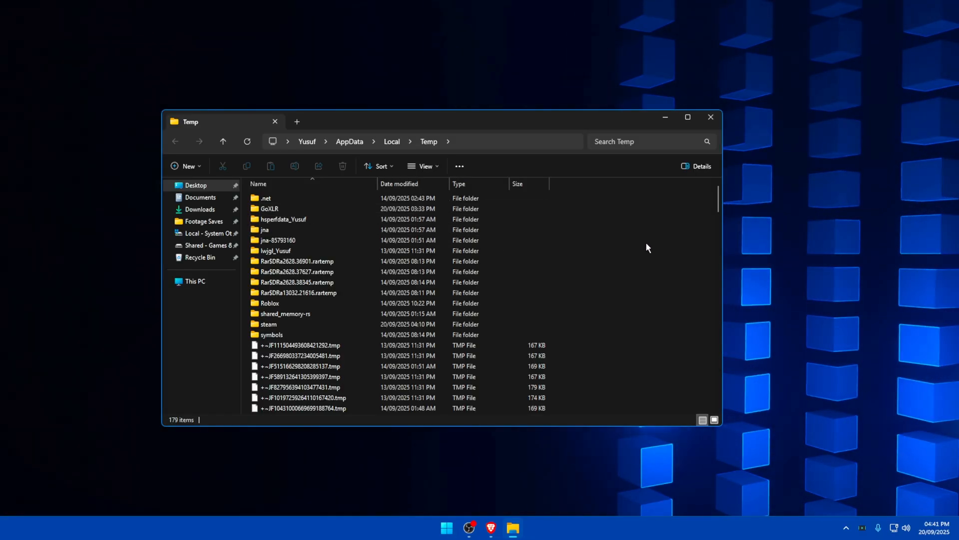
{"action": "mouse_move", "coordinate": [624, 221]}
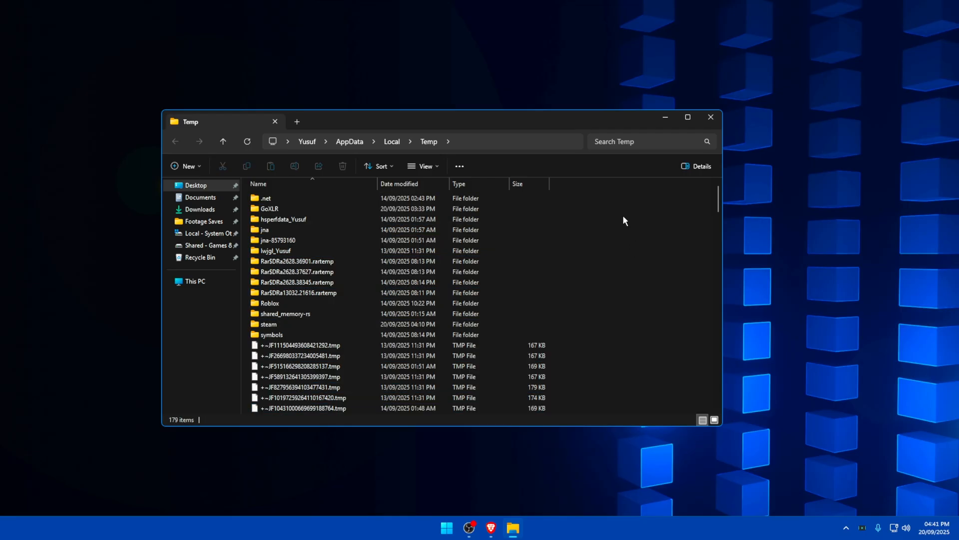
{"action": "key", "text": "ctrl+a"}
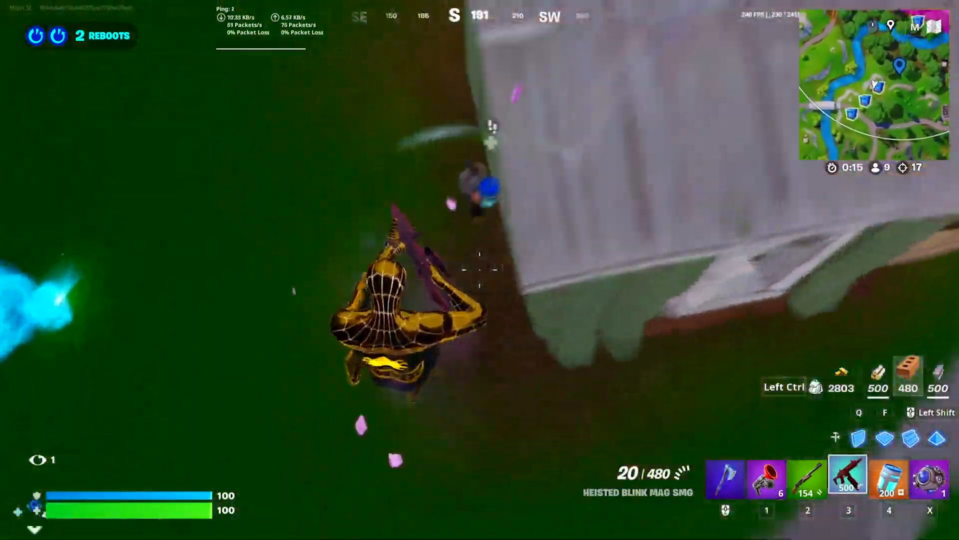
Fire the Heisted Blink Mag SMG at the enemy to eliminate them and wipe the squad
{"action": "left_click", "coordinate": [479, 268]}
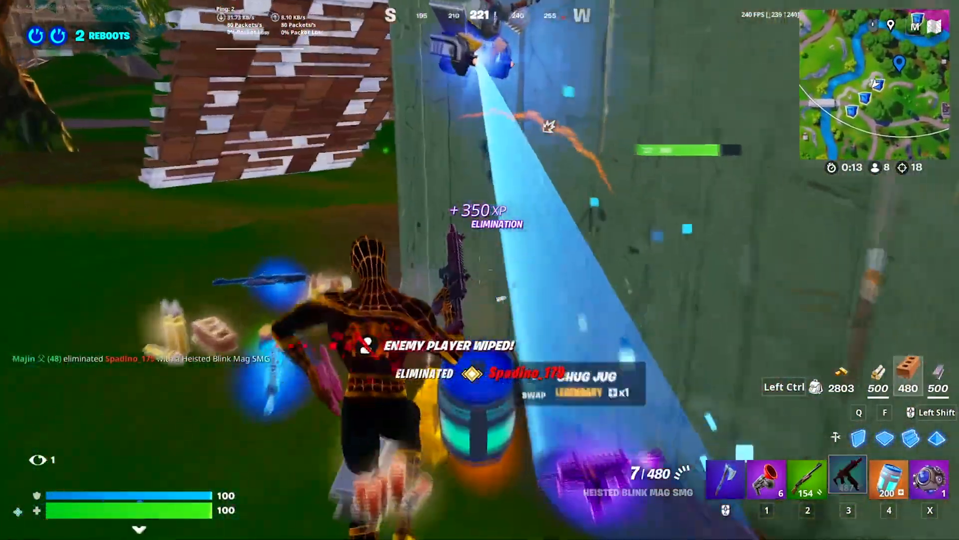